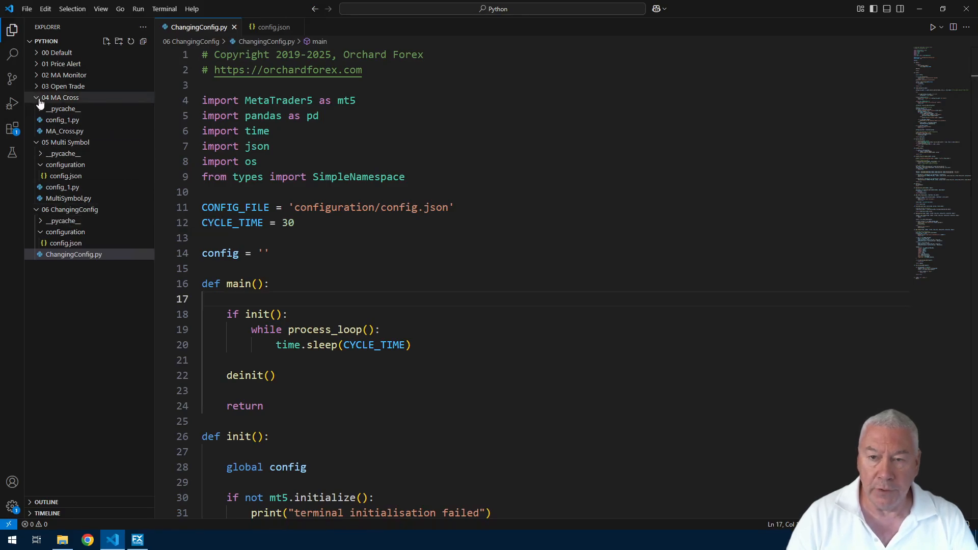
Step: Collapse the earlier project folders and glance at config.json before returning to ChangingConfig.py
click(60, 98)
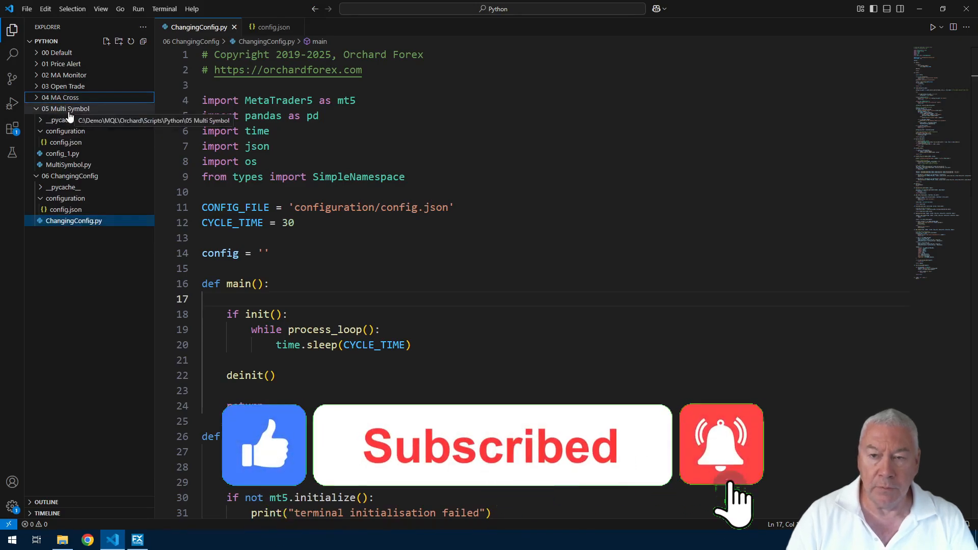
mouse_move(70, 176)
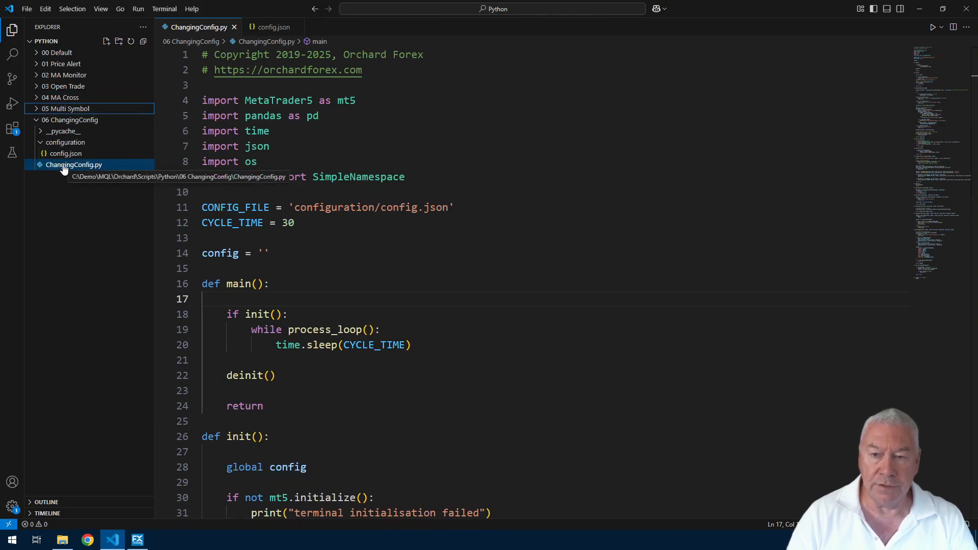
mouse_move(66, 206)
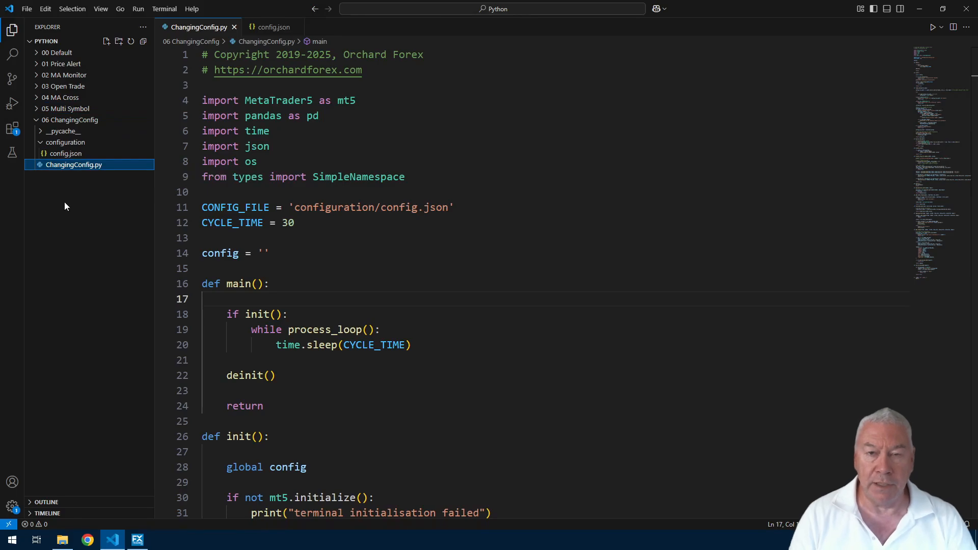
mouse_move(200, 162)
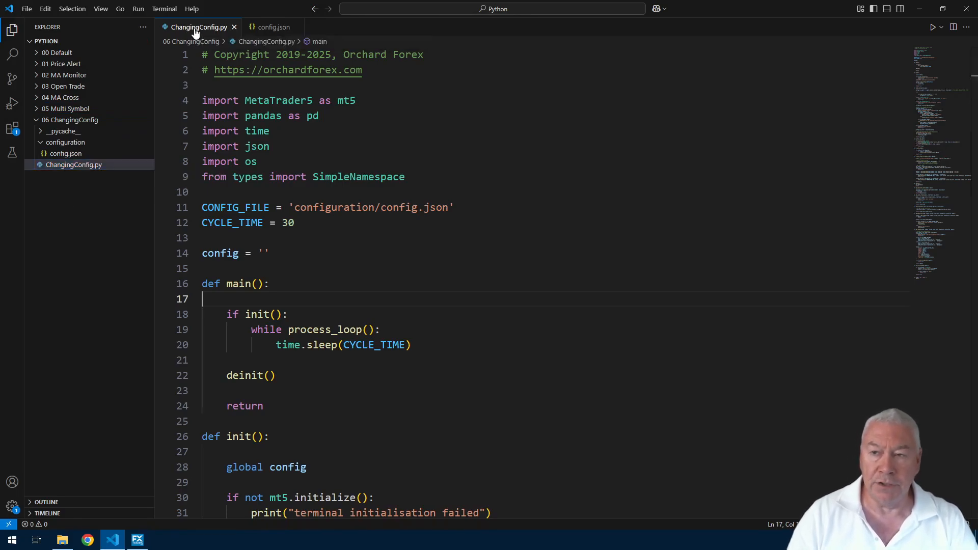
click(273, 26)
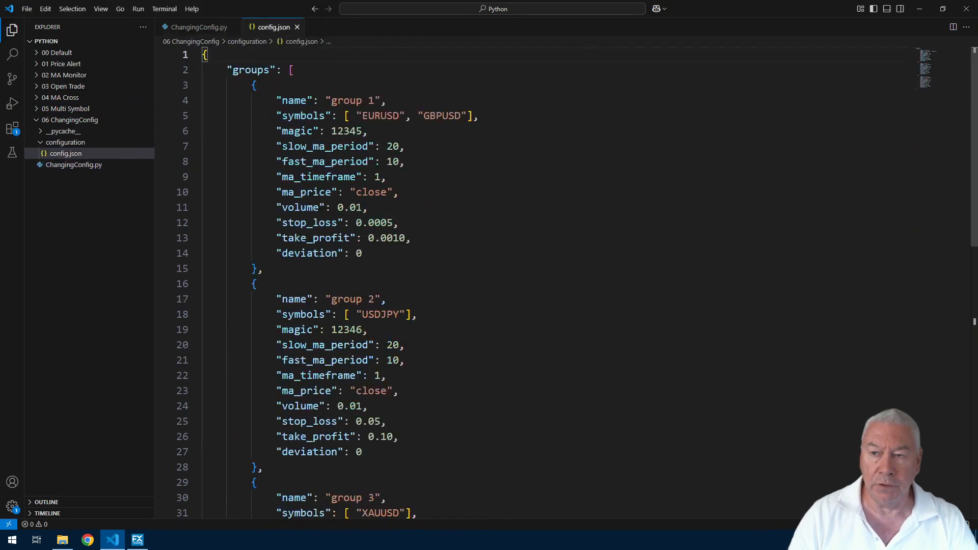
click(197, 26)
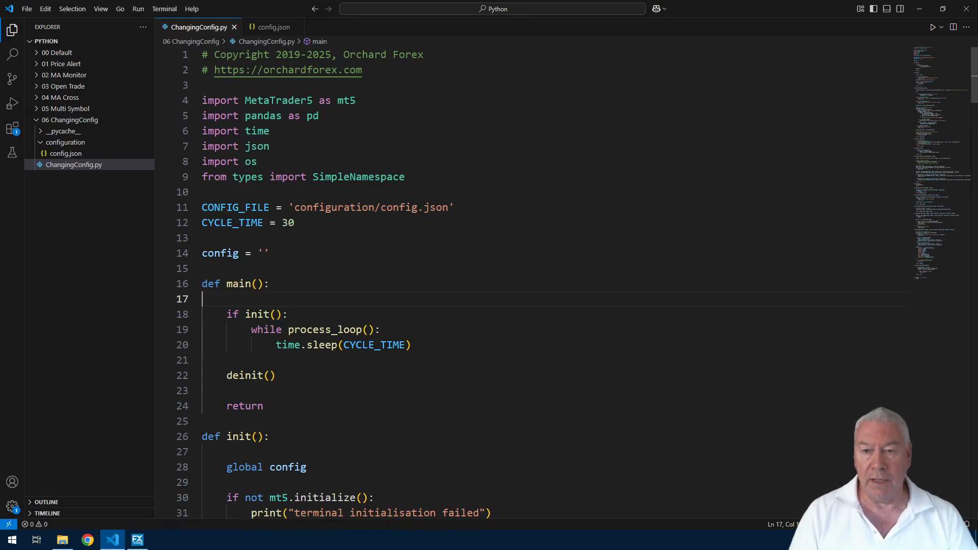
click(268, 252)
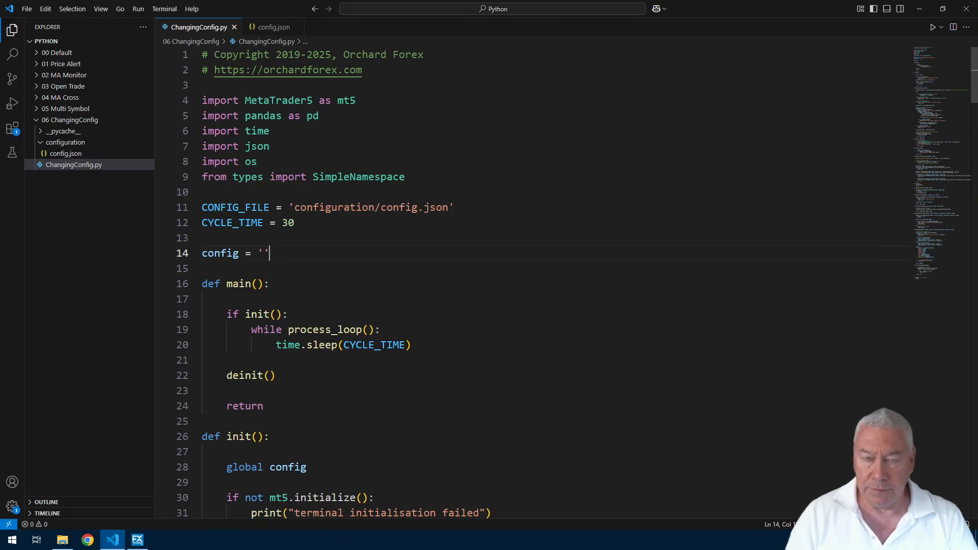
scroll(down, 3)
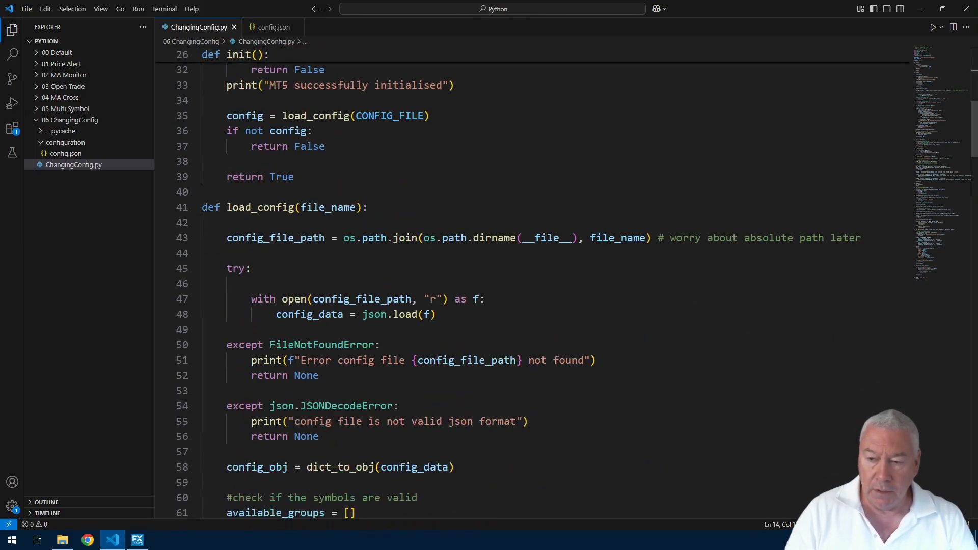
scroll(down, 3)
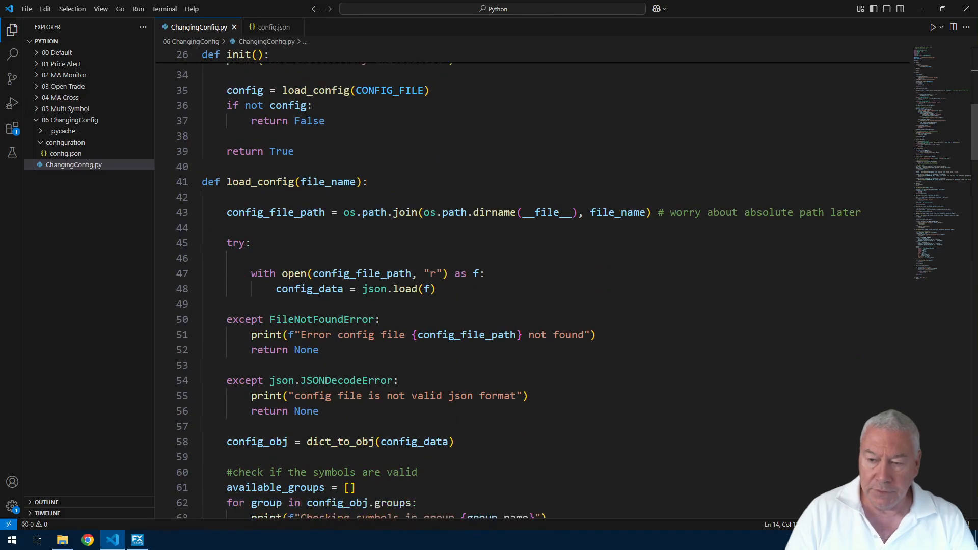
click(266, 334)
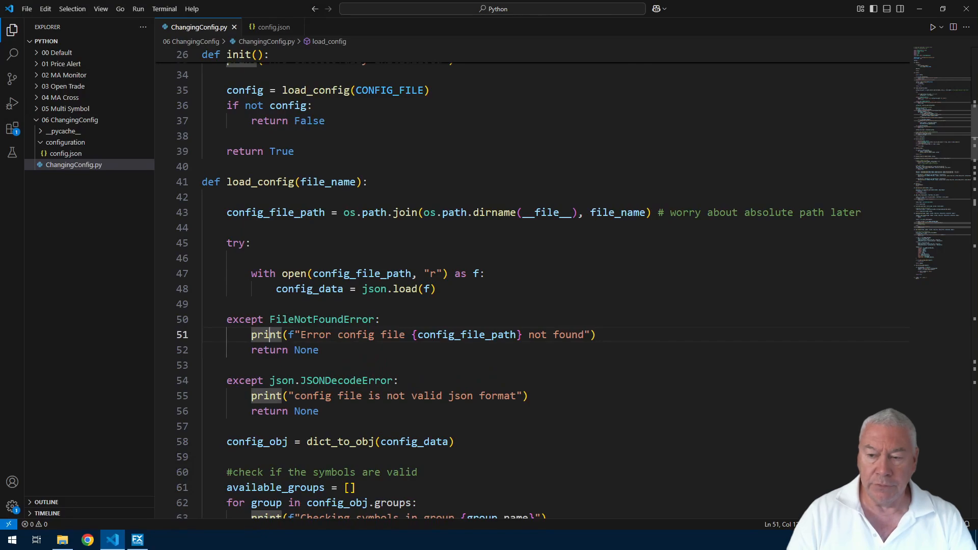
mouse_move(322, 319)
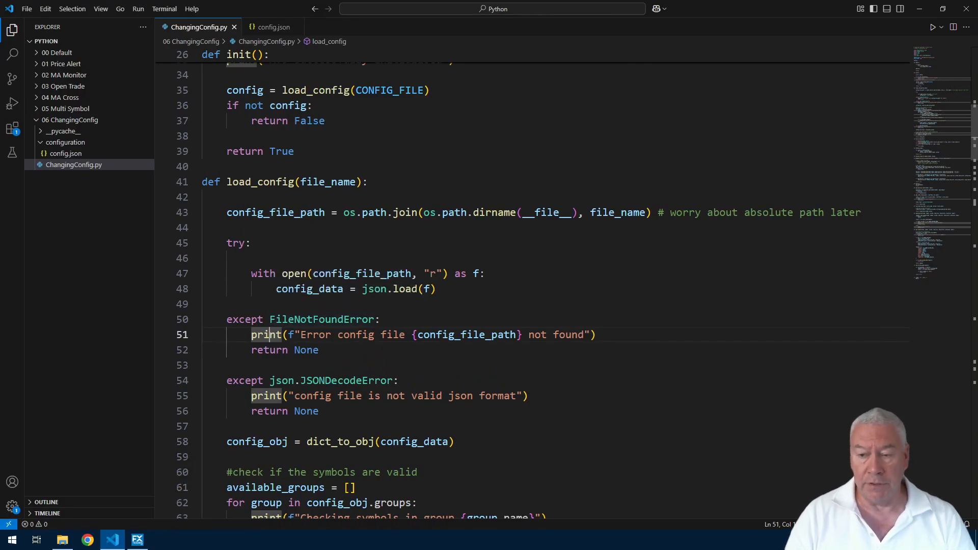
mouse_move(266, 334)
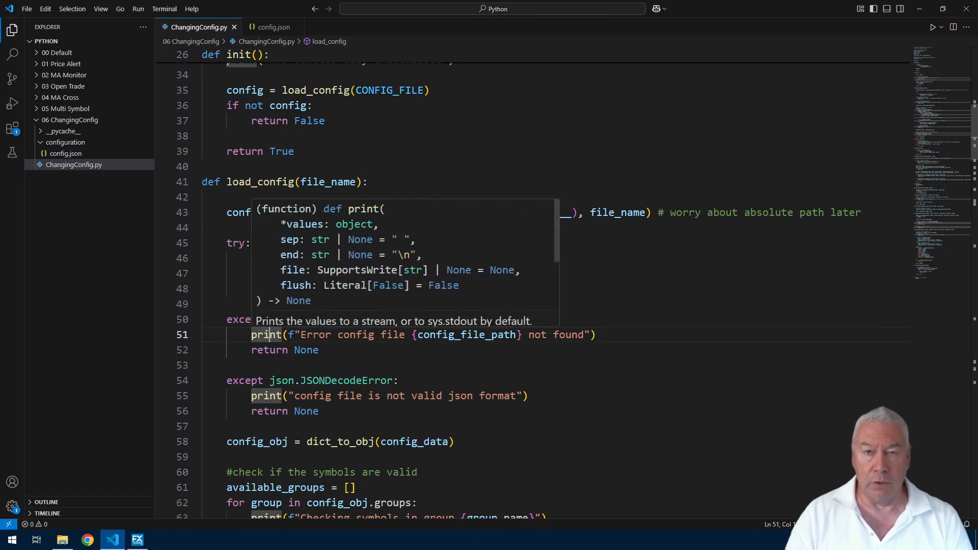
scroll(down, 3)
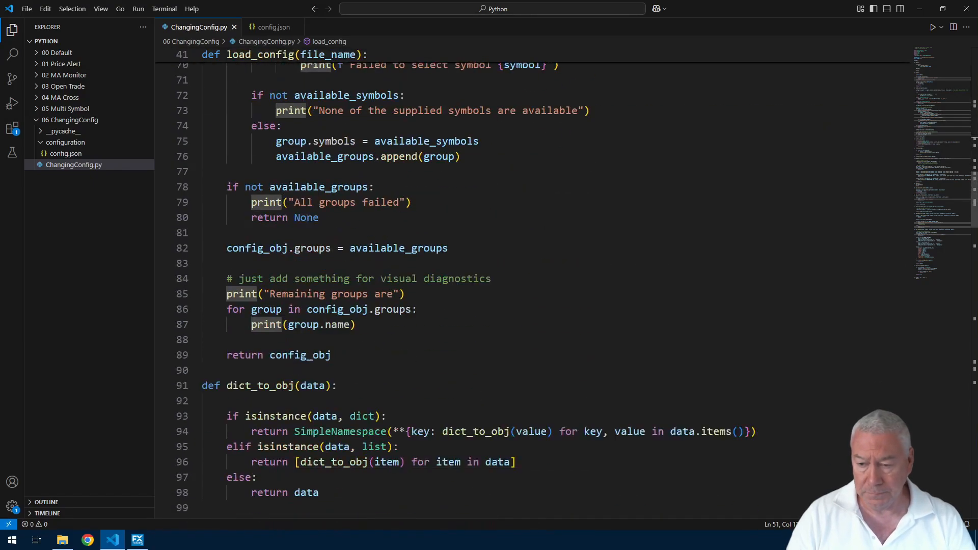
scroll(down, 3)
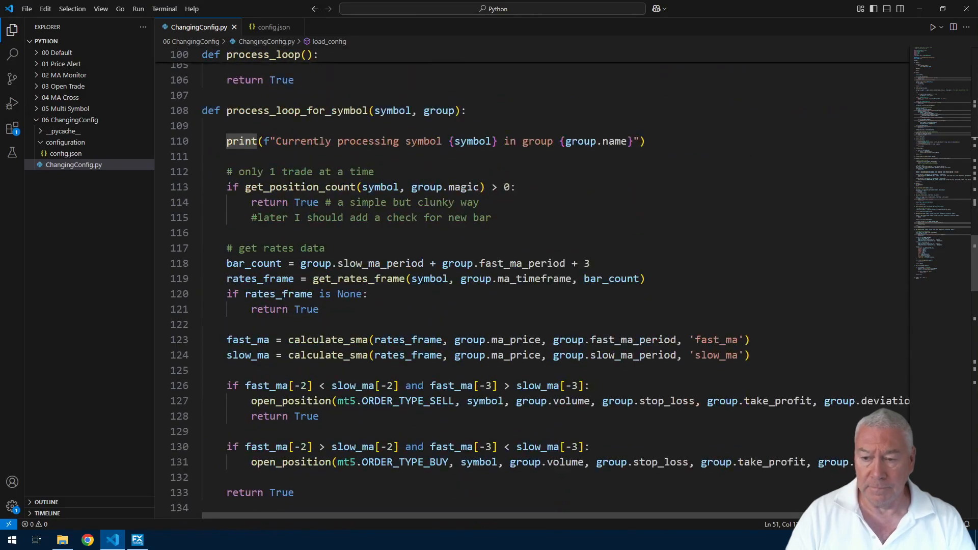
scroll(down, 3)
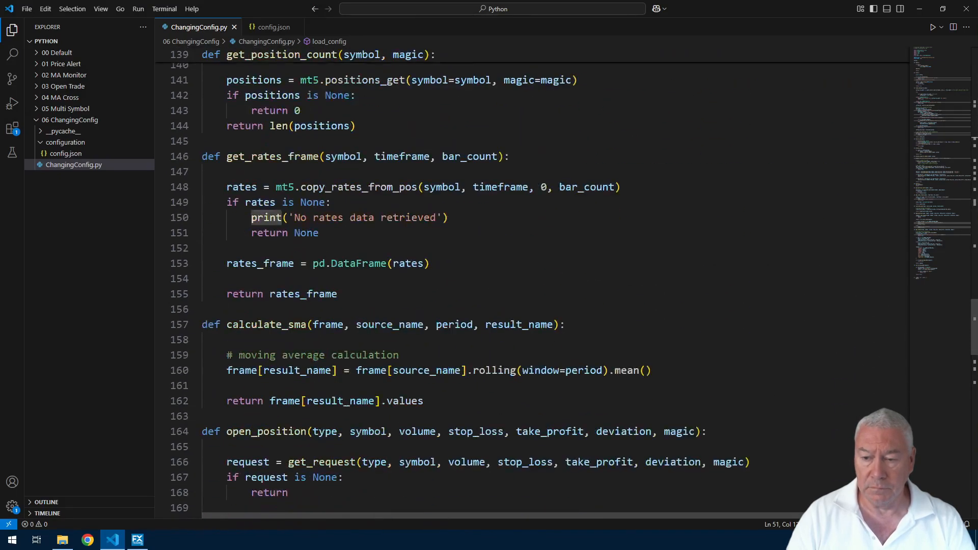
scroll(down, 3)
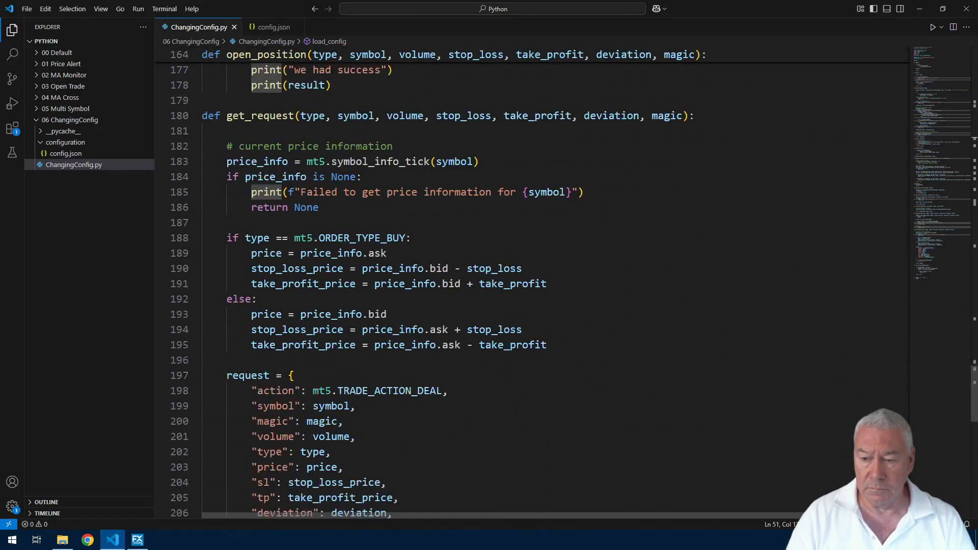
scroll(down, 3)
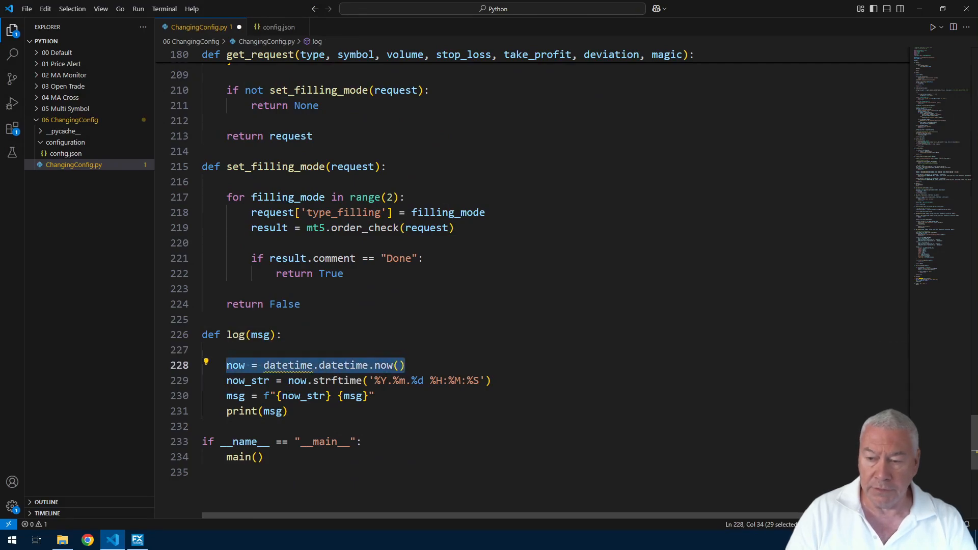
mouse_move(287, 365)
text(import time)
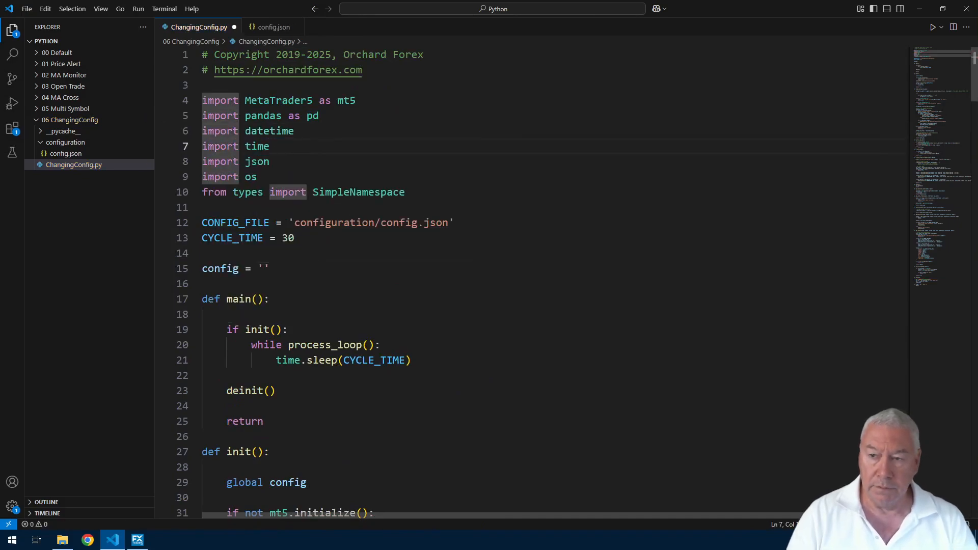
Step: Review the new log(msg) function: datetime.now, the now_str strftime format and the timestamped print
click(293, 131)
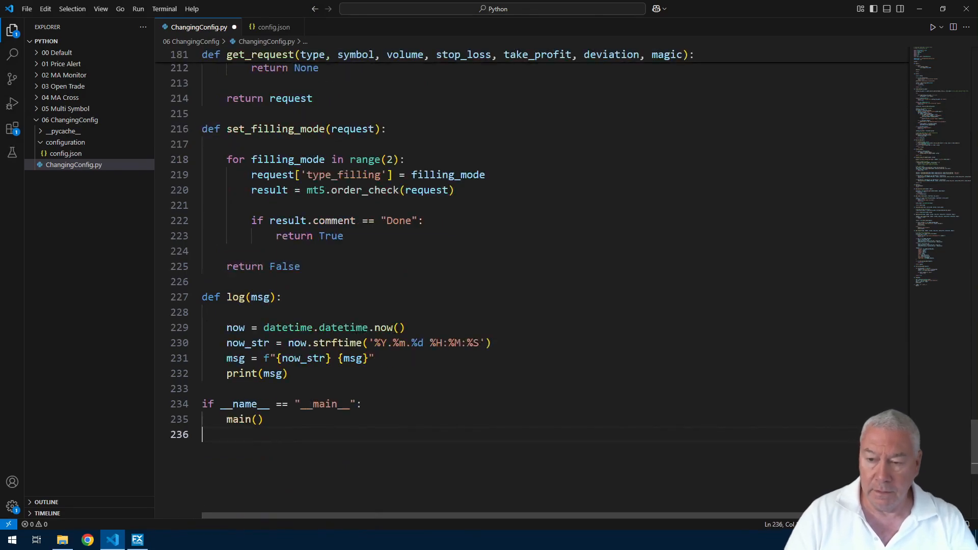
click(398, 327)
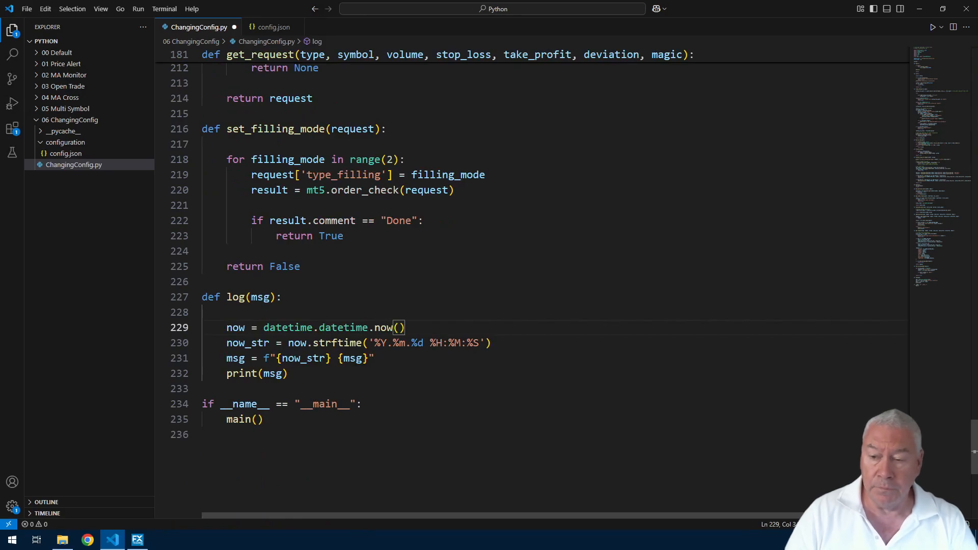
double_click(248, 342)
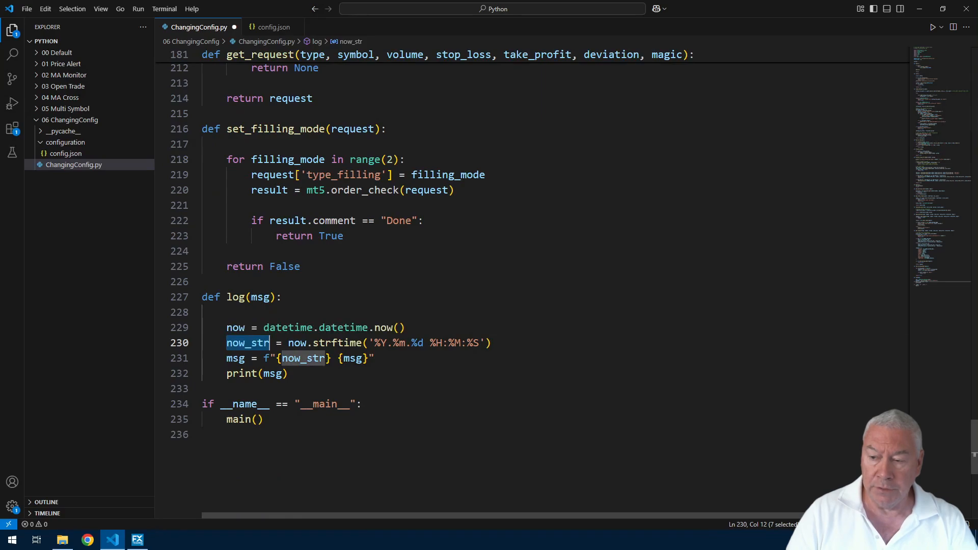
click(490, 342)
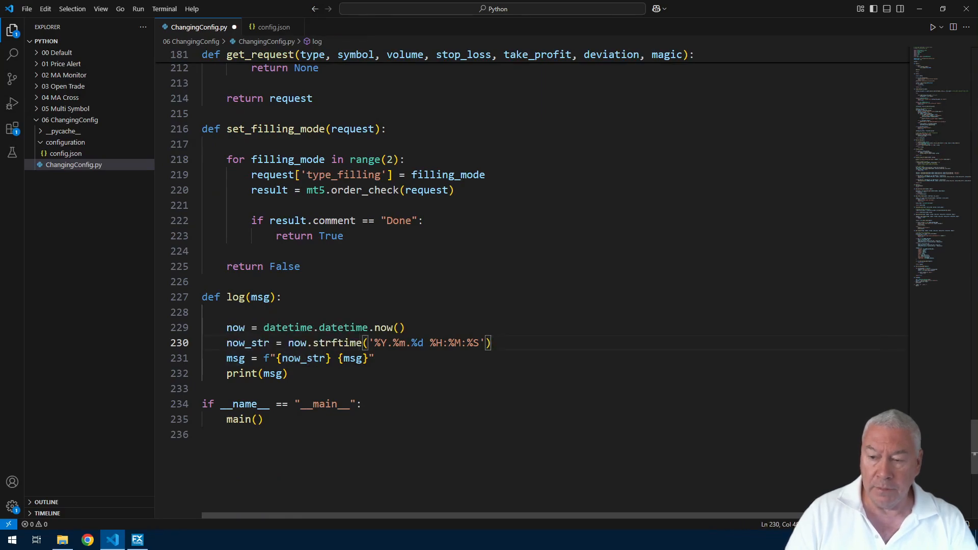
double_click(261, 297)
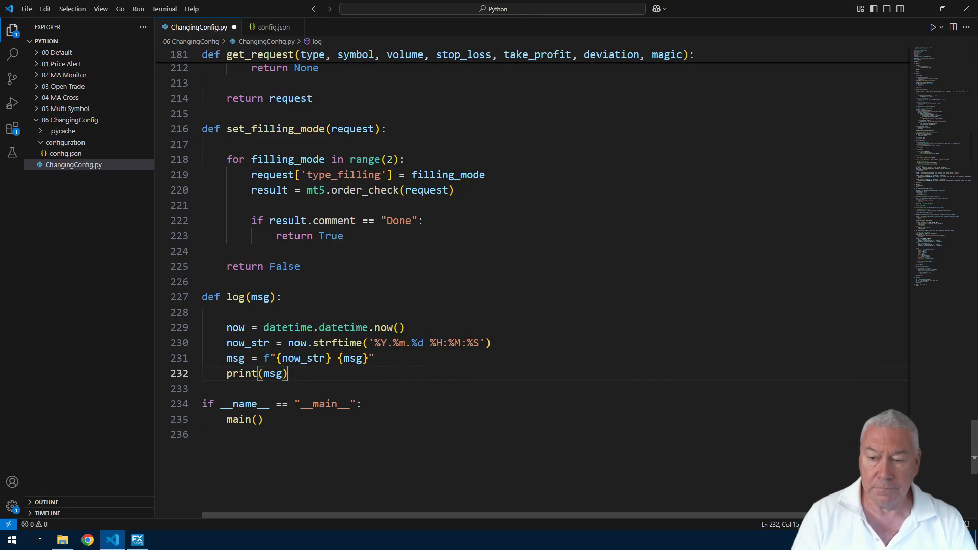
scroll(up, 3)
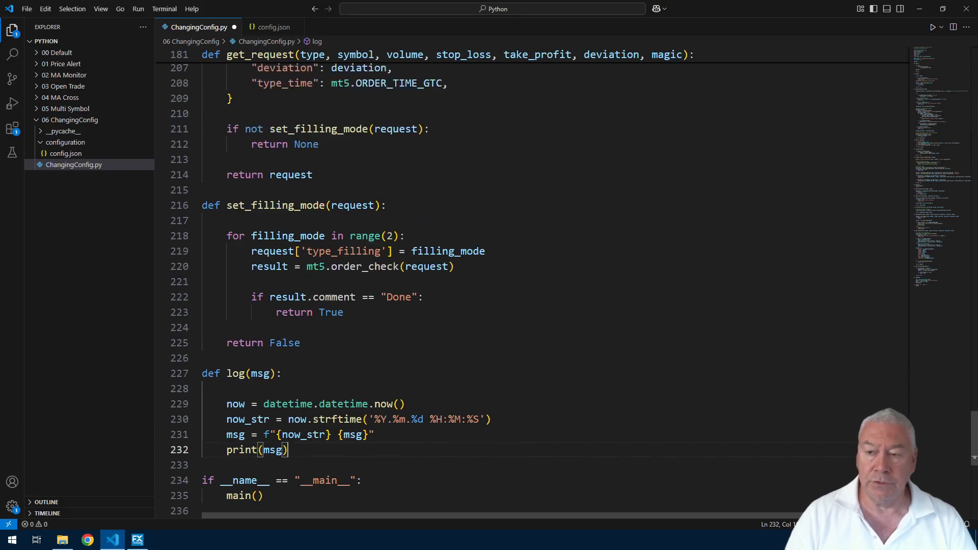
Step: Confirm the print( calls are now log( calls, e.g. the one in open_position
scroll(up, 3)
text(log()
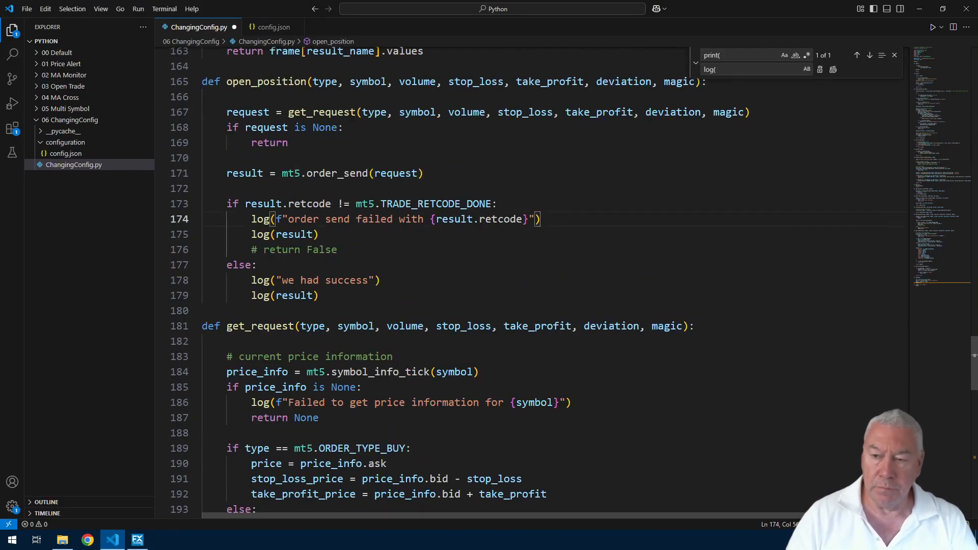
double_click(260, 219)
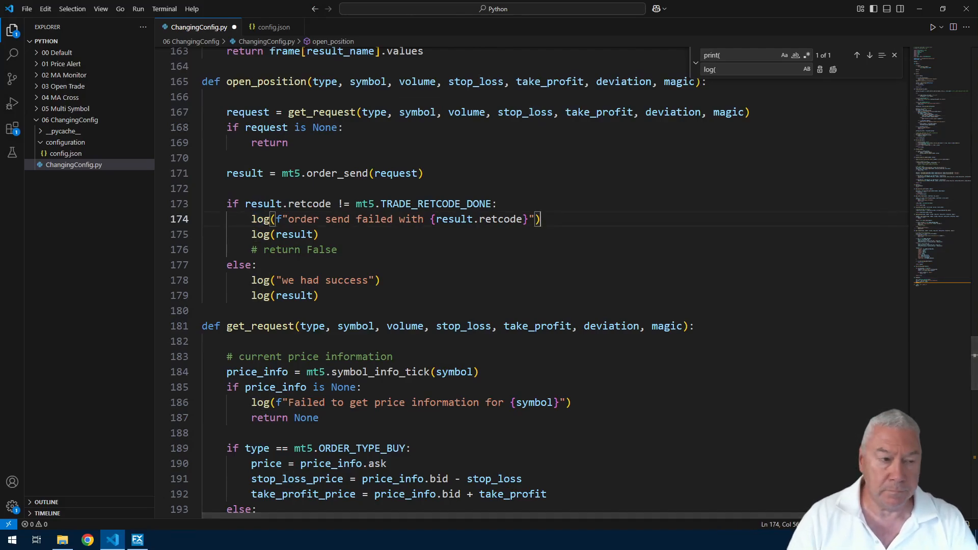
scroll(up, 3)
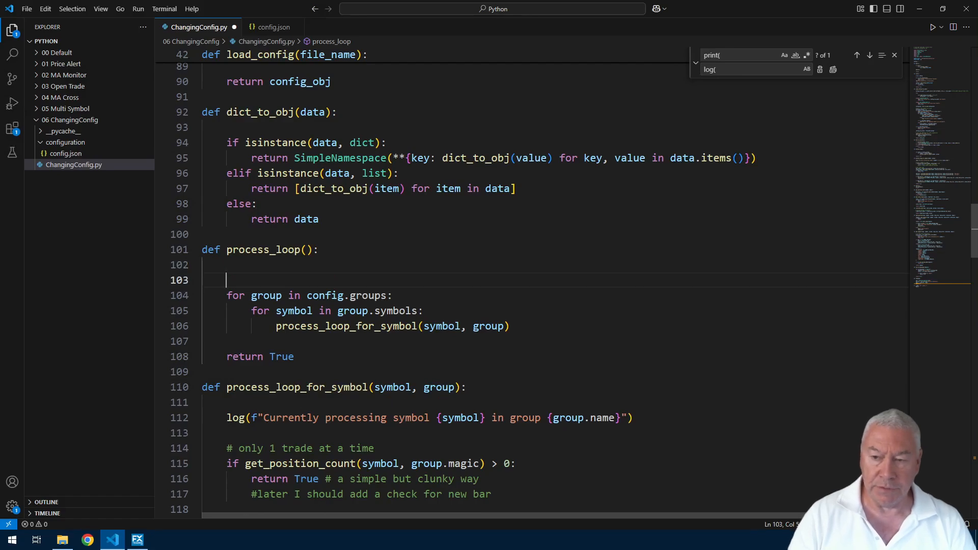
Step: Add config = load_config(CONFIG_FILE) at the start of process_loop, consulting init's check
text(config = load_config()
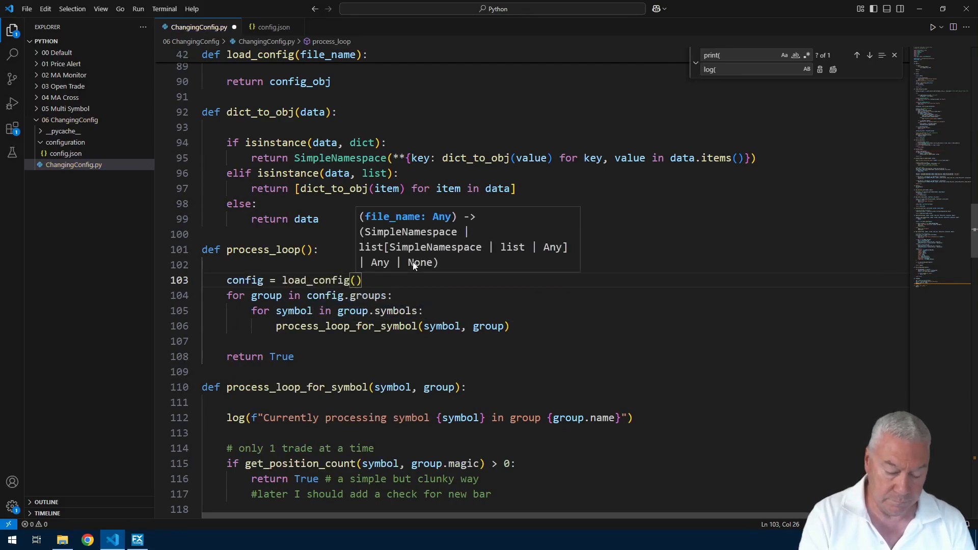
text(CONFIG_FILE)
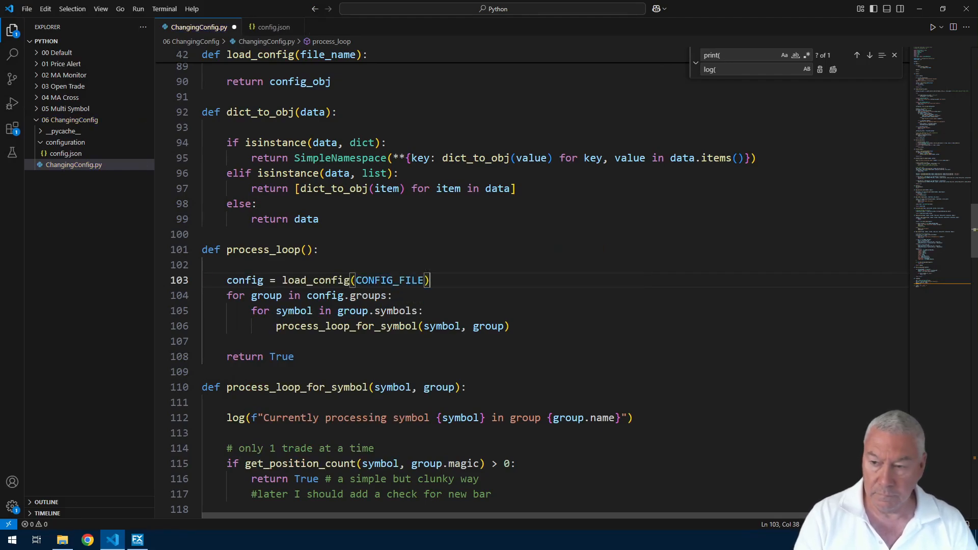
key(enter)
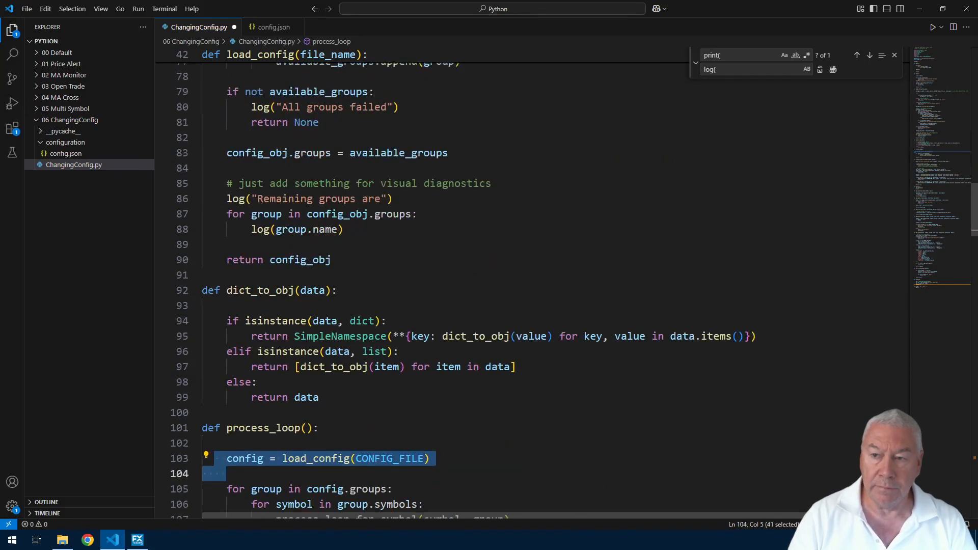
scroll(up, 3)
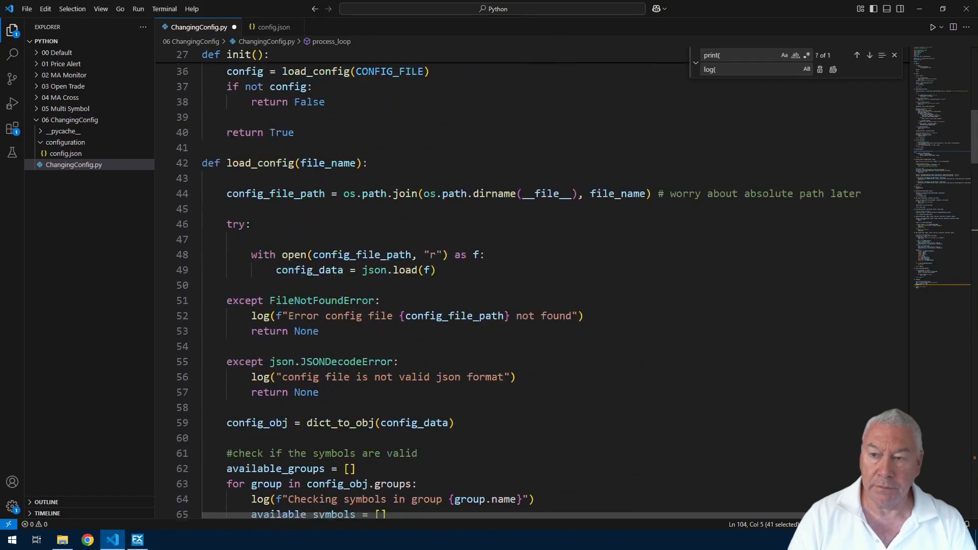
scroll(up, 3)
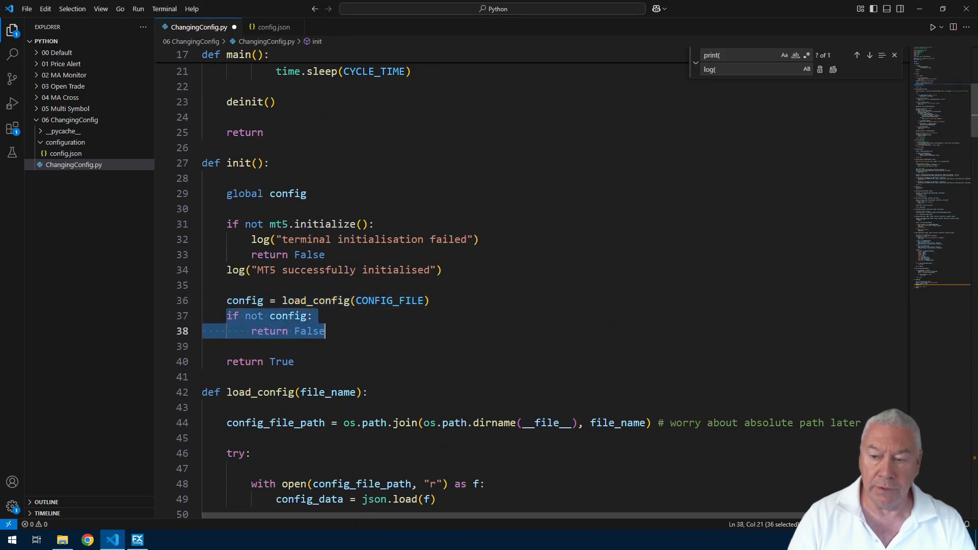
scroll(down, 3)
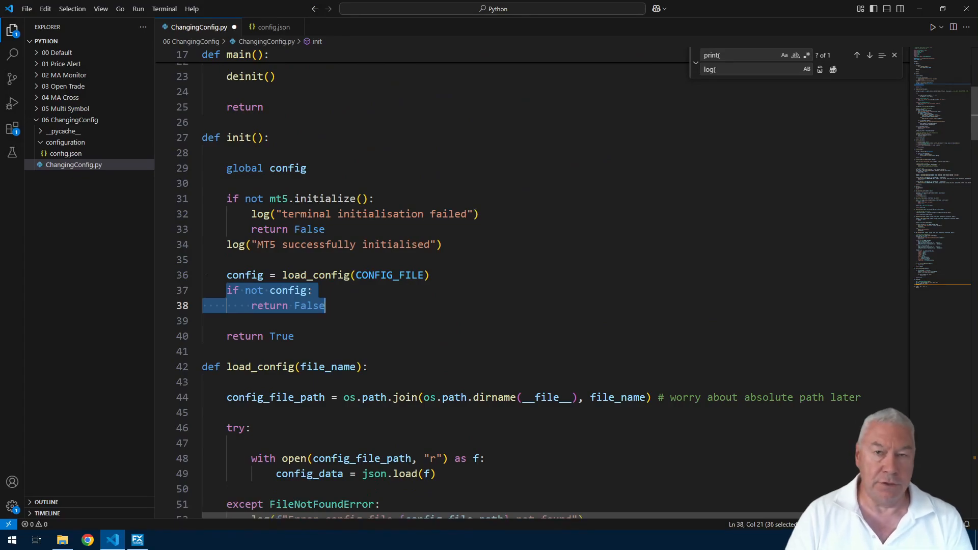
scroll(down, 3)
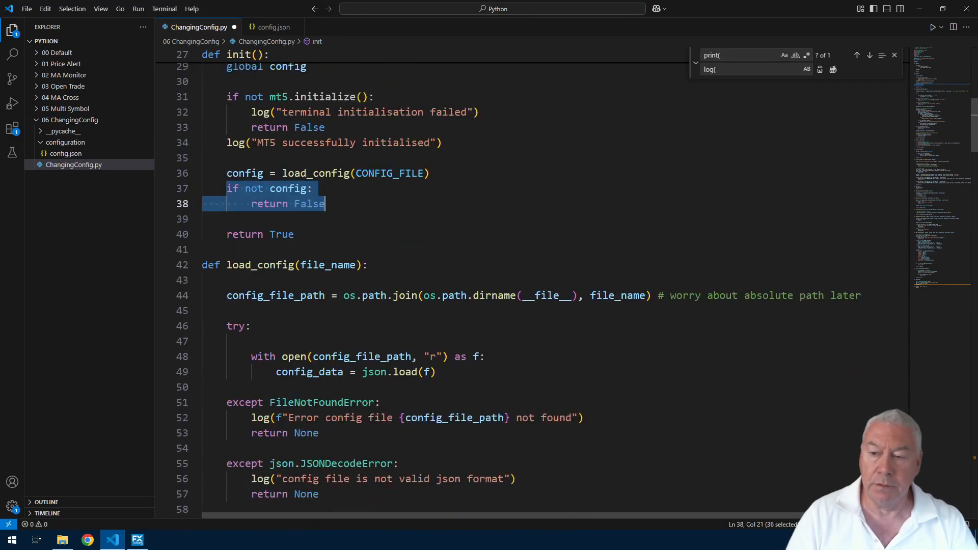
scroll(down, 3)
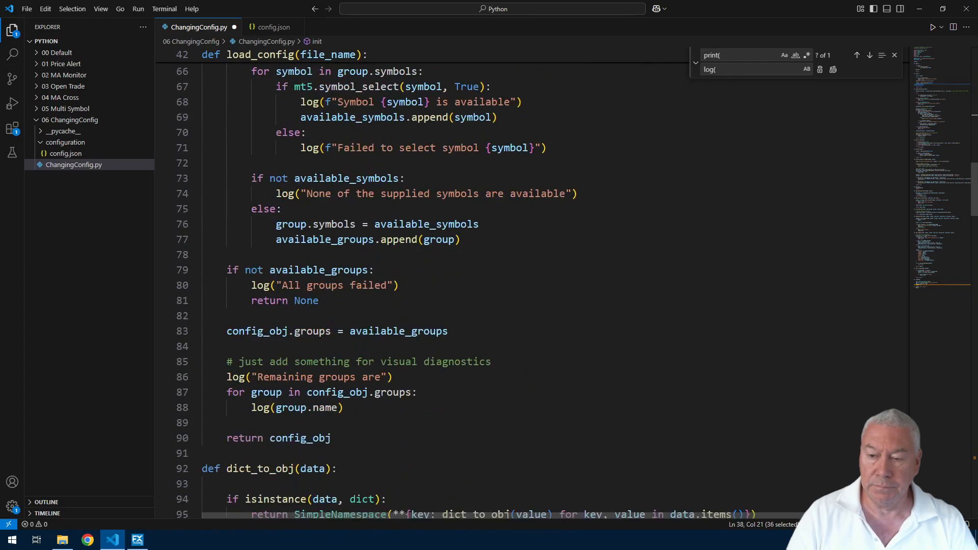
scroll(down, 3)
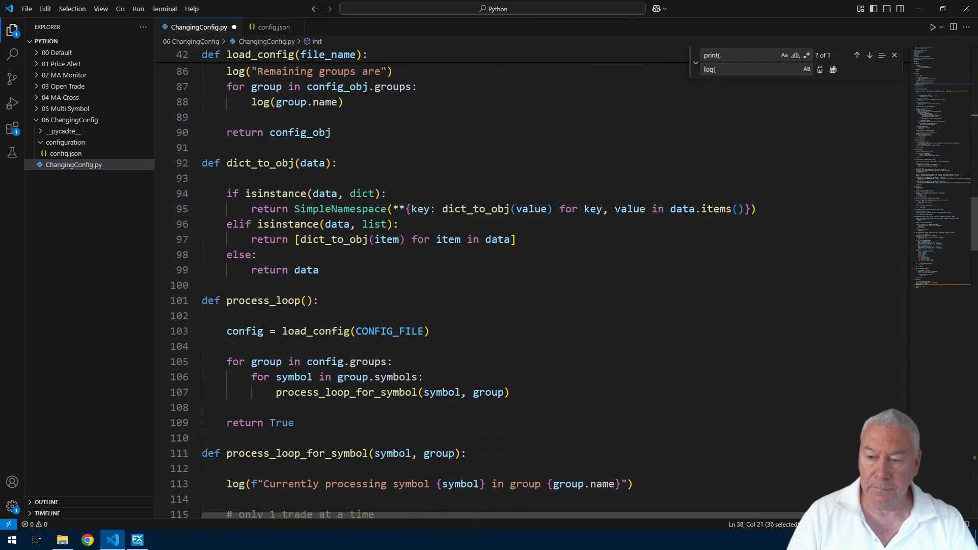
Step: Follow the reload with 'if not config: return False'
key(enter)
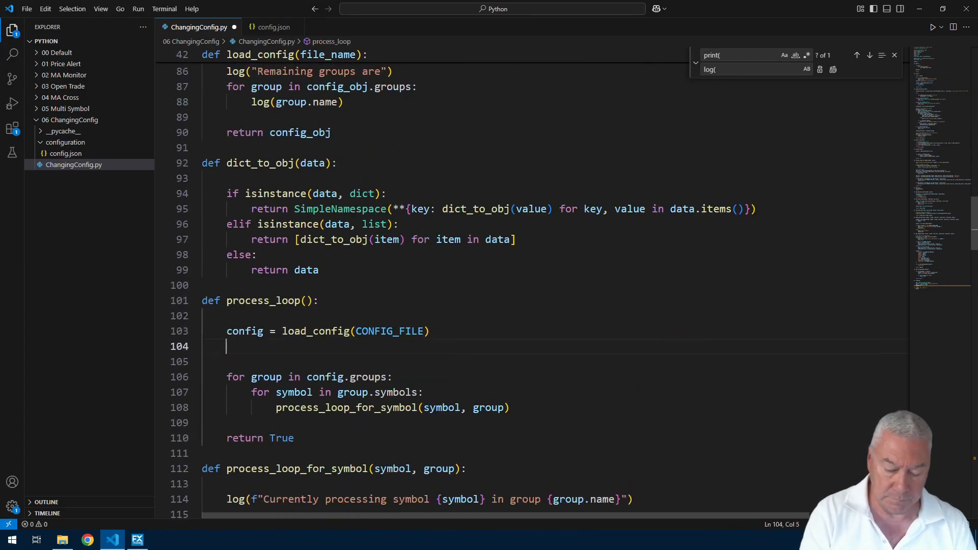
text(if not config:)
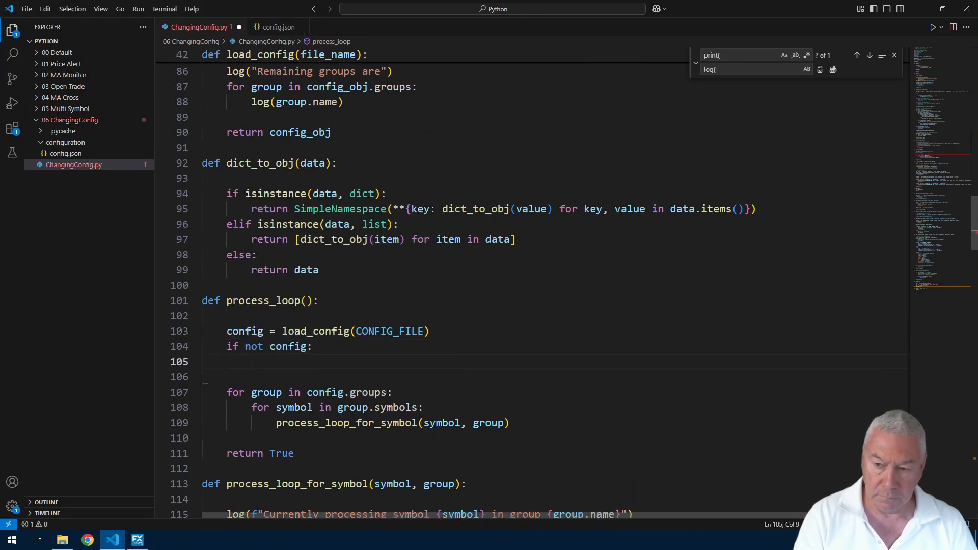
text(return)
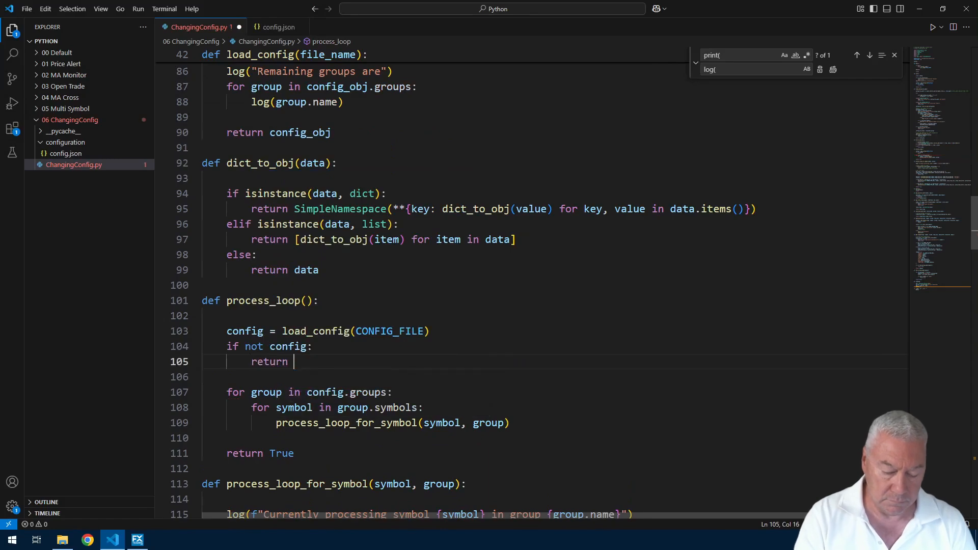
text(False)
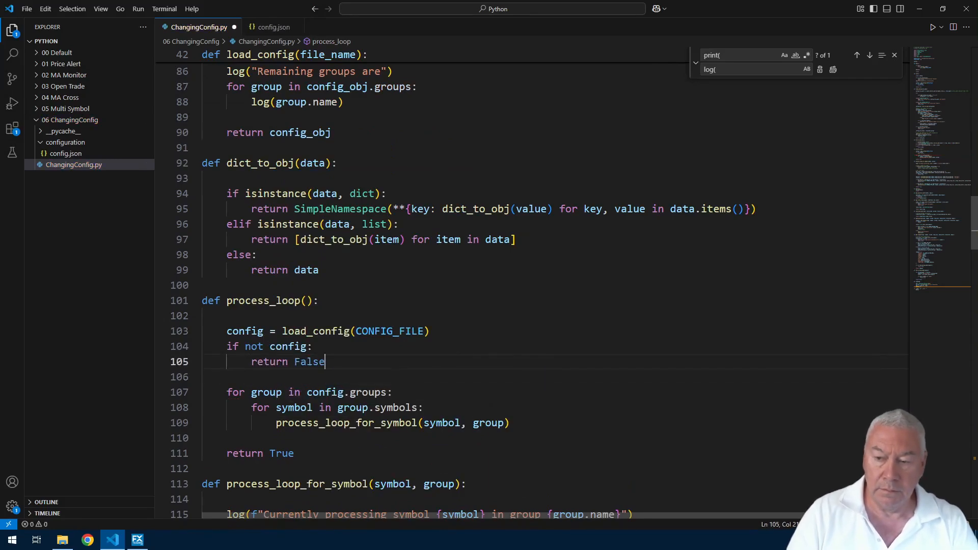
double_click(308, 361)
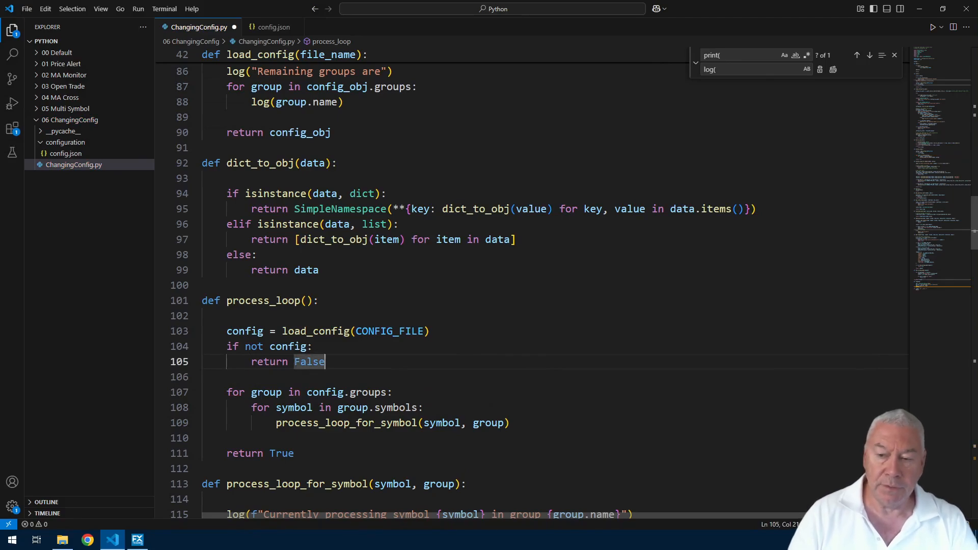
Step: Declare 'global config' at the top of process_loop, ahead of the load_config reload
double_click(244, 332)
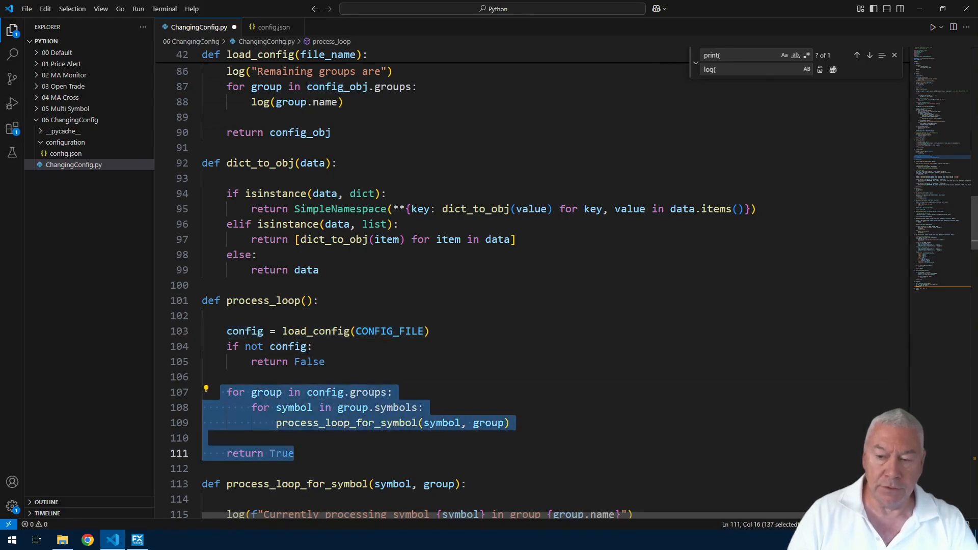
double_click(244, 331)
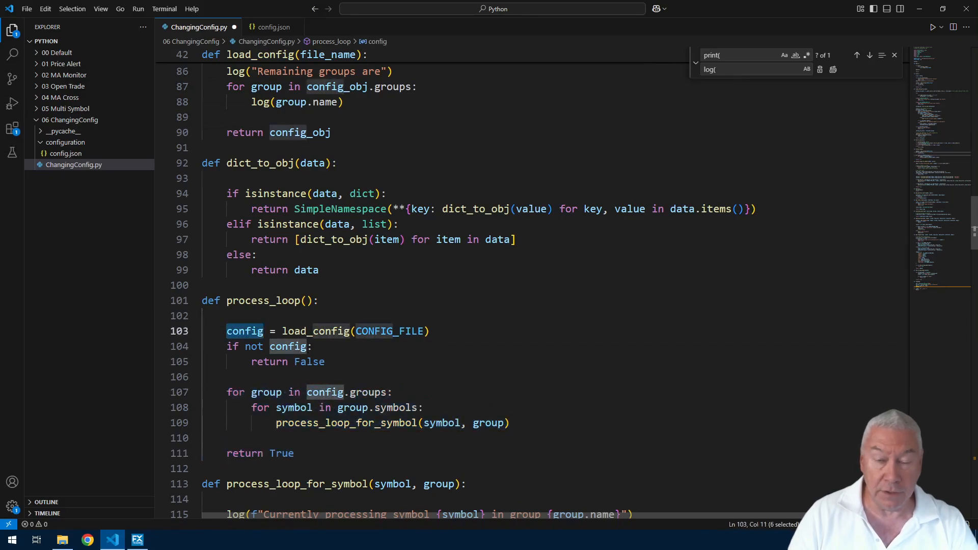
mouse_move(244, 331)
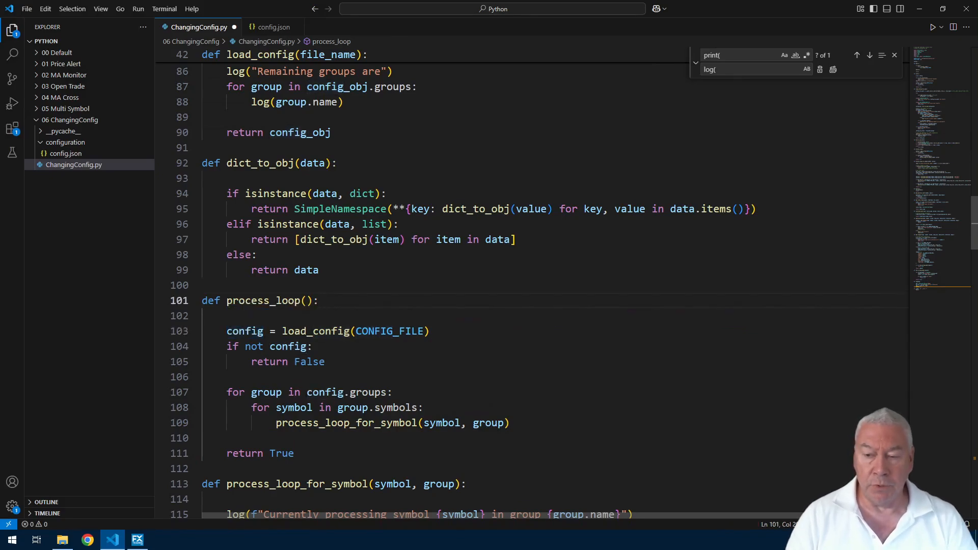
double_click(245, 331)
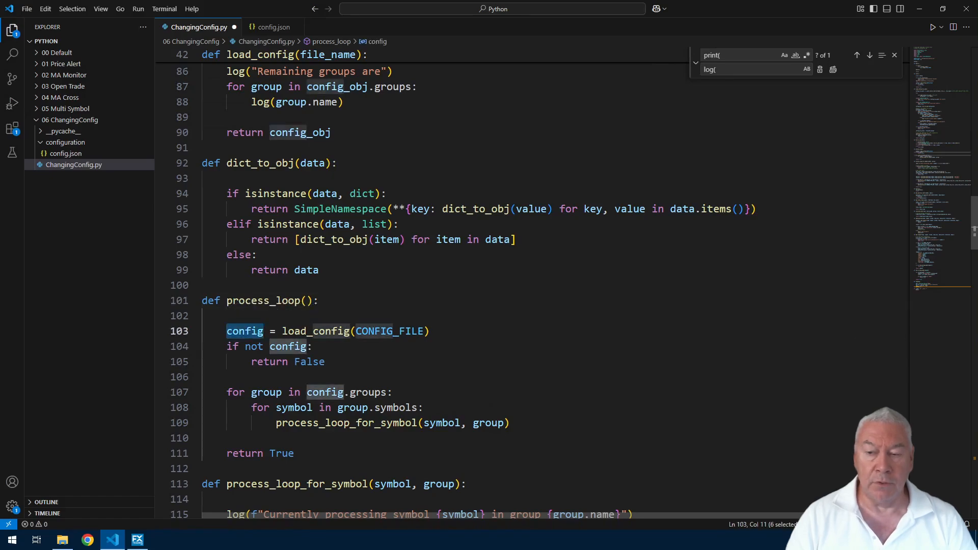
click(281, 299)
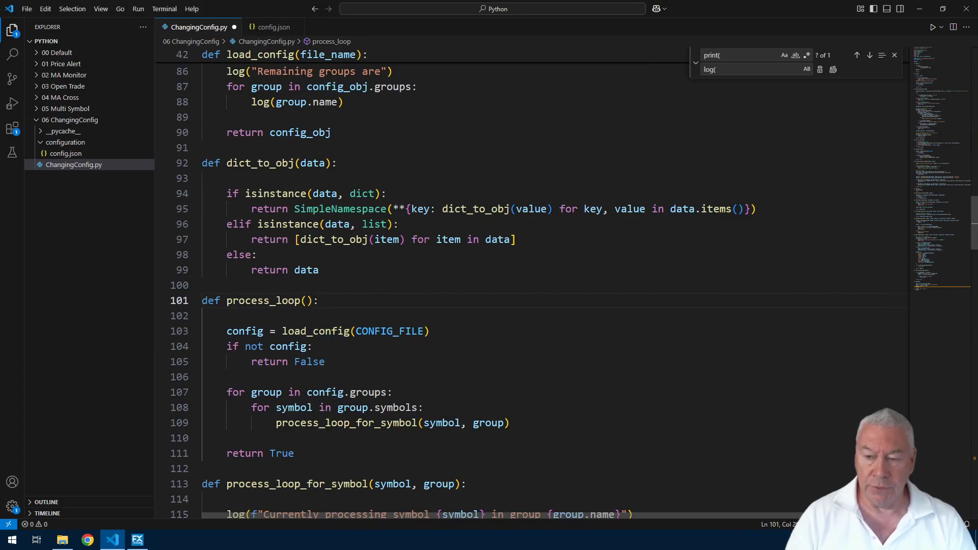
double_click(244, 331)
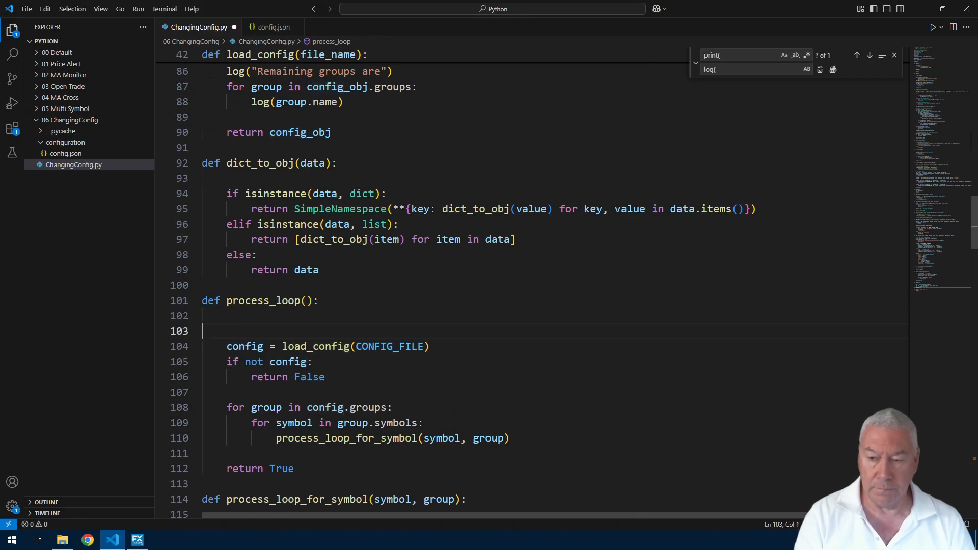
text(global config)
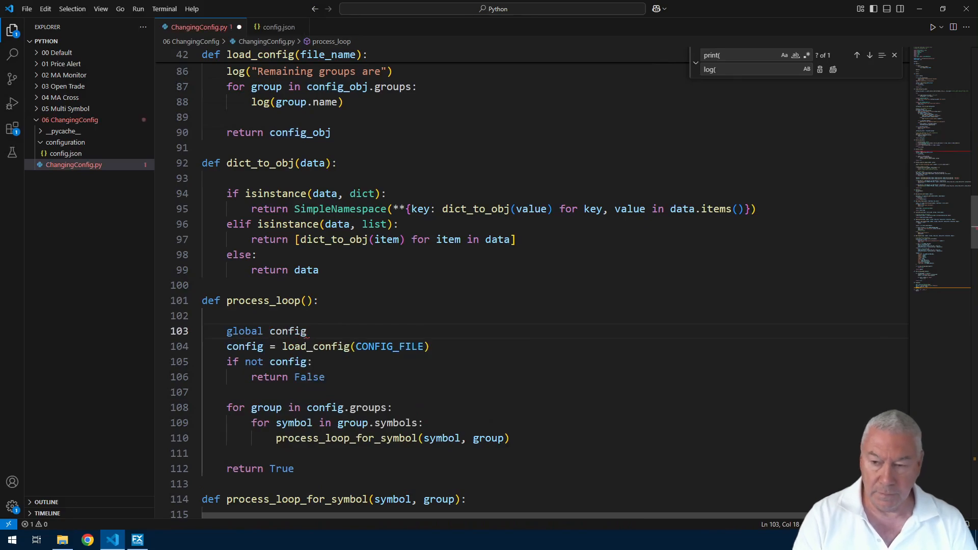
key(Enter)
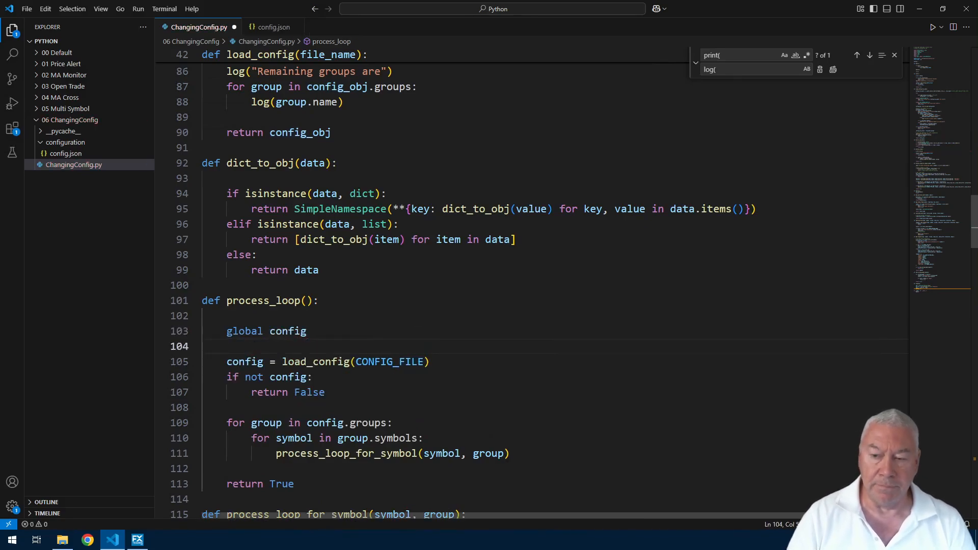
click(428, 360)
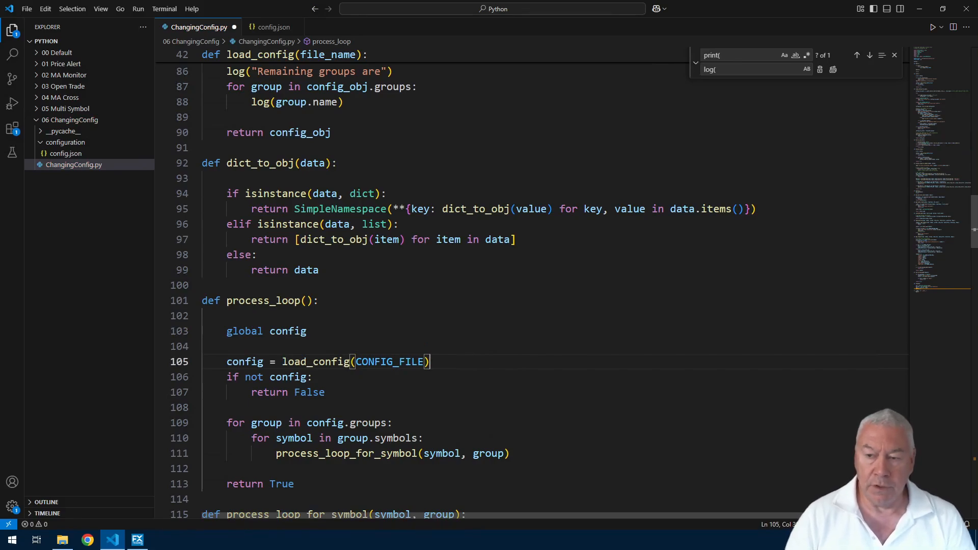
scroll(up, 3)
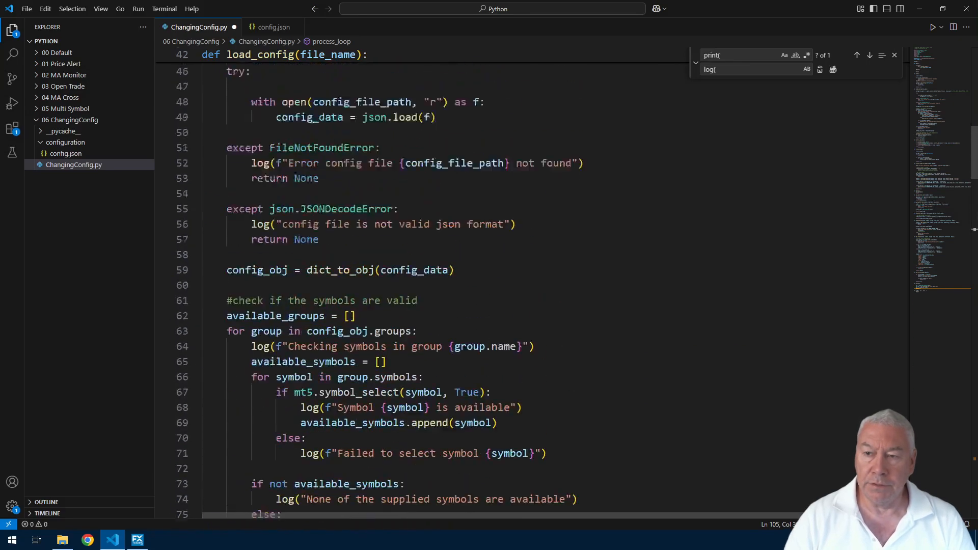
scroll(up, 3)
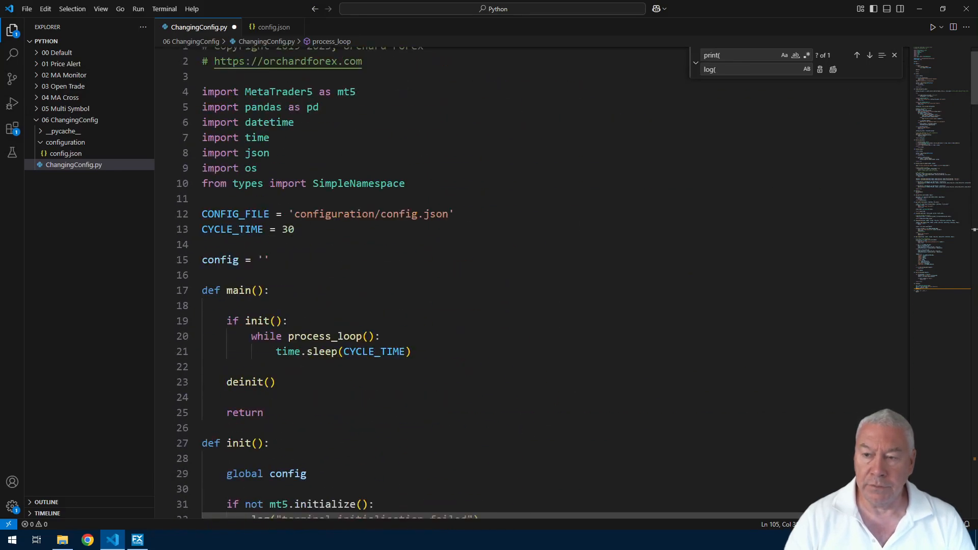
double_click(287, 229)
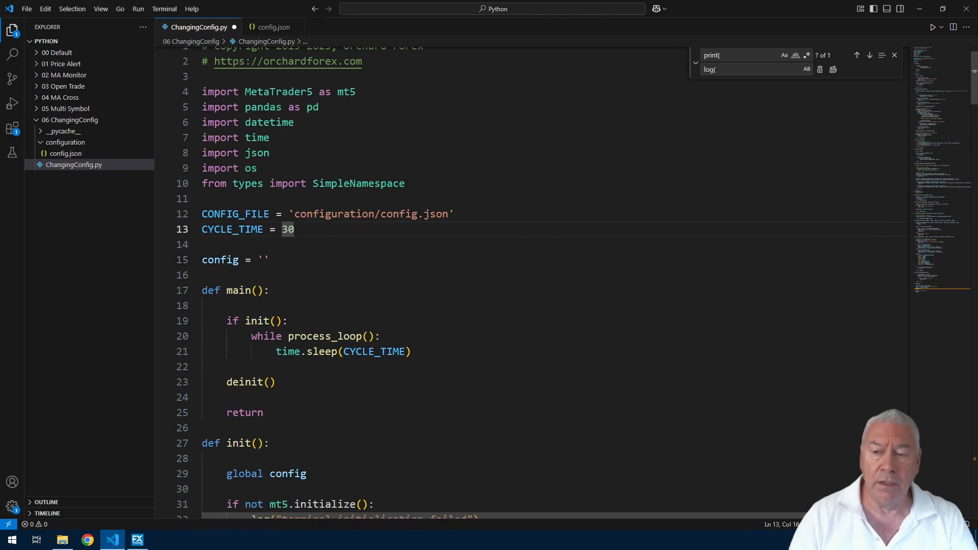
scroll(down, 3)
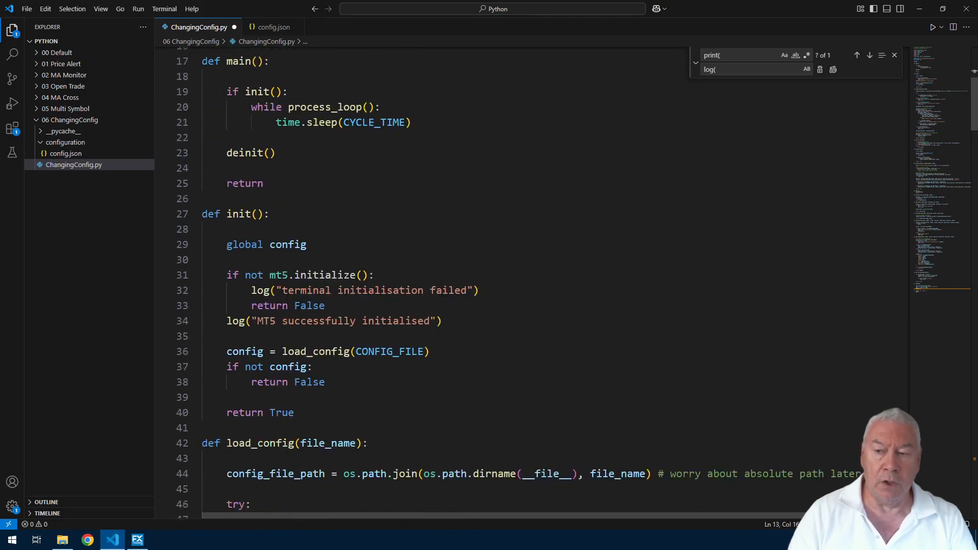
scroll(down, 3)
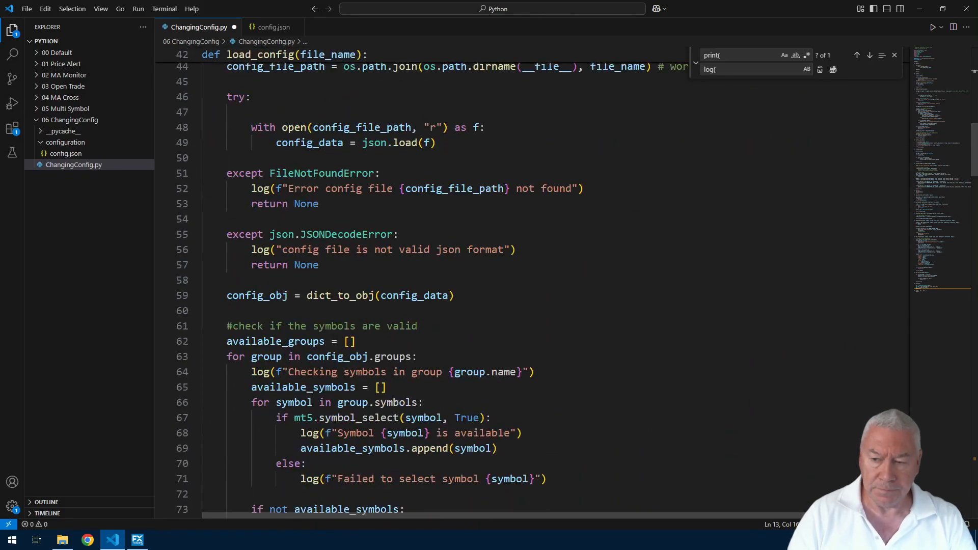
scroll(up, 3)
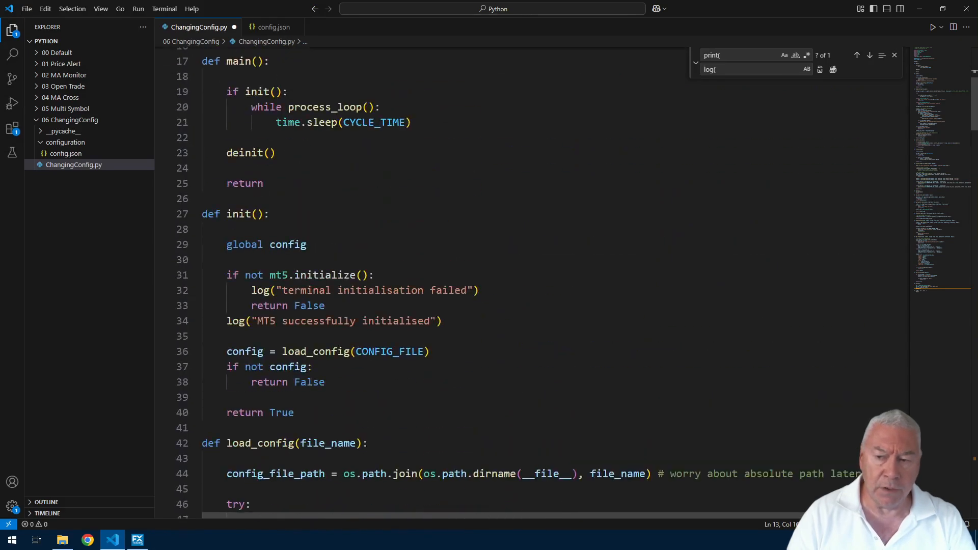
scroll(down, 3)
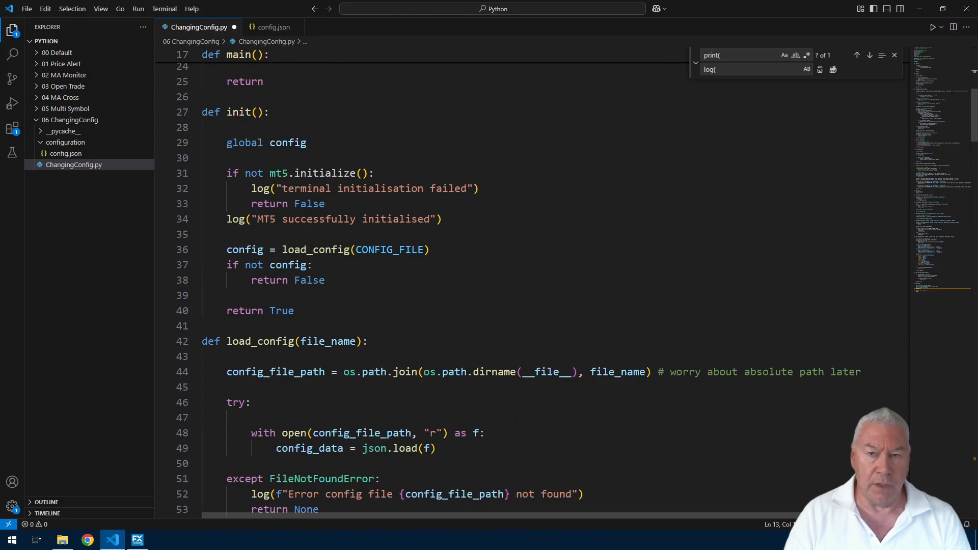
scroll(down, 3)
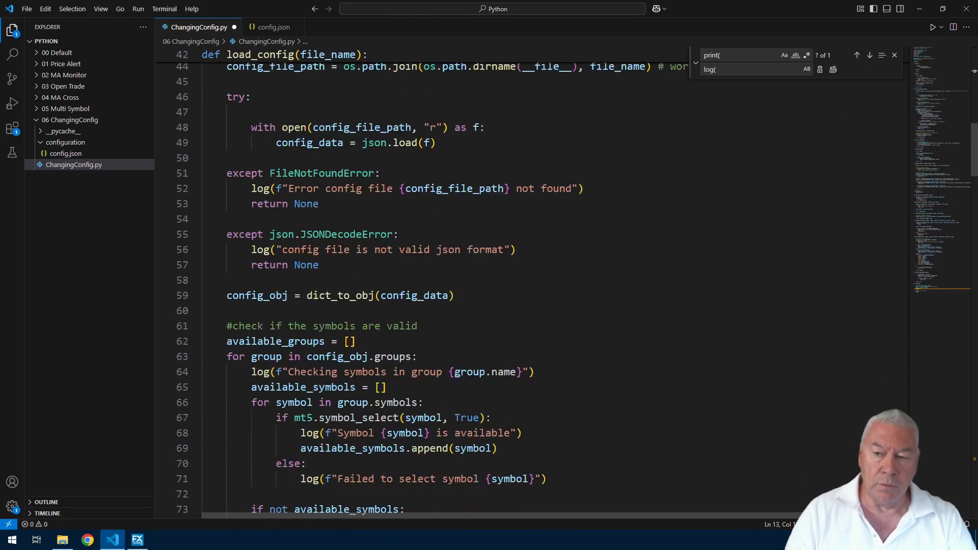
scroll(down, 3)
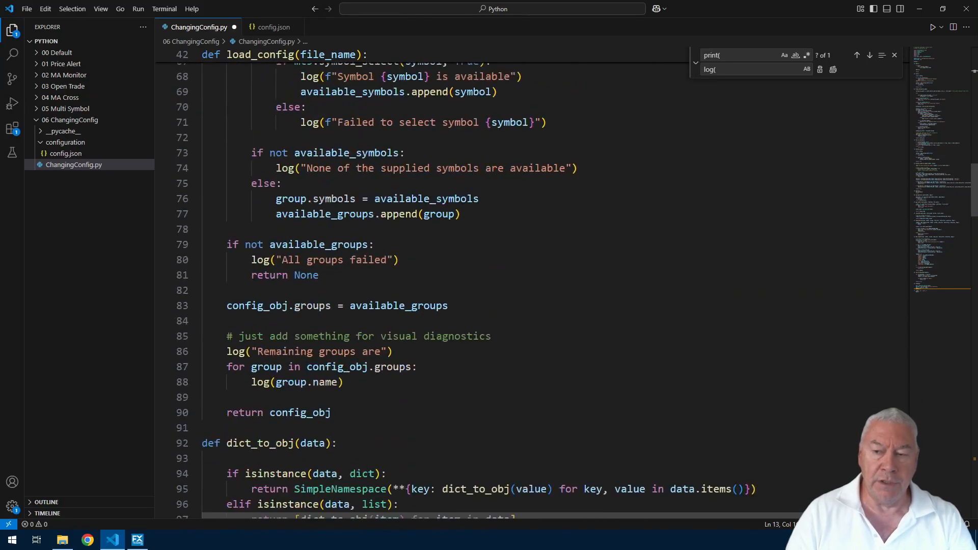
scroll(down, 3)
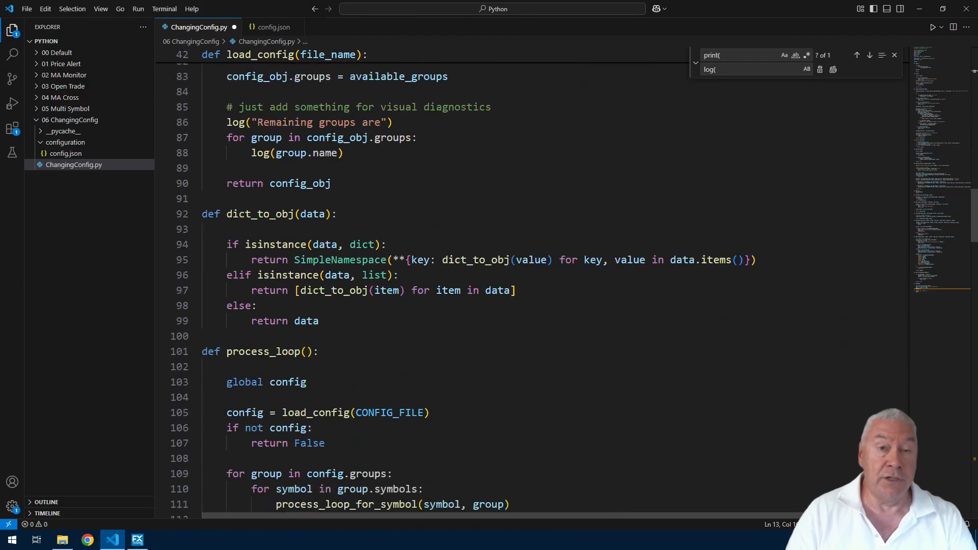
scroll(down, 3)
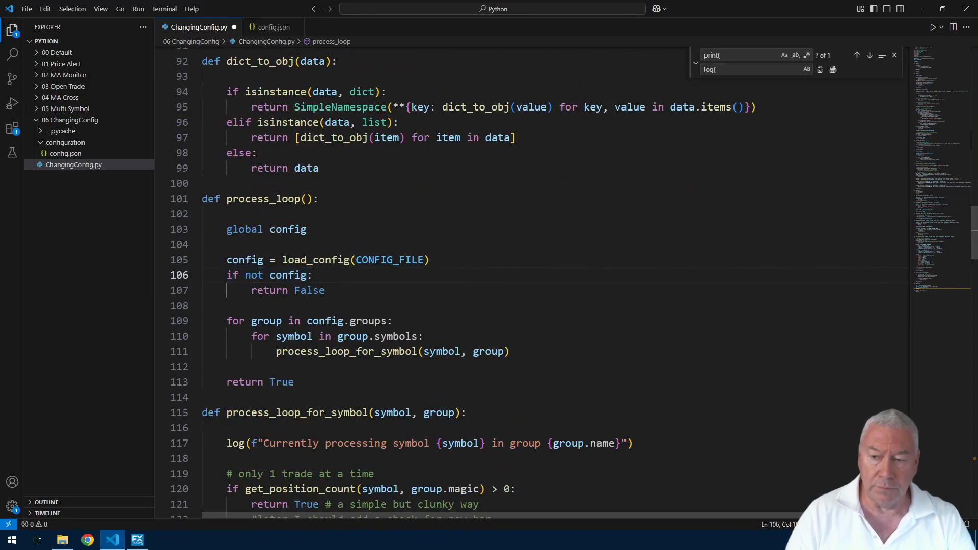
double_click(308, 290)
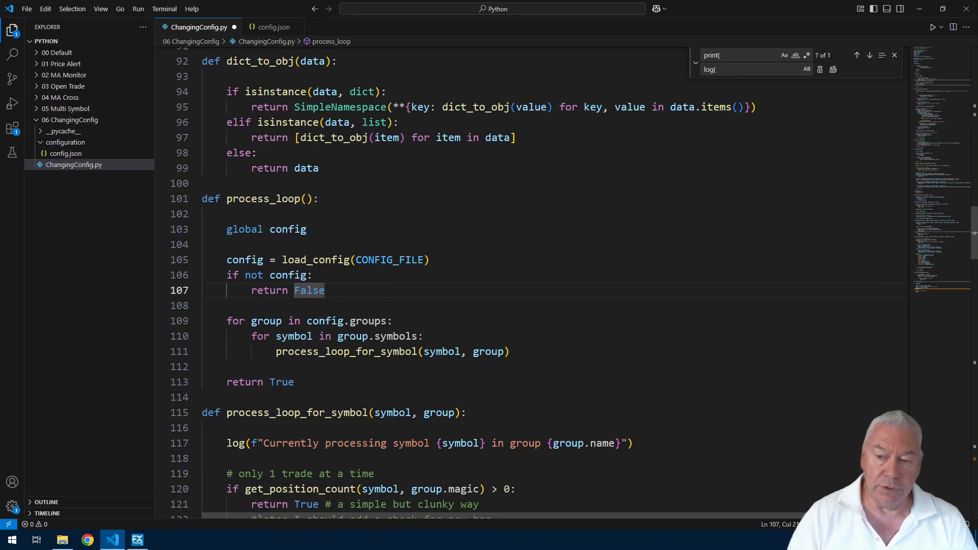
Step: Under 'if not config:' add log("config file is invalid") and return True instead of False
click(324, 290)
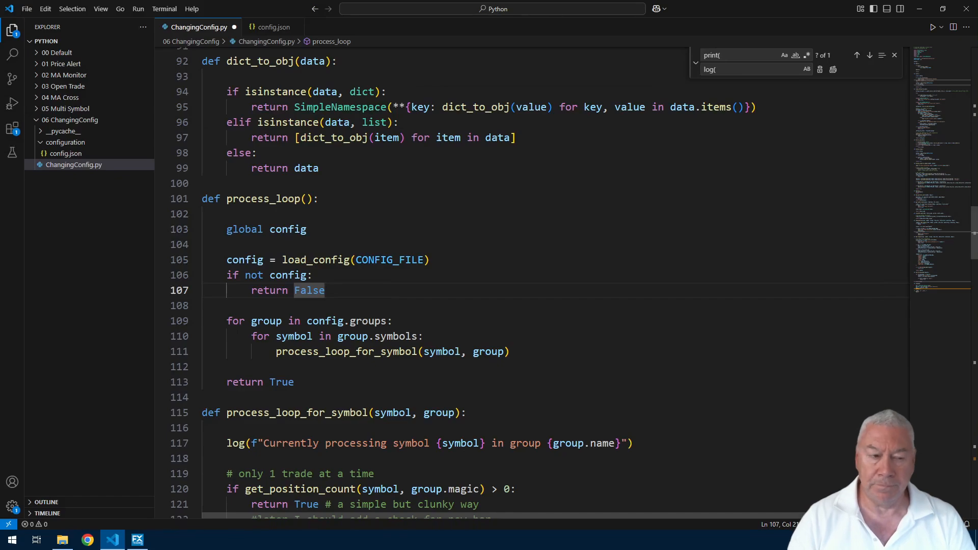
click(312, 275)
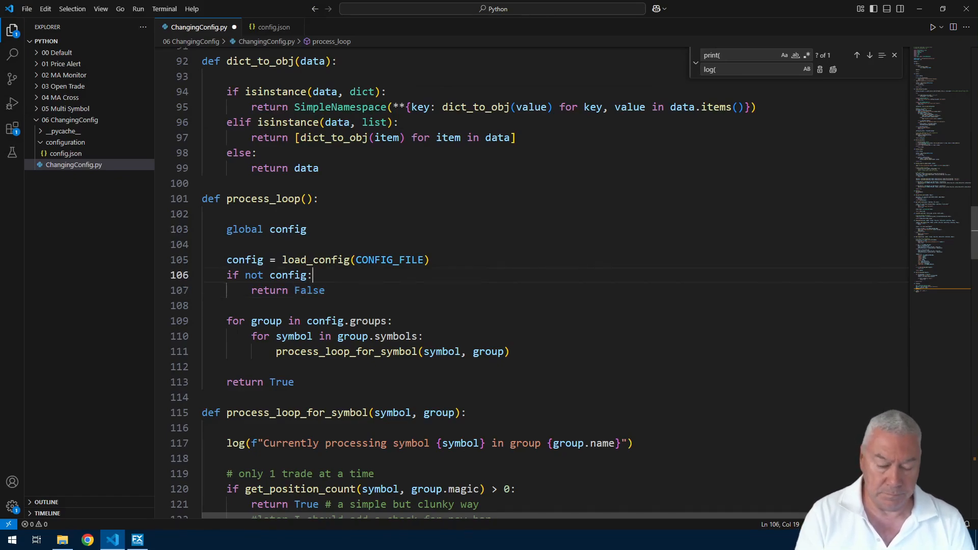
key(Enter)
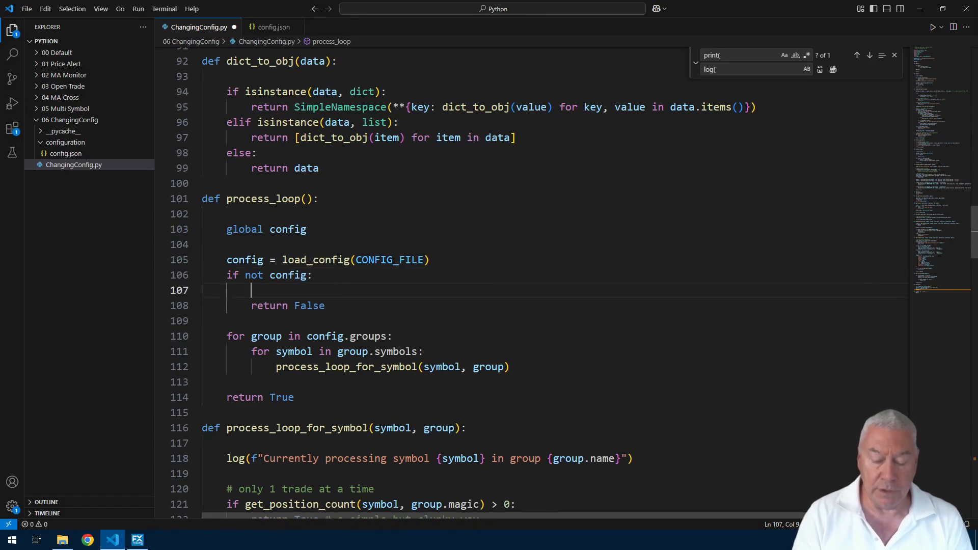
text(log("config file is invalid)
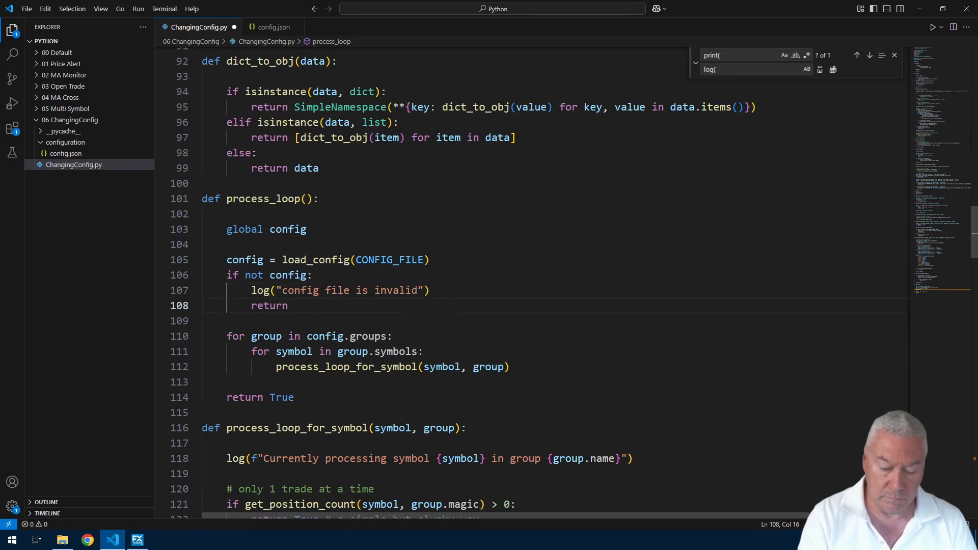
text(T)
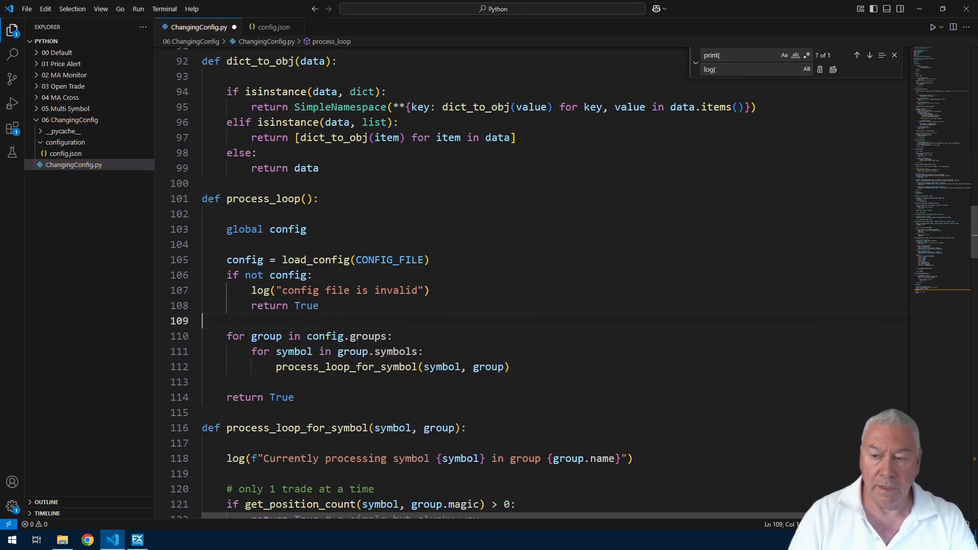
double_click(304, 305)
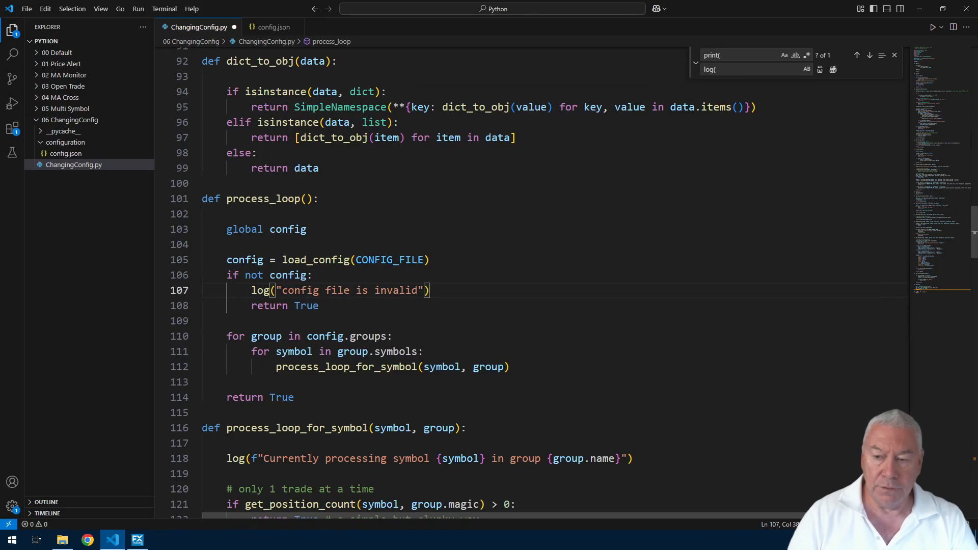
click(288, 274)
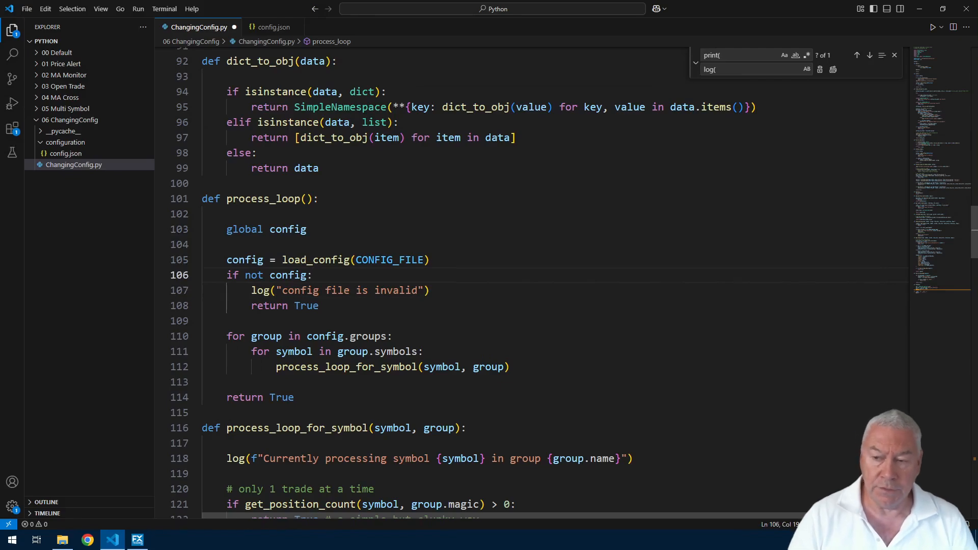
Step: In load_config add mod_time = os.path.getmtime(config_file_path) and a comma after file_name in the def
double_click(314, 260)
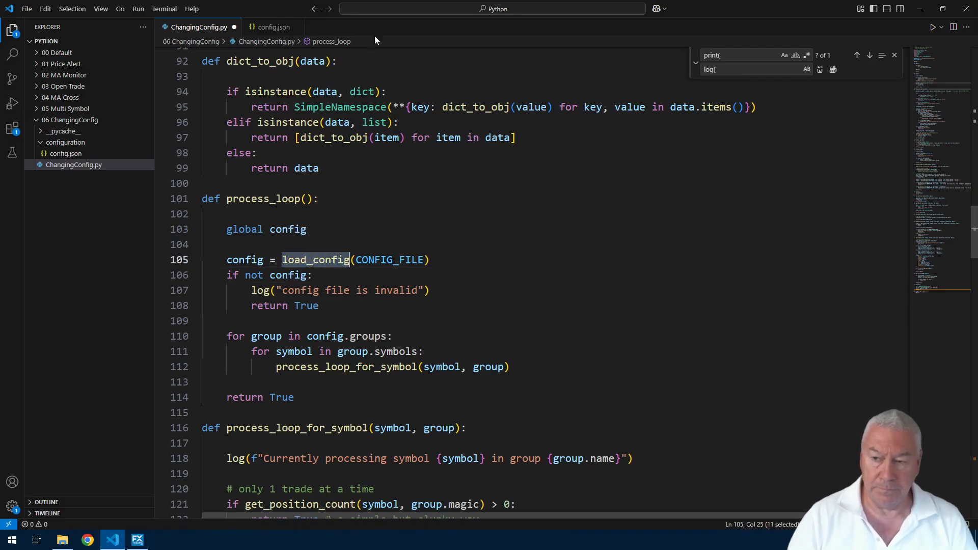
scroll(up, 3)
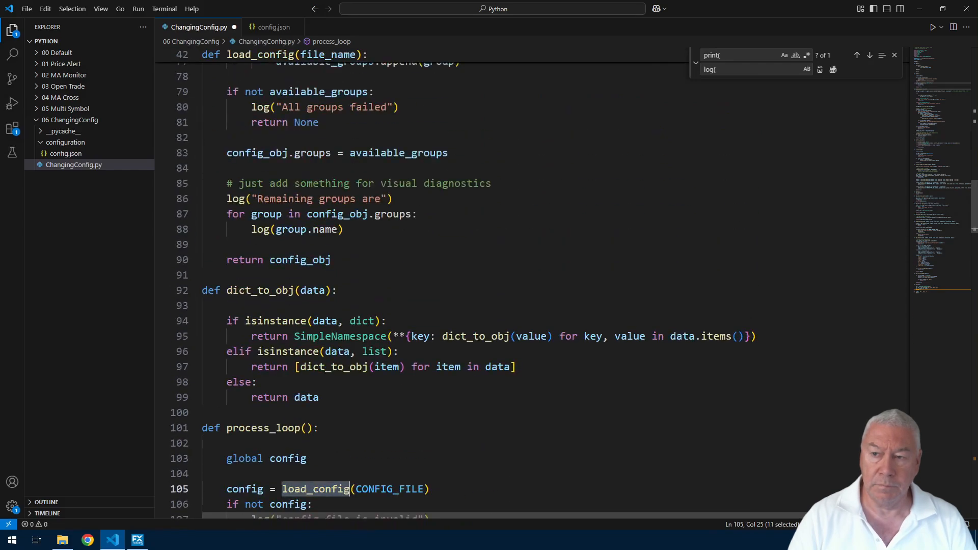
scroll(up, 3)
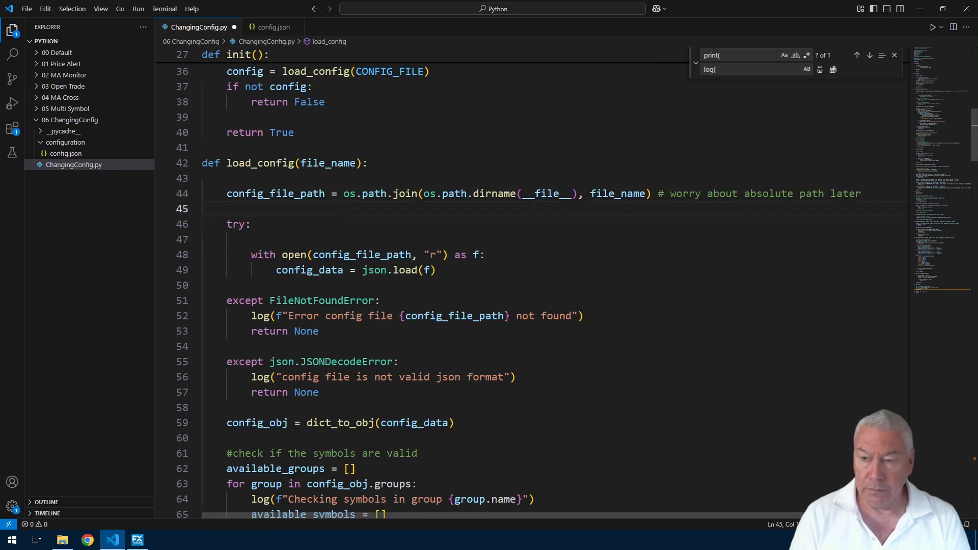
text(mod_time = os.path.getmtime(config_file_path))
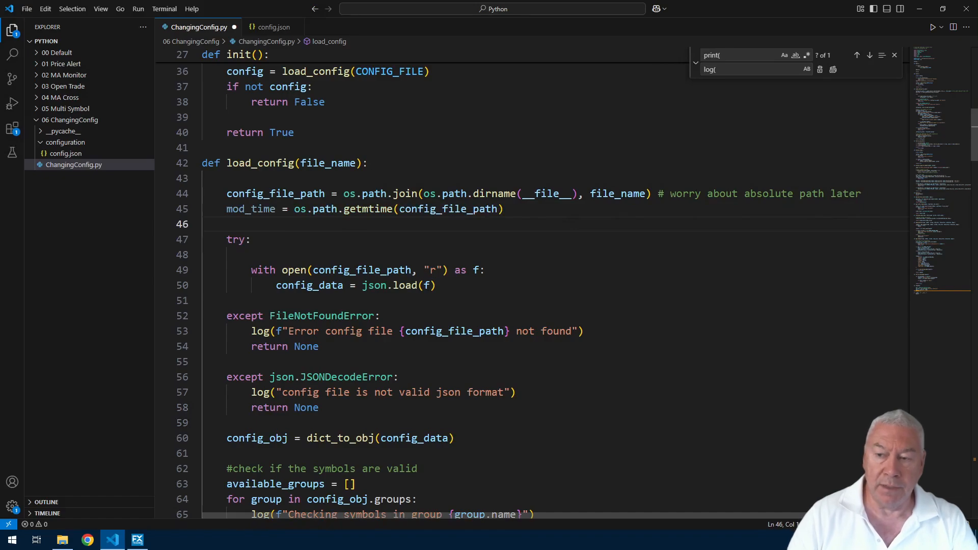
mouse_move(278, 194)
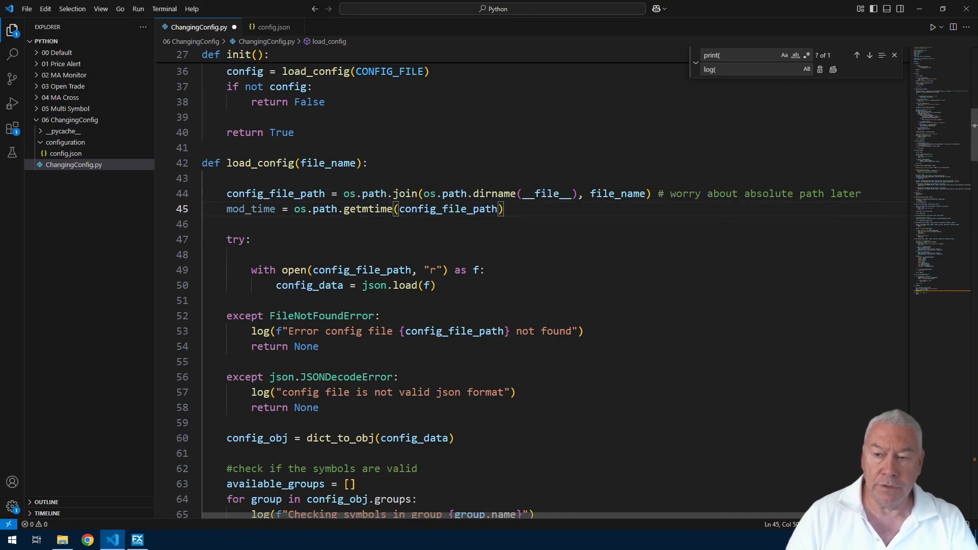
click(368, 163)
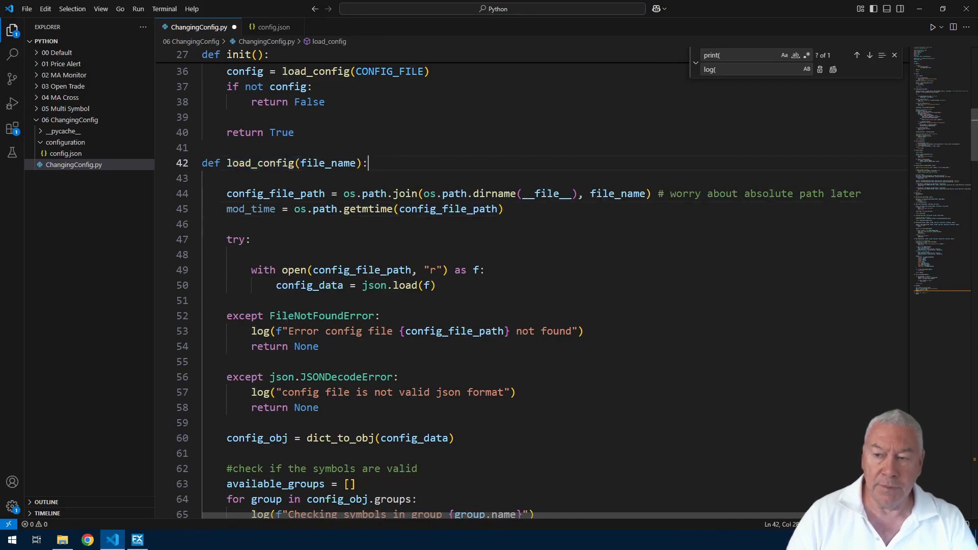
double_click(256, 194)
text(,)
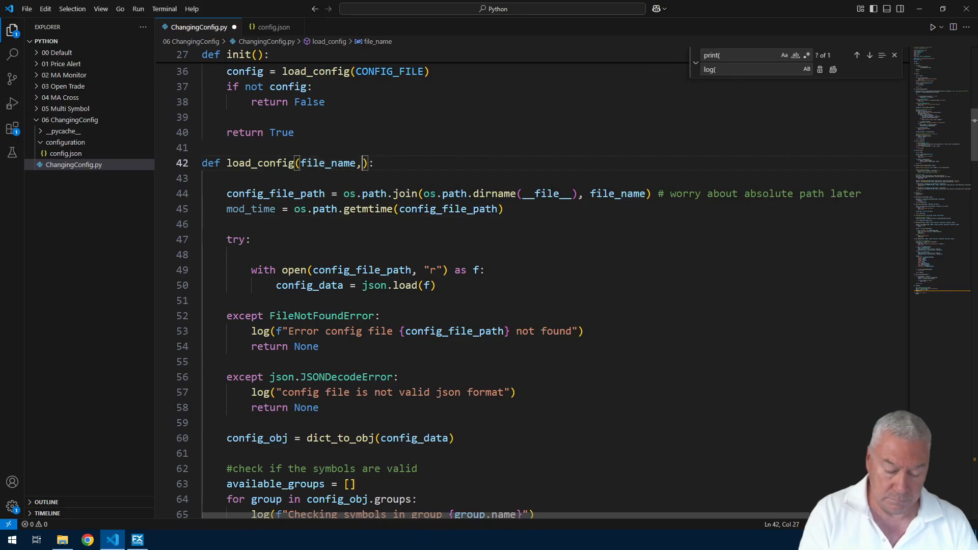
Step: Add the config_obj parameter and return it early when its last_mod_time equals mod_time
text(config_obj)
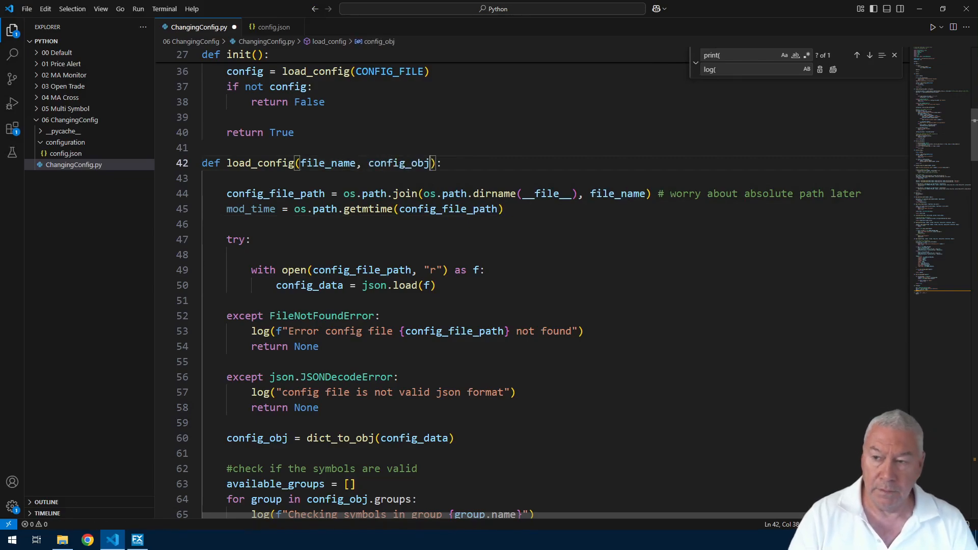
double_click(399, 163)
text(if config_obj and config_obj.last_mod_time == mod_time:)
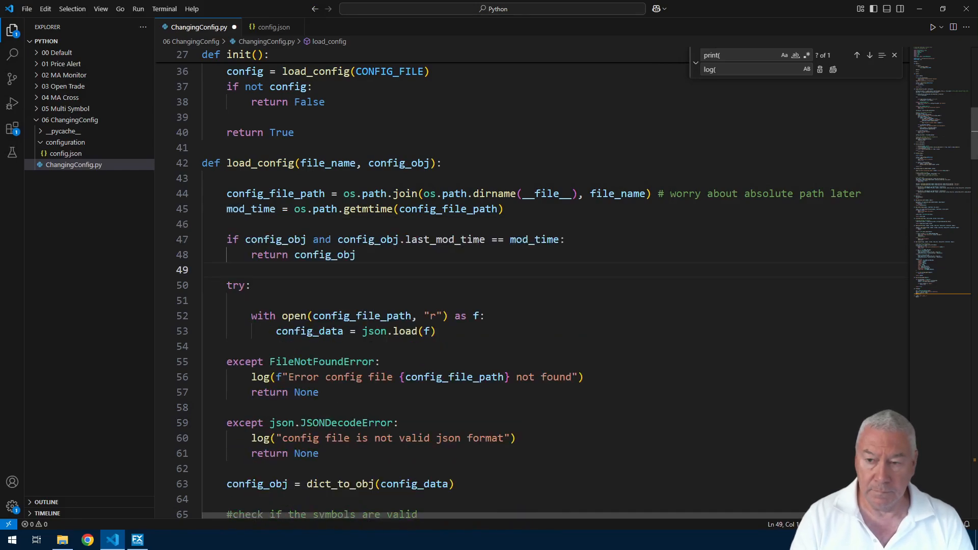
click(563, 239)
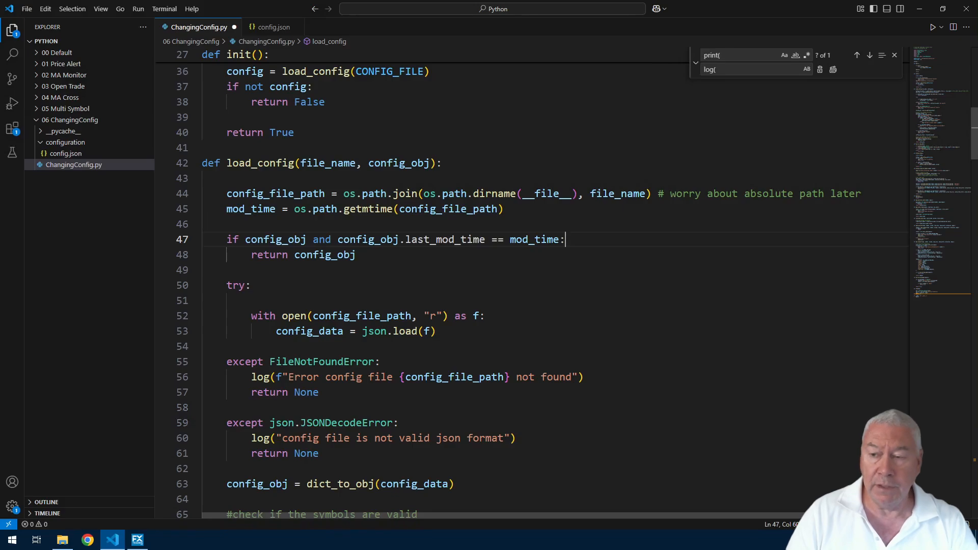
double_click(399, 163)
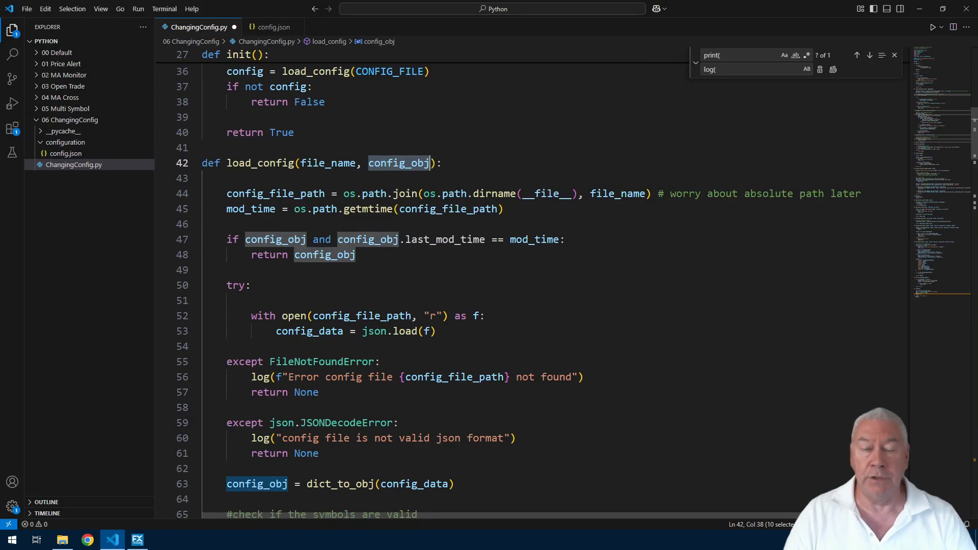
click(274, 239)
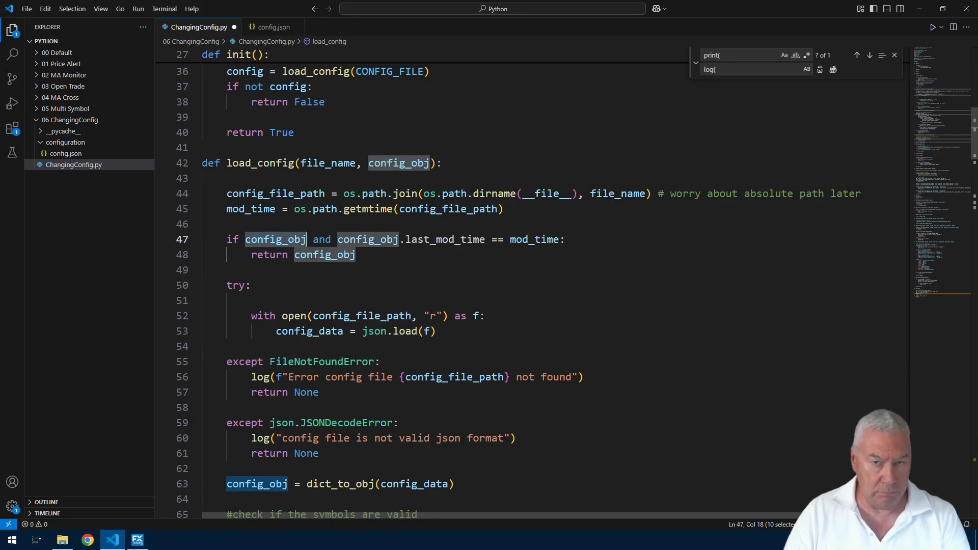
click(249, 286)
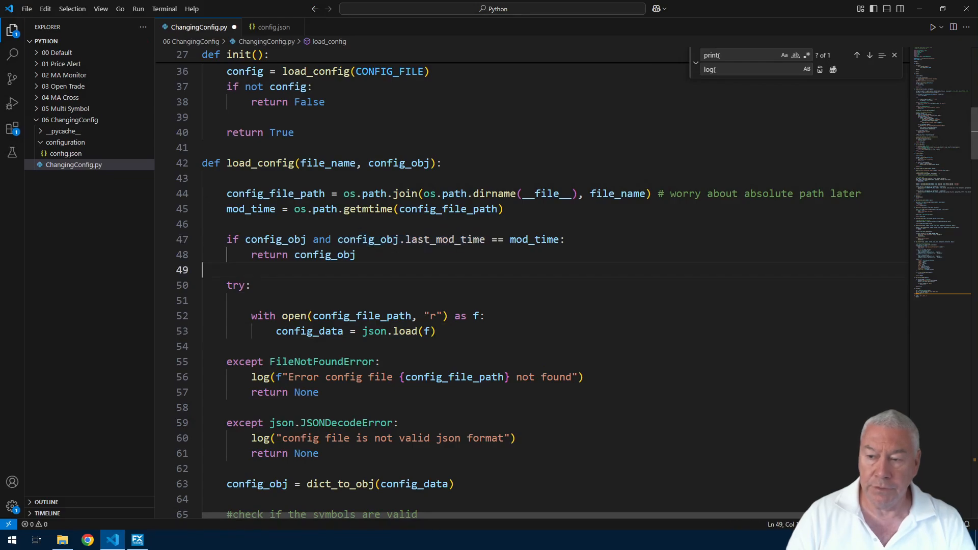
Step: Store config_obj.last_mod_time = mod_time after the groups assignment
scroll(down, 3)
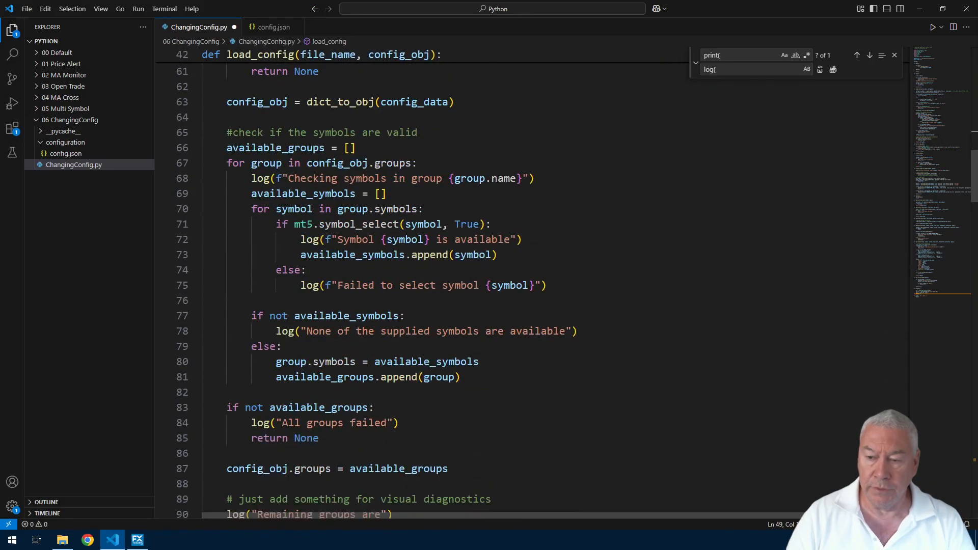
scroll(down, 3)
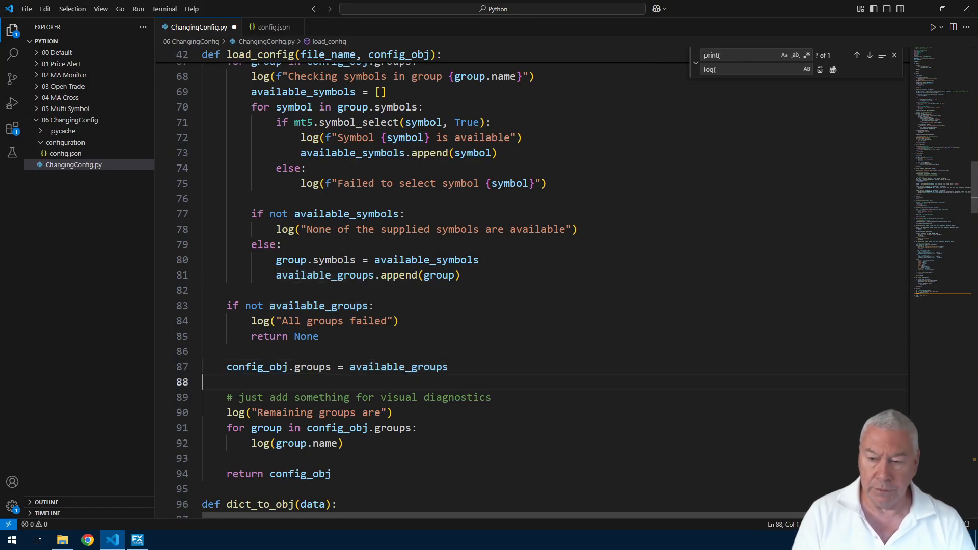
text(config_obj.last_mod_time = mod_time)
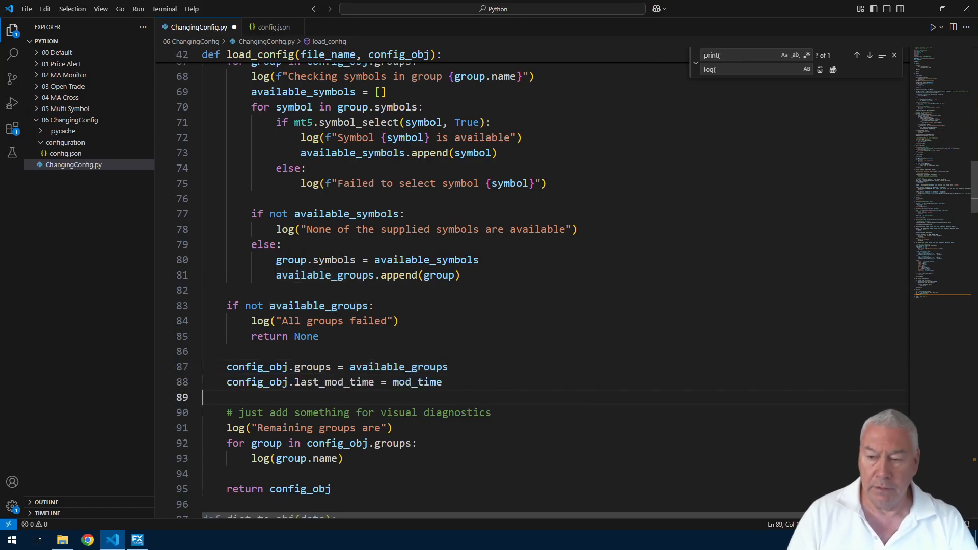
double_click(416, 382)
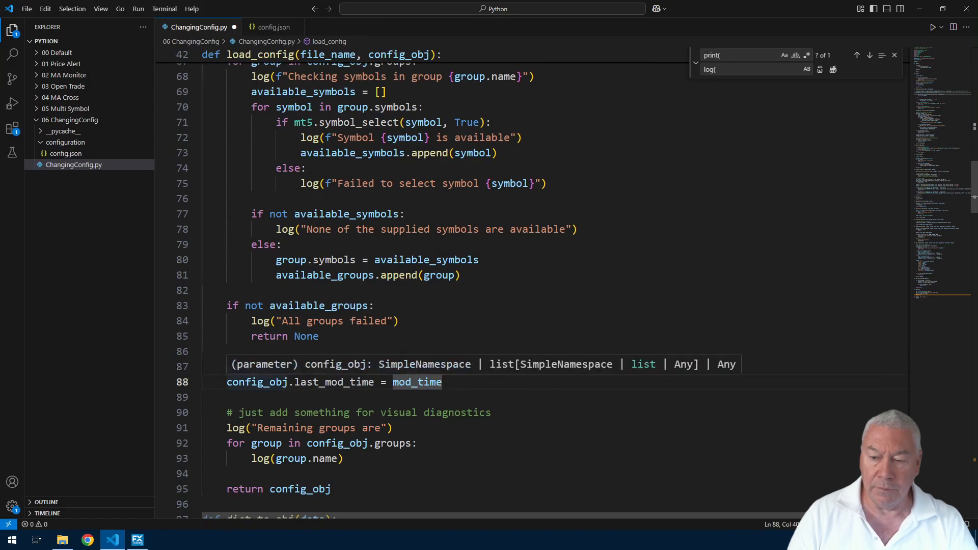
scroll(up, 3)
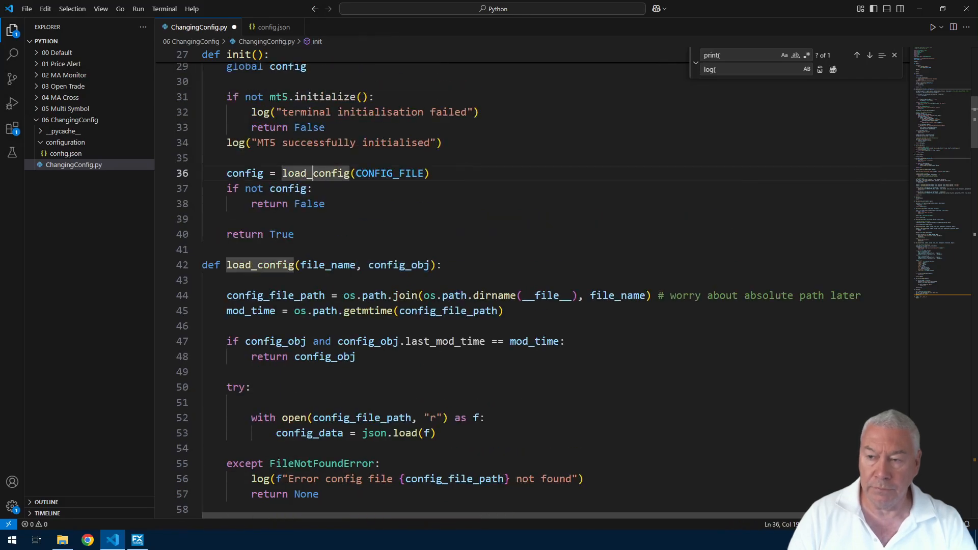
Step: Change both calls in init and process_loop to load_config(CONFIG_FILE, config)
double_click(389, 173)
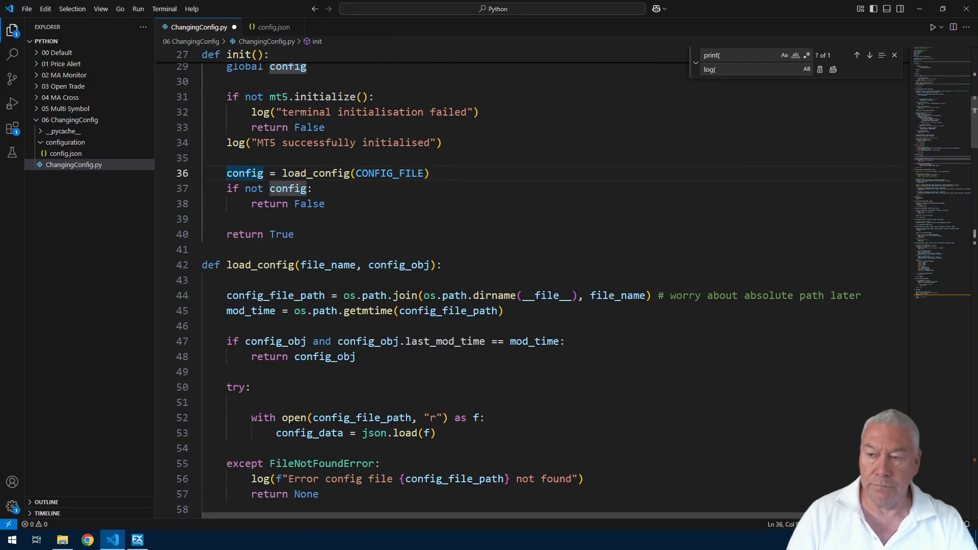
double_click(390, 174)
text(, )
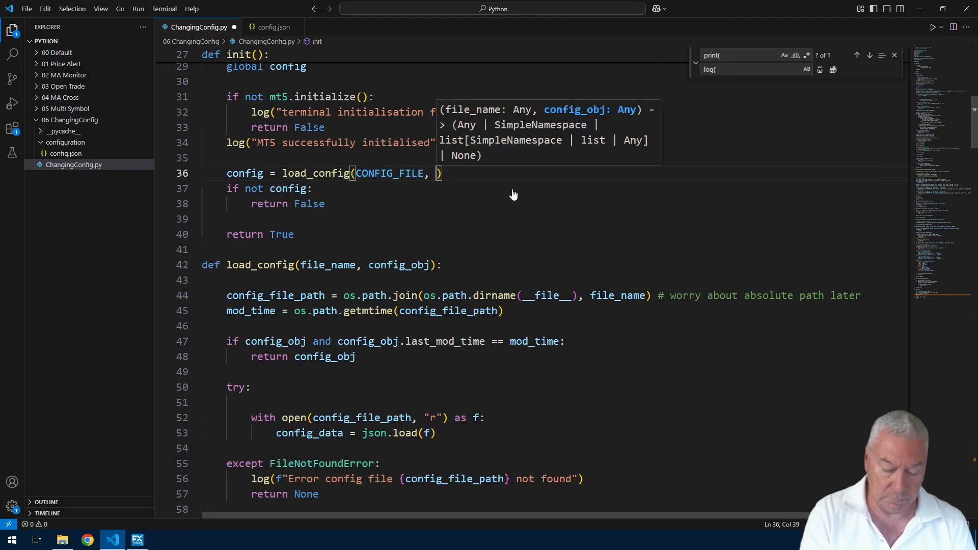
text(config)
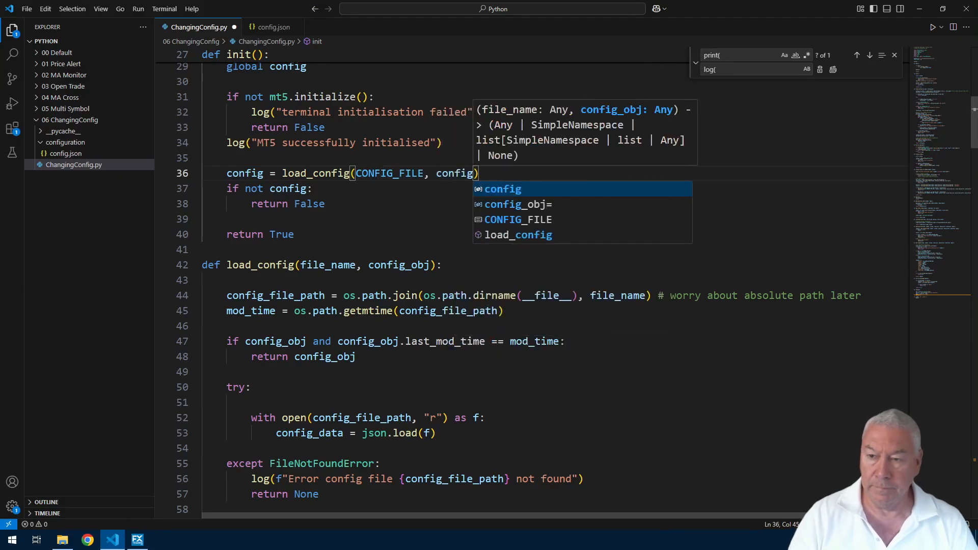
scroll(down, 3)
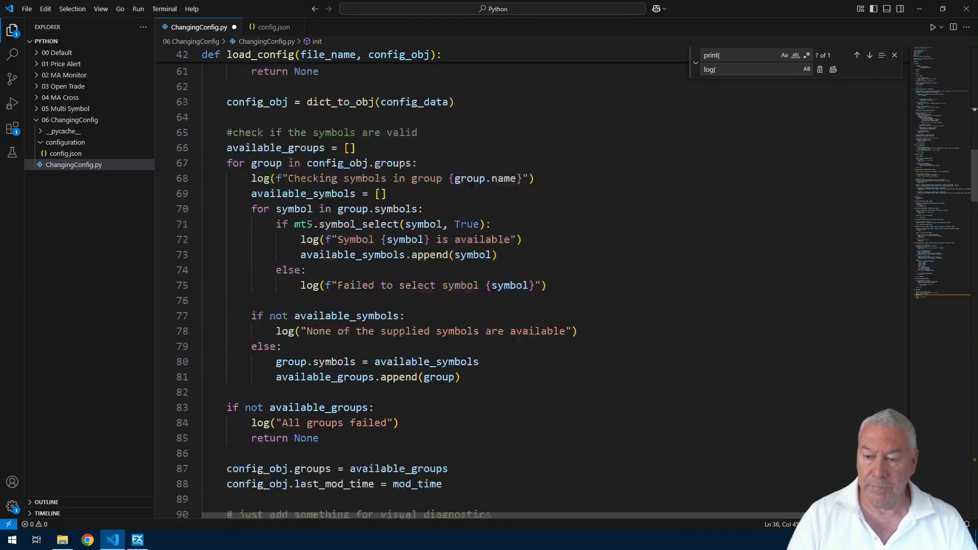
scroll(down, 3)
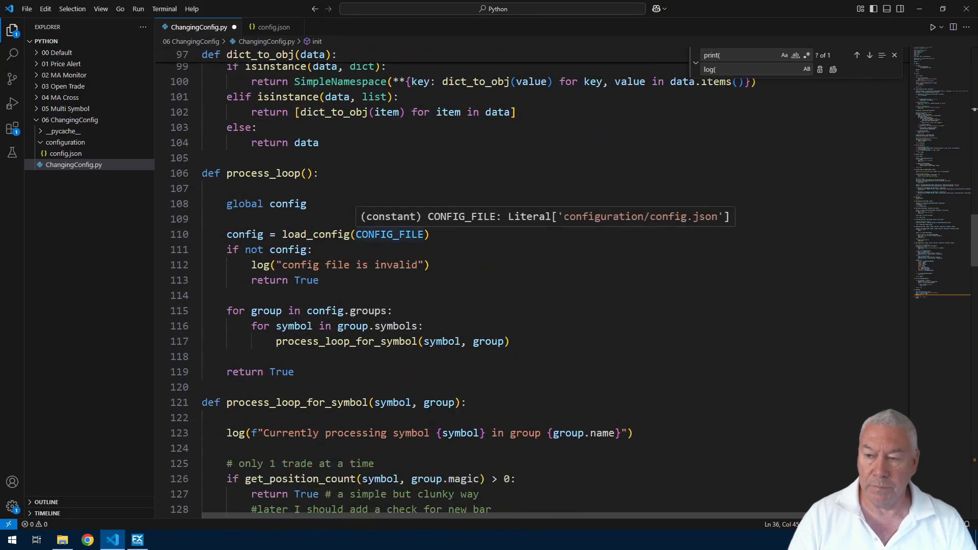
text(,)
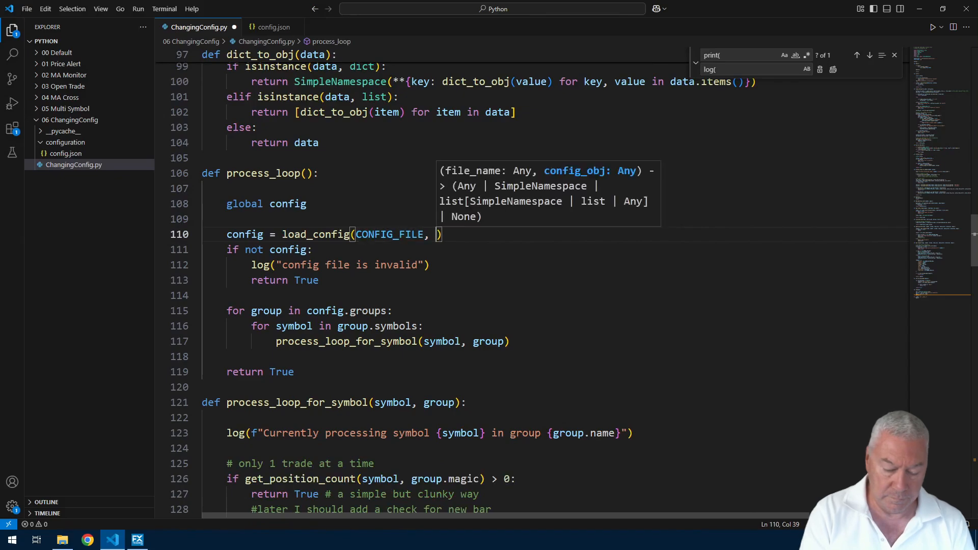
text(config)
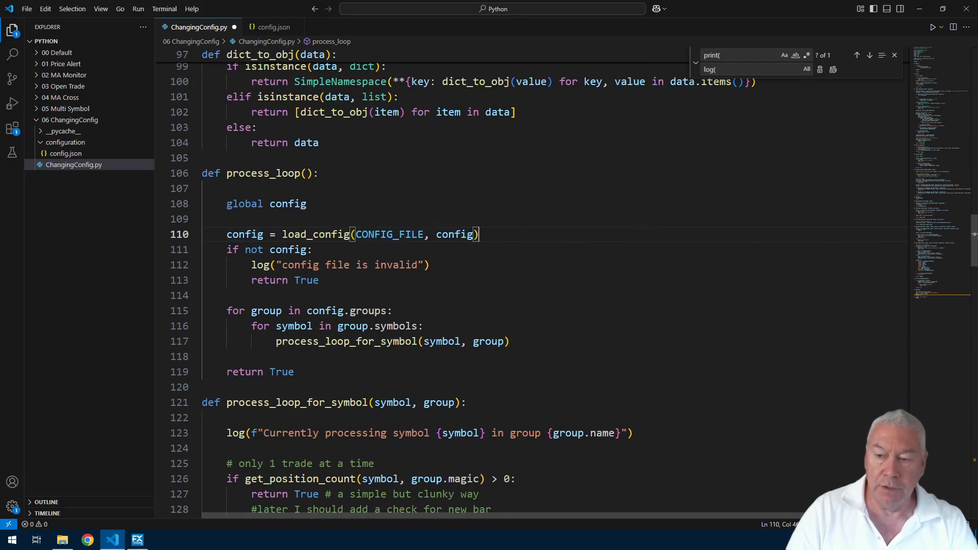
click(318, 280)
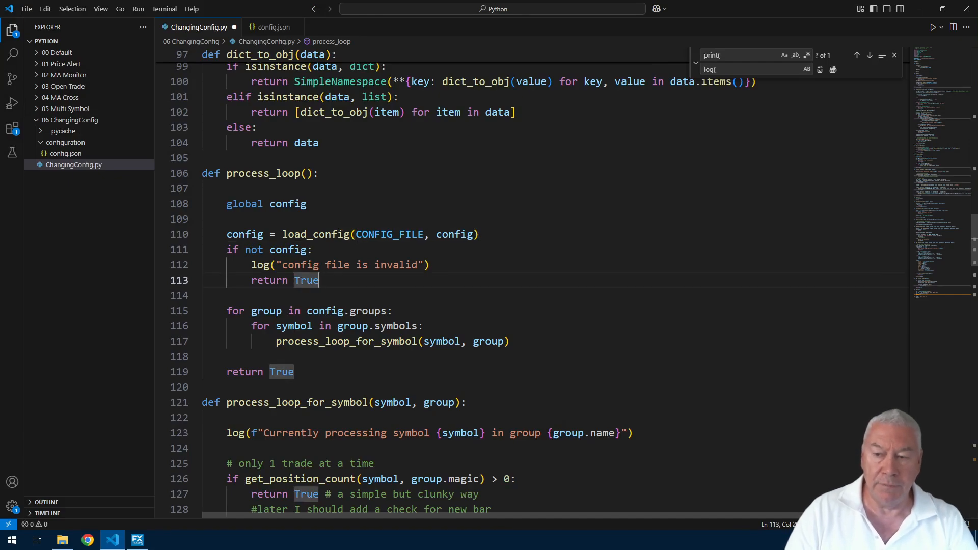
click(476, 234)
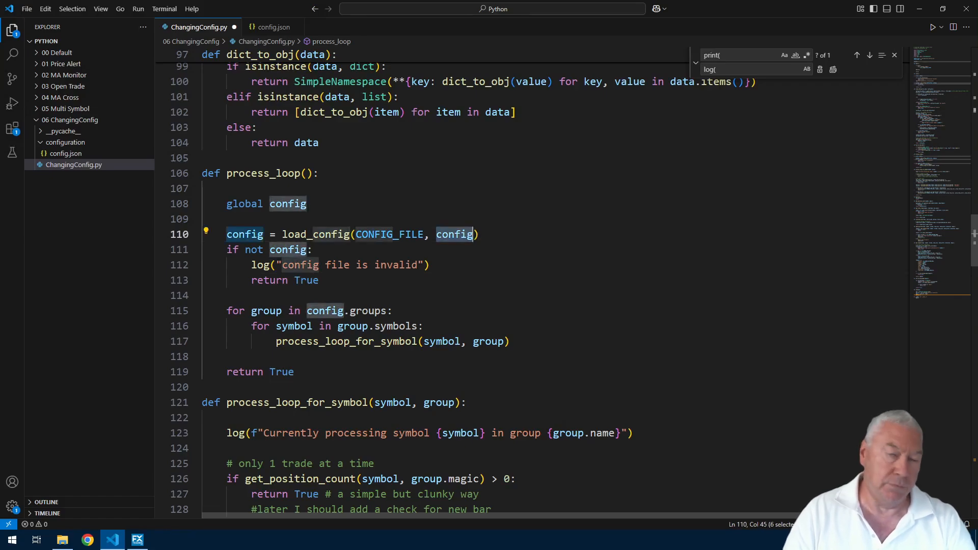
scroll(up, 3)
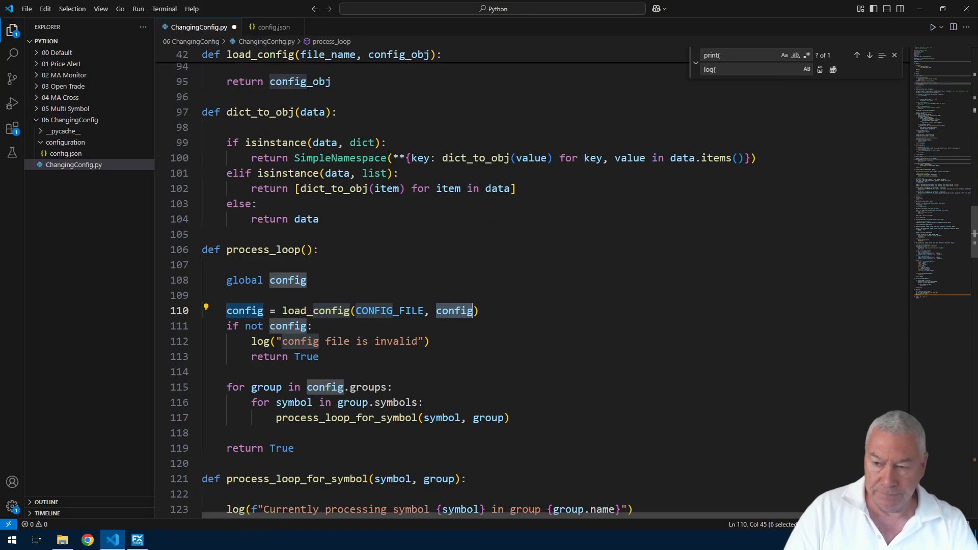
Step: Rename CYCLE_TIME = 30 to DEFAULT_CYCLE_TIME = 30 at the top of the script
scroll(up, 3)
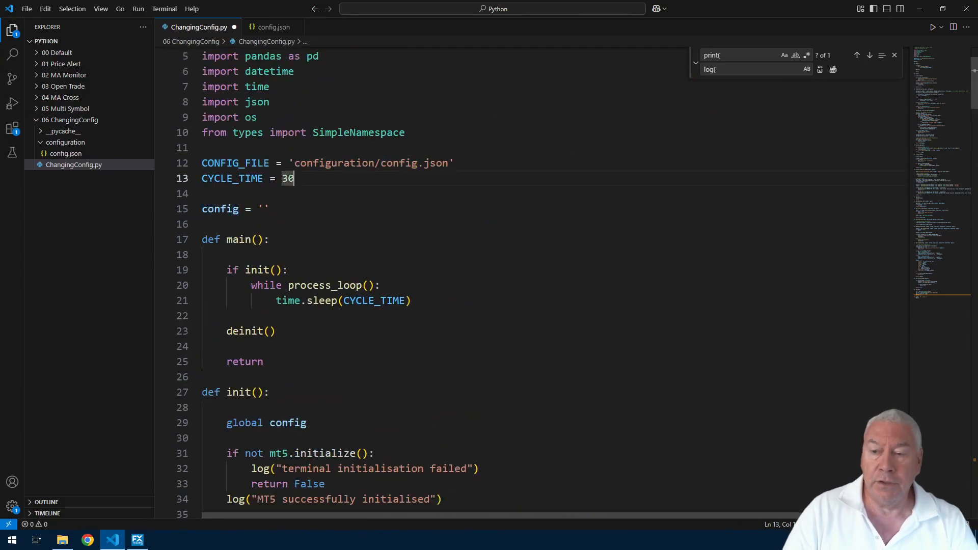
mouse_move(232, 178)
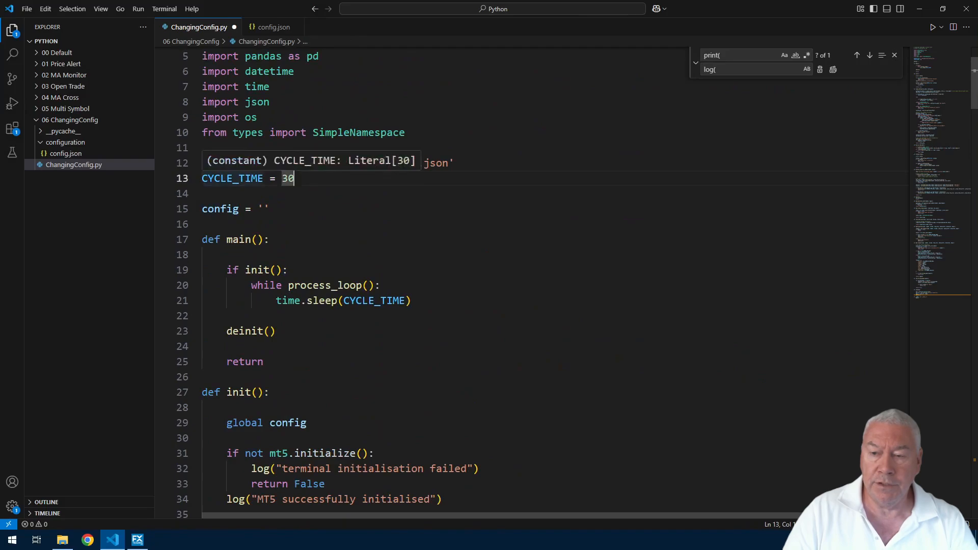
text(DEFAULT_)
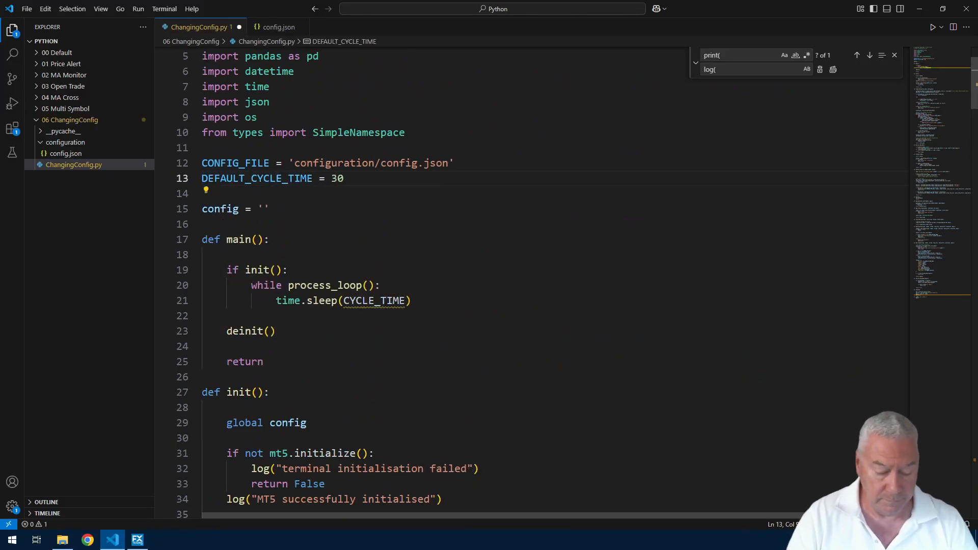
double_click(335, 178)
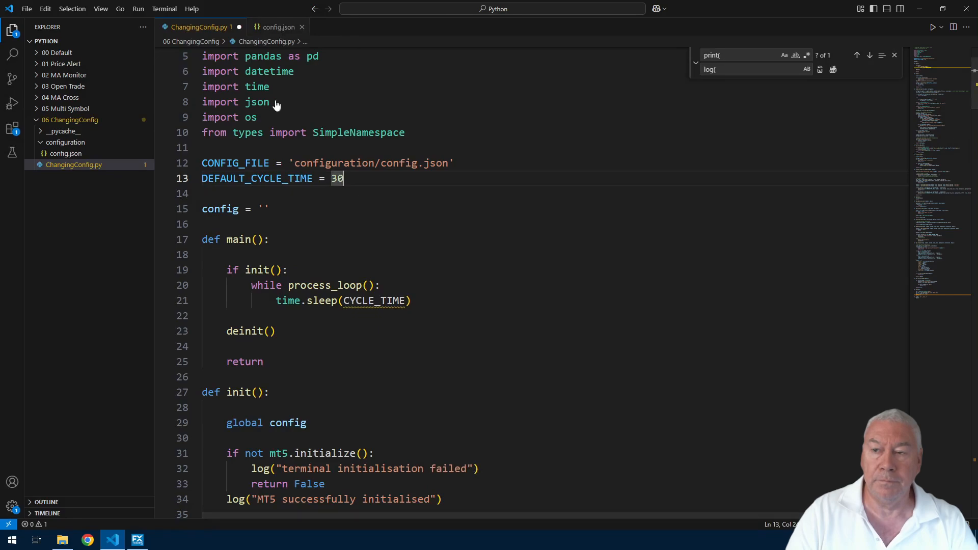
Step: Add "config_time": 10, as the first entry in config.json, then glance back at the script's default cycle time
click(278, 26)
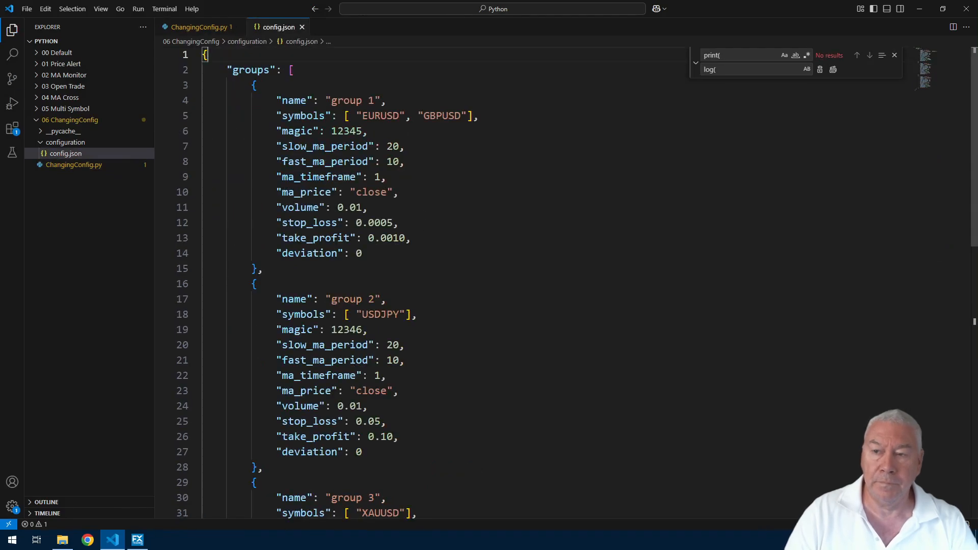
key(enter)
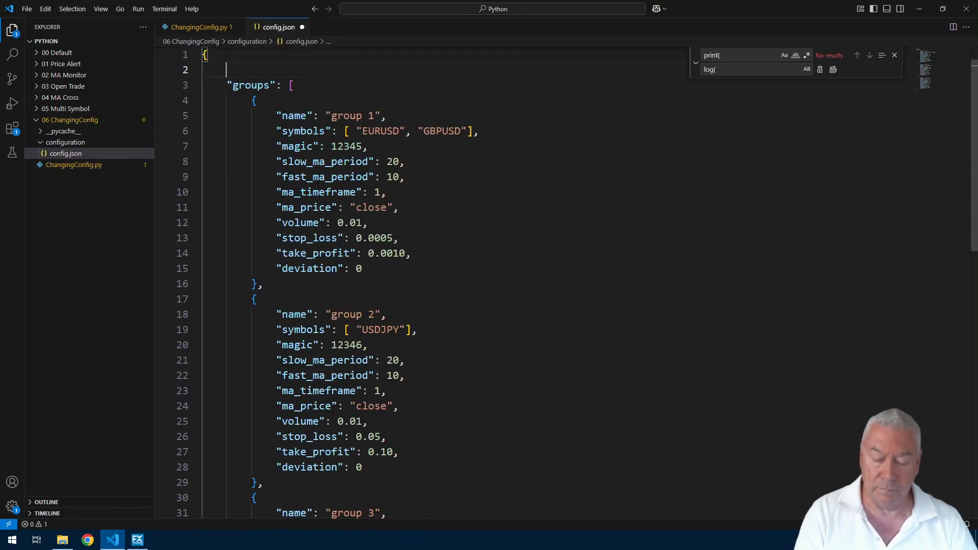
text("config")
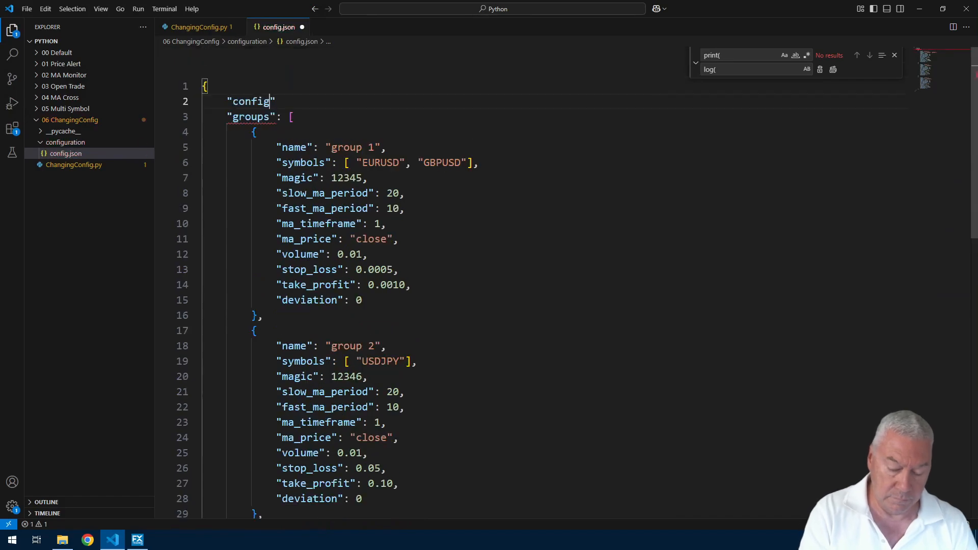
text(_time)
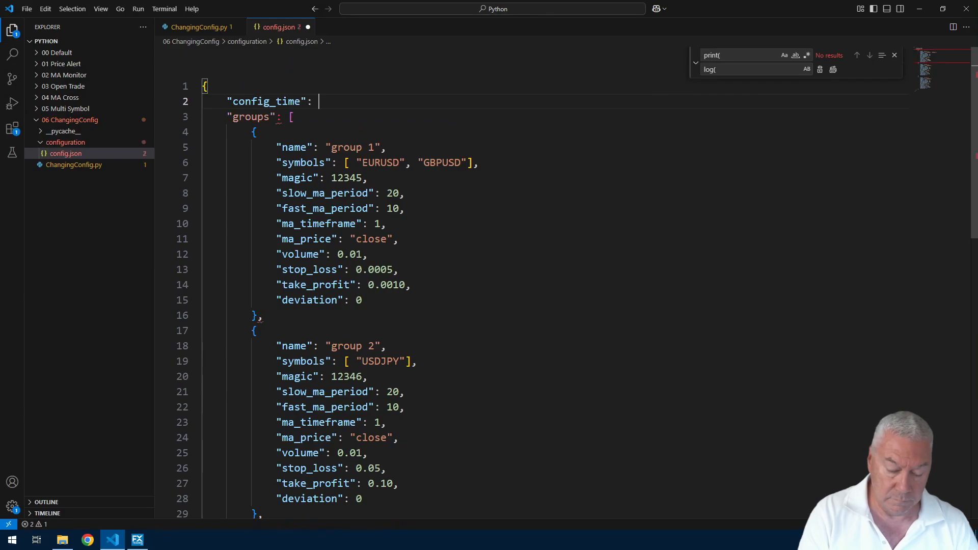
text(10)
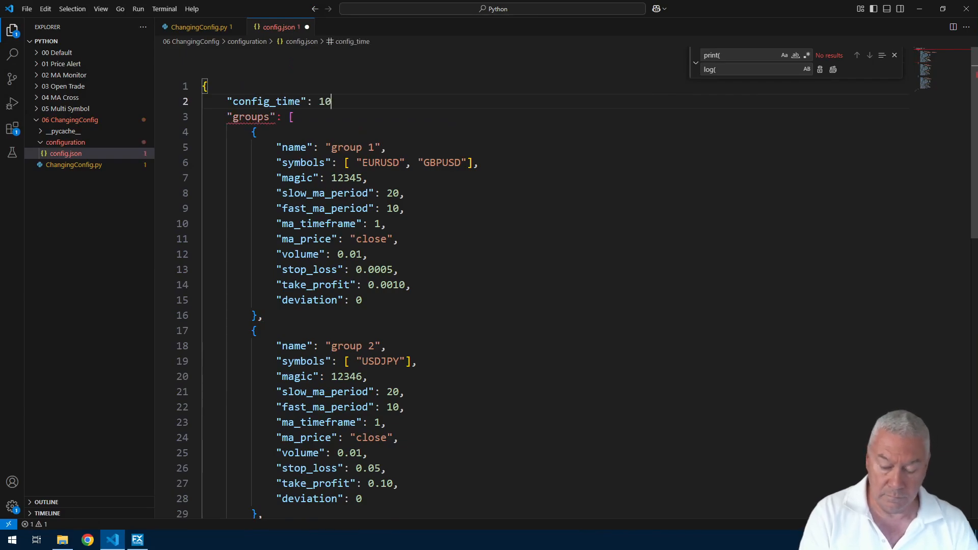
text(,)
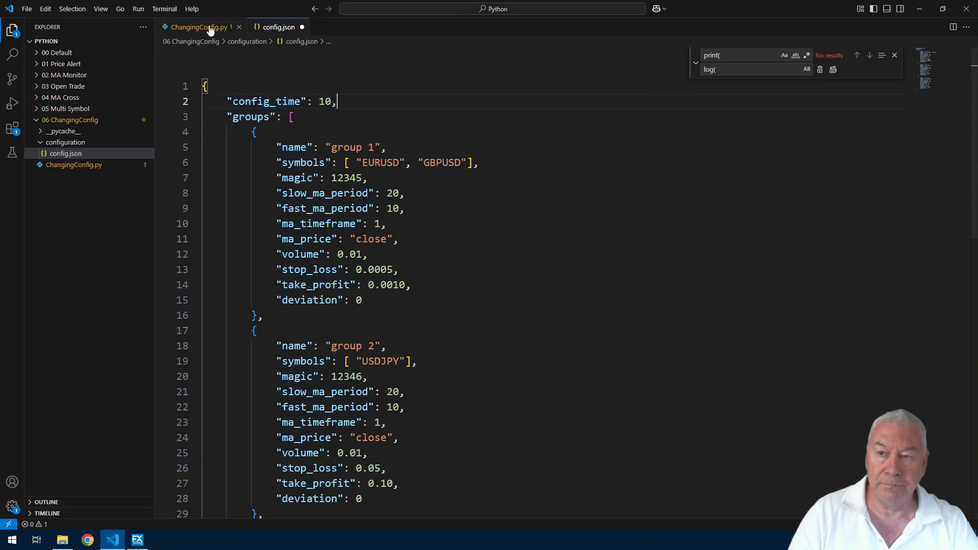
click(199, 27)
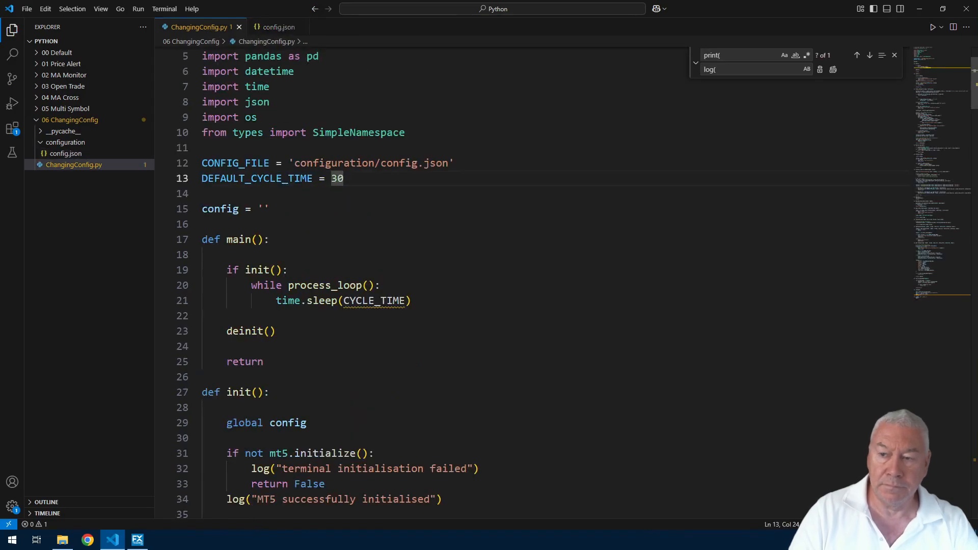
Step: Review the main loop's sleep: config.cycle_time when present, else DEFAULT_CYCLE_TIME, checking against config.json
scroll(down, 3)
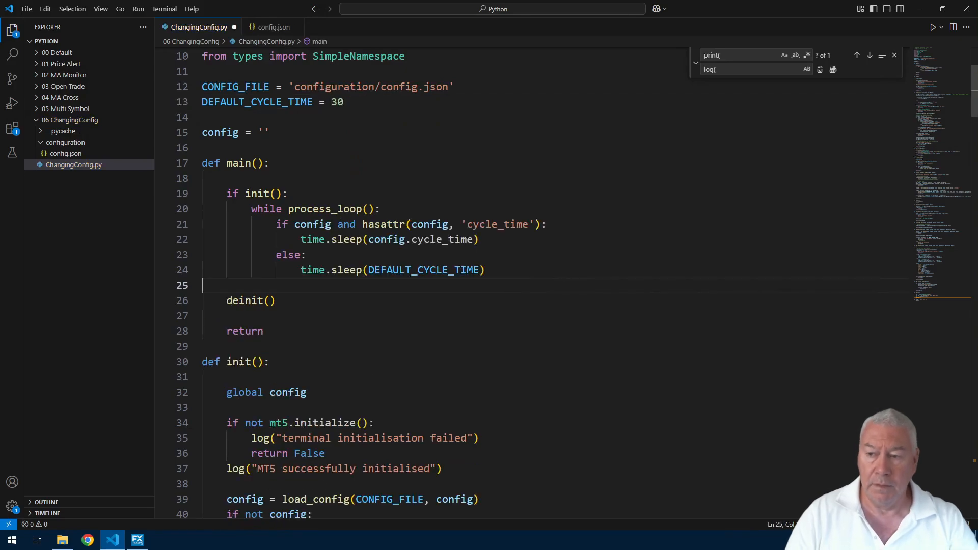
click(288, 193)
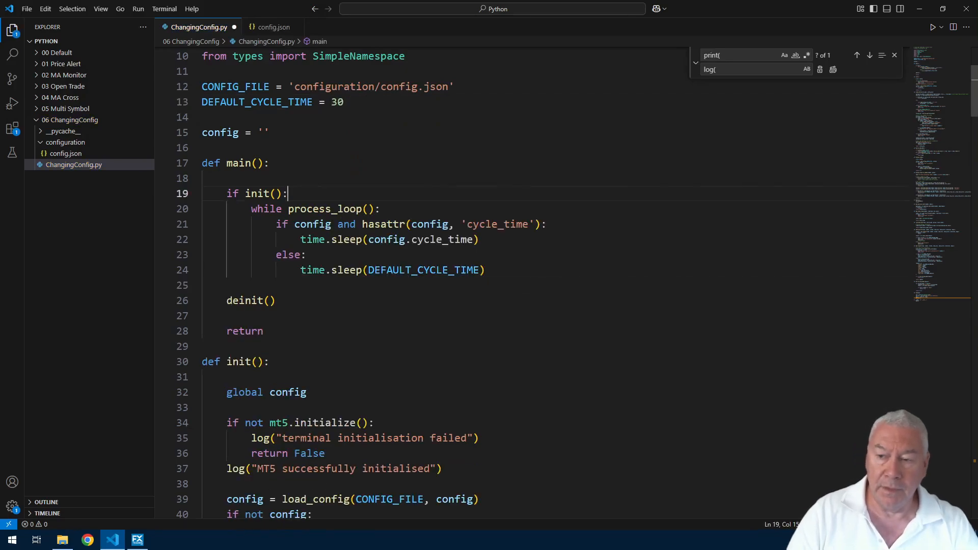
click(330, 225)
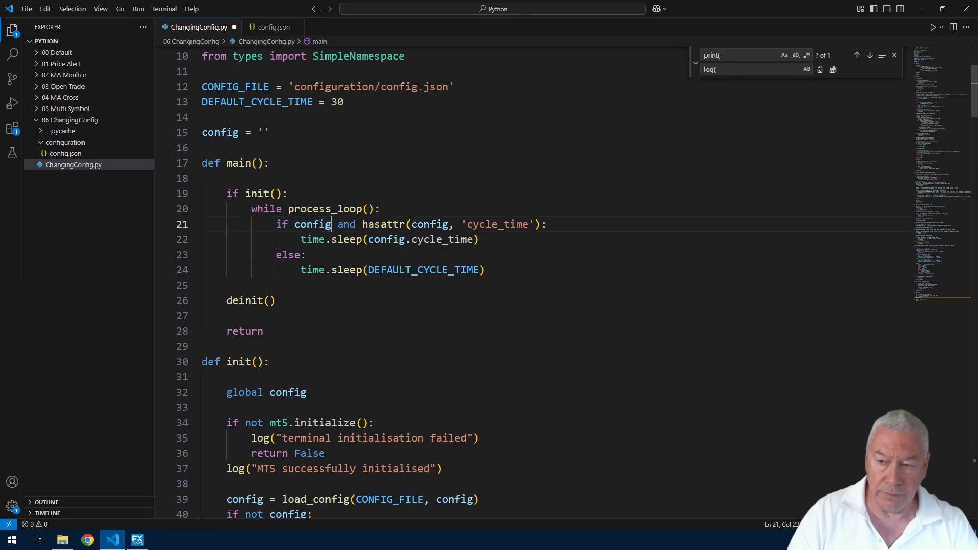
click(305, 255)
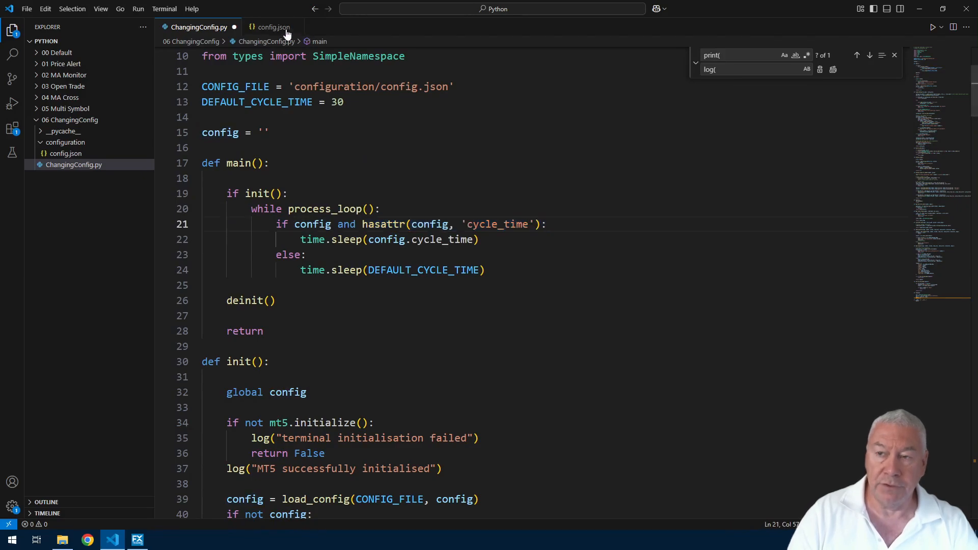
click(271, 26)
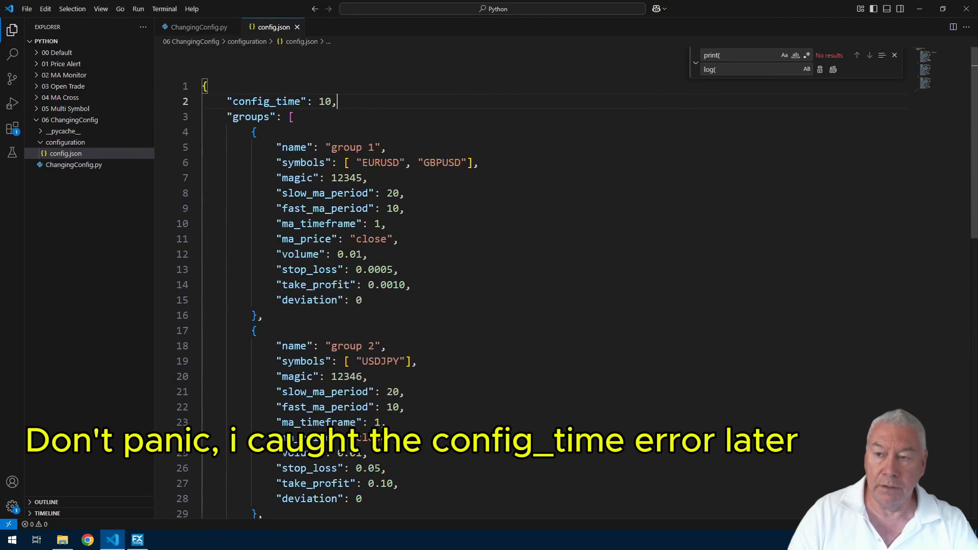
click(198, 26)
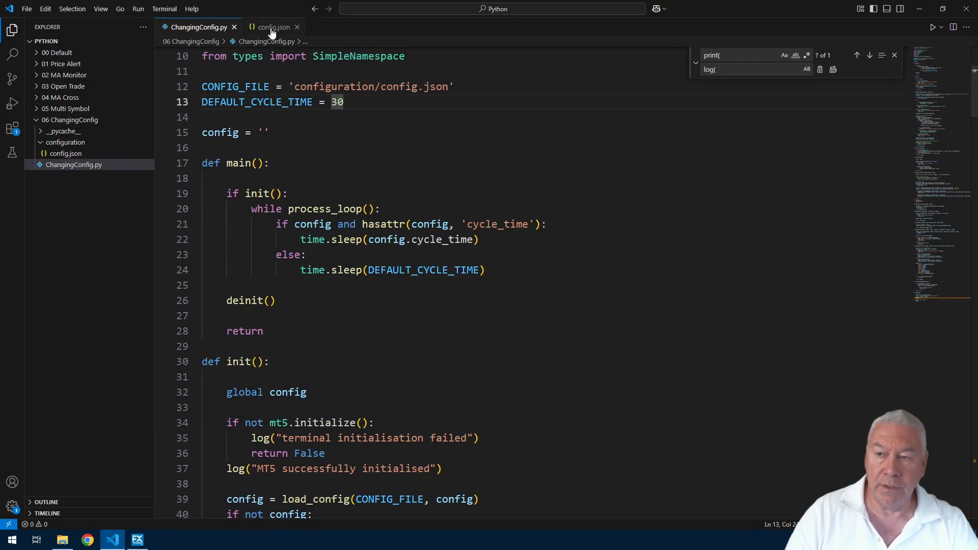
click(273, 26)
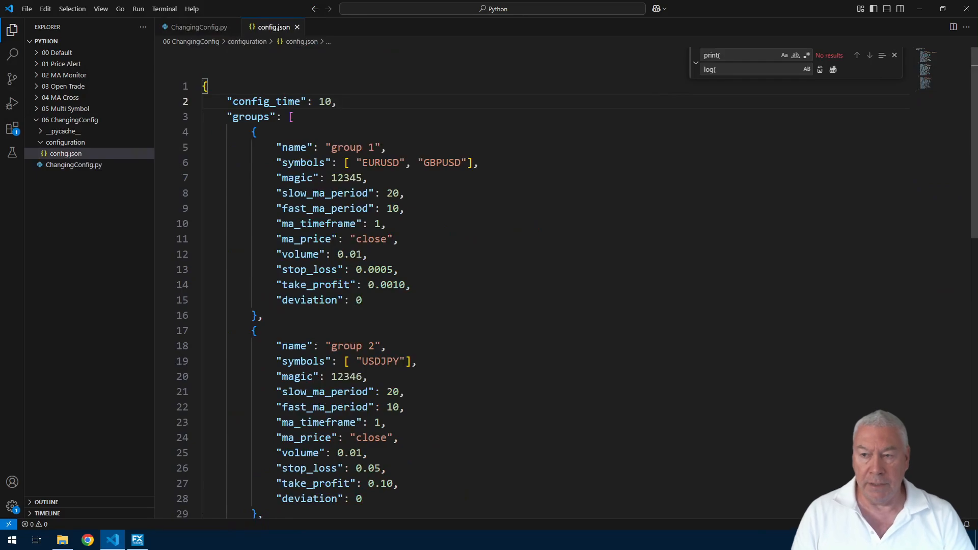
key(Backspace)
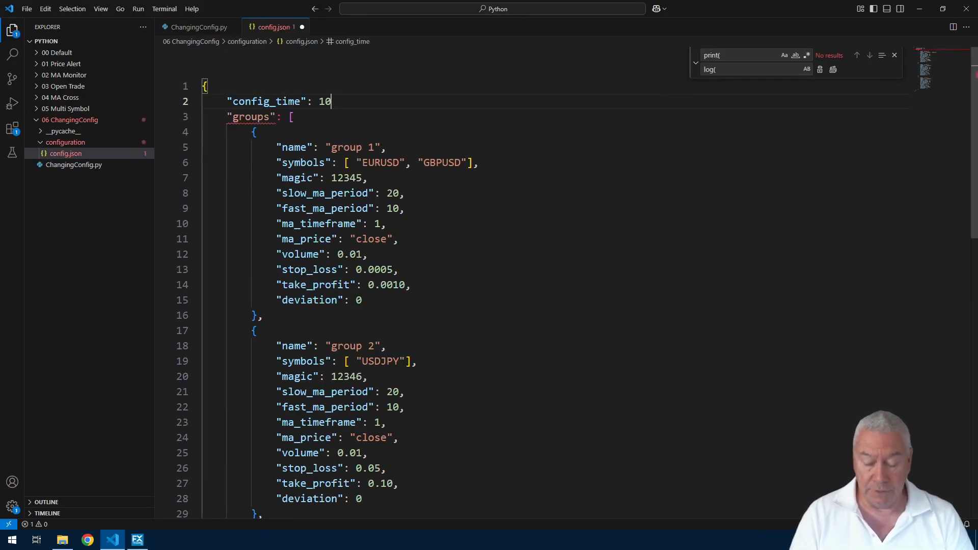
text(,)
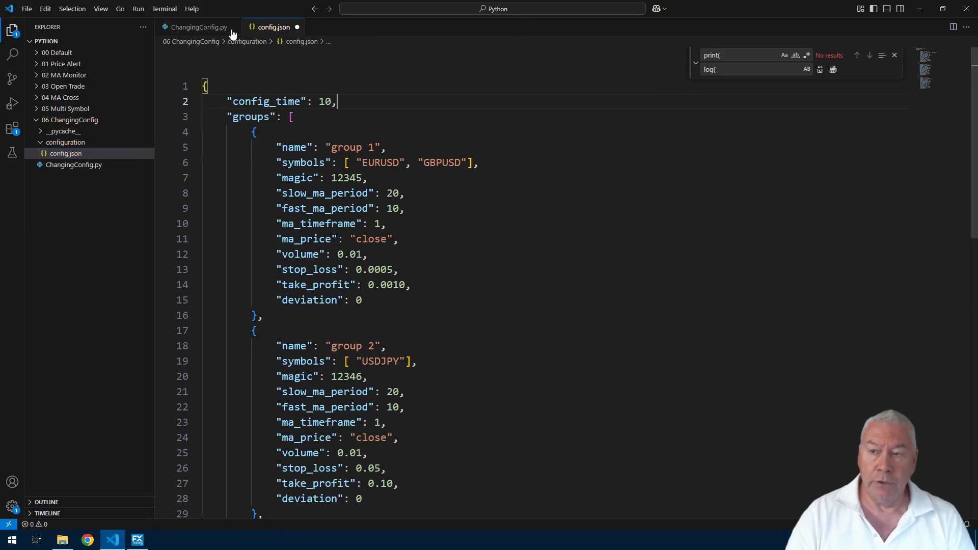
click(199, 26)
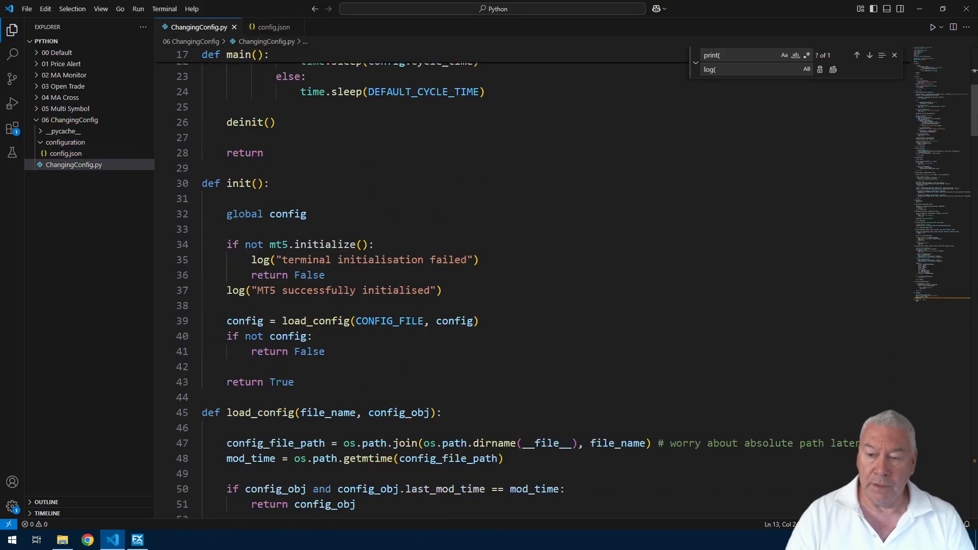
scroll(down, 3)
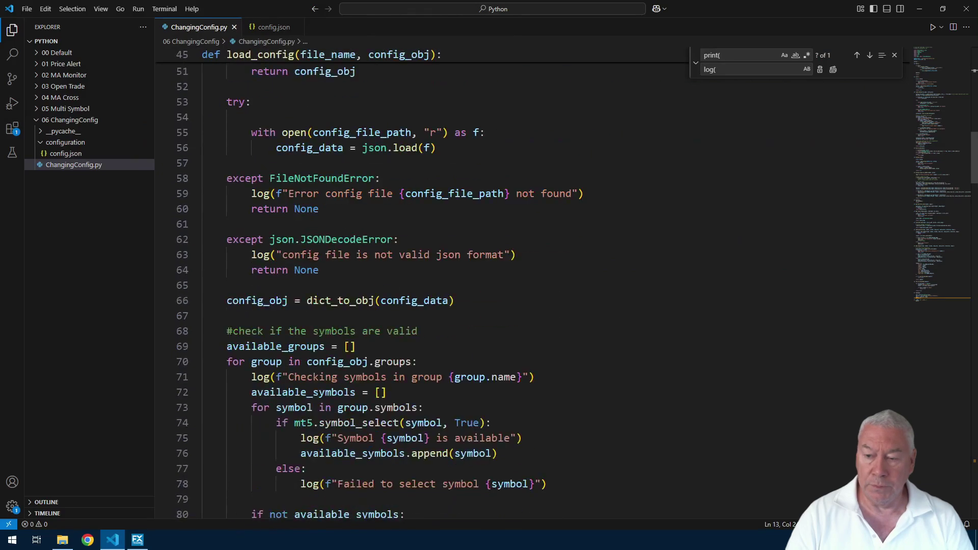
scroll(up, 3)
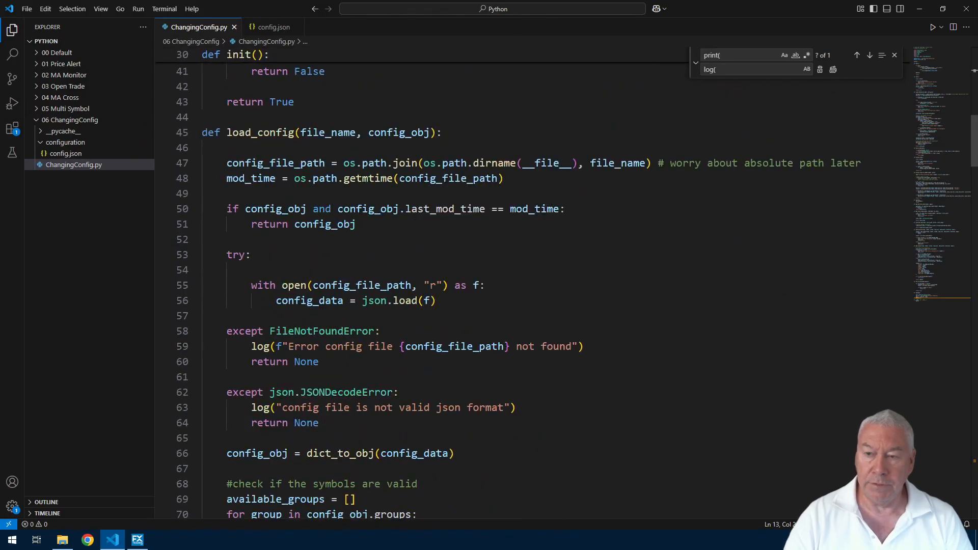
click(196, 132)
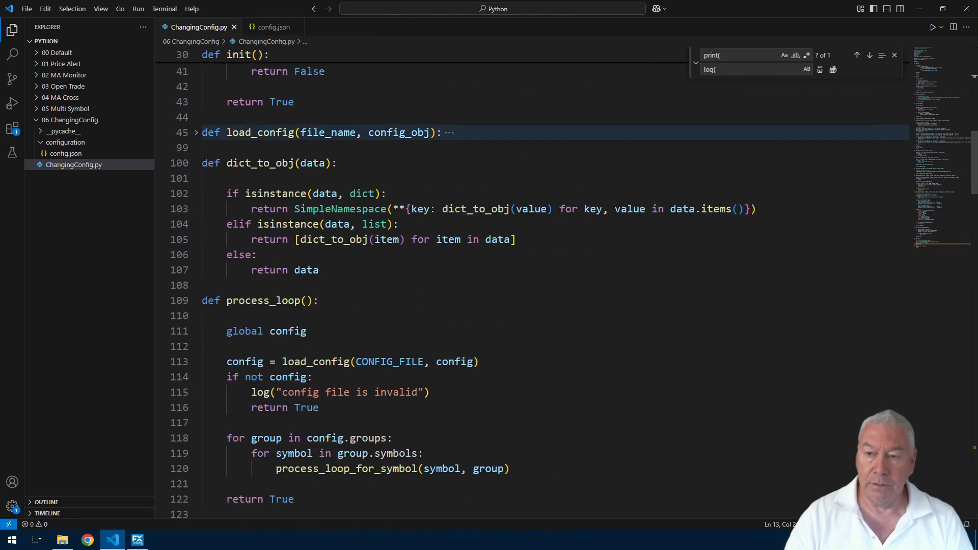
click(195, 163)
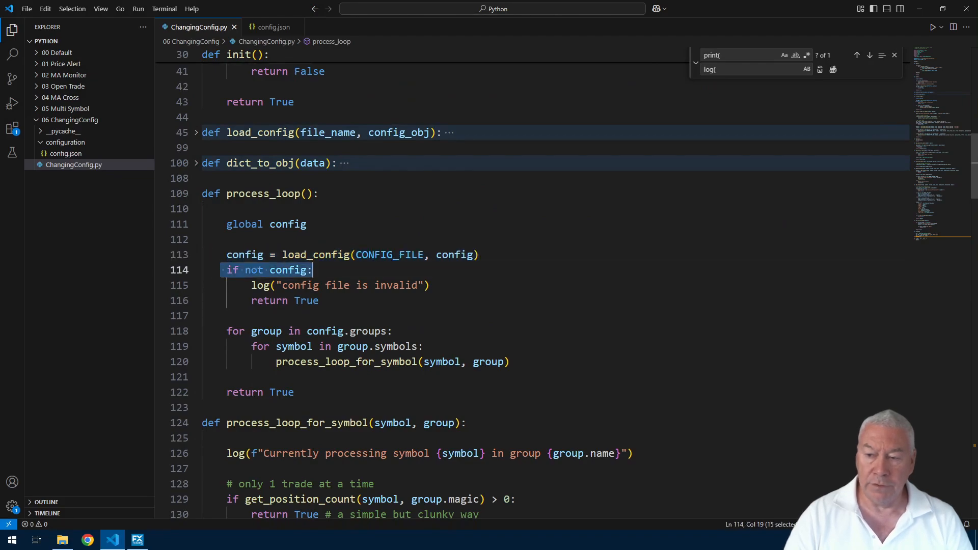
scroll(up, 3)
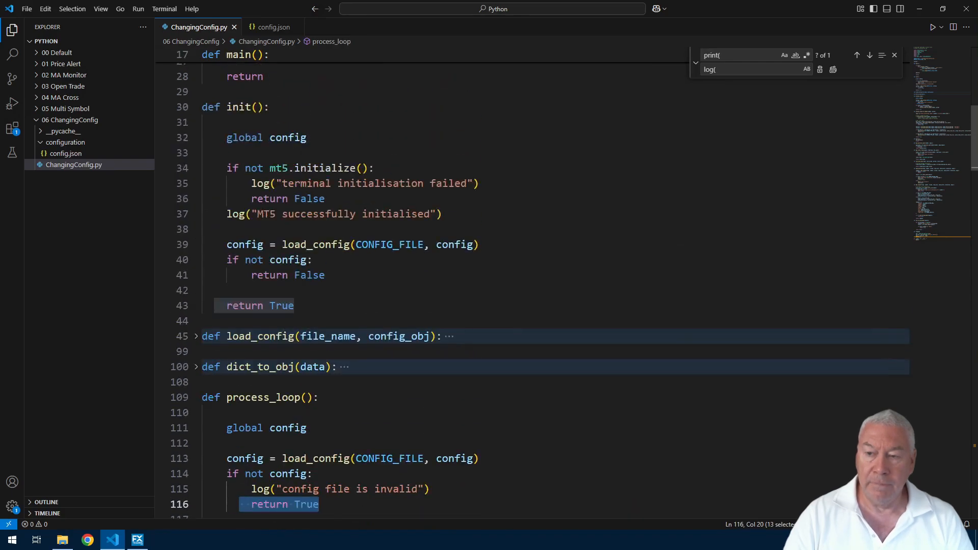
scroll(up, 3)
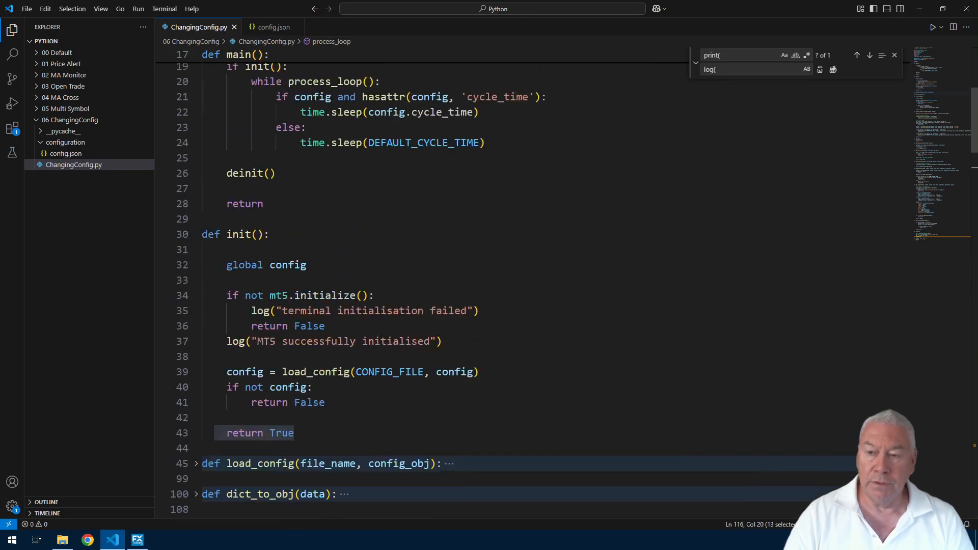
scroll(up, 3)
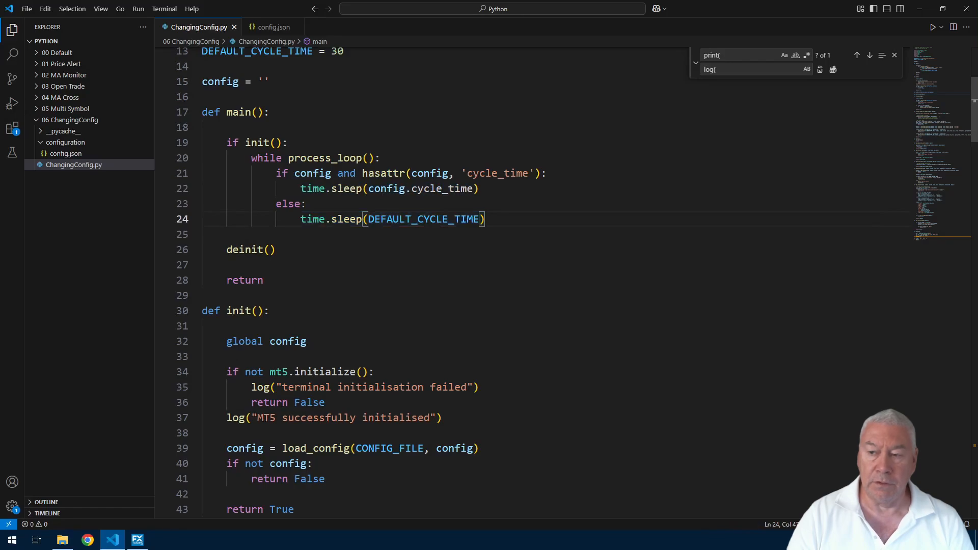
scroll(up, 3)
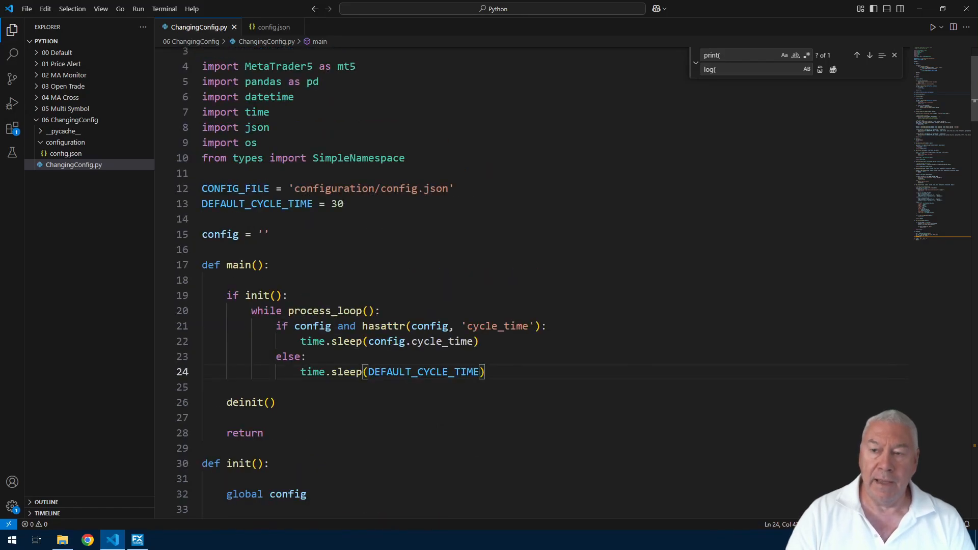
click(273, 26)
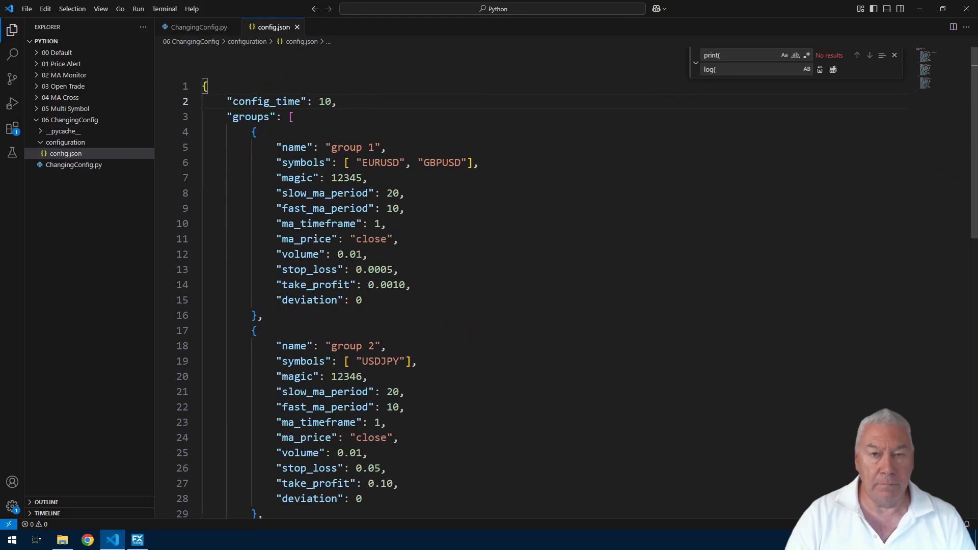
Step: Replace the config_time value 10 with the invalid xxx, keeping the comma, and compare with DEFAULT_CYCLE_TIME 30 in the script
double_click(324, 100)
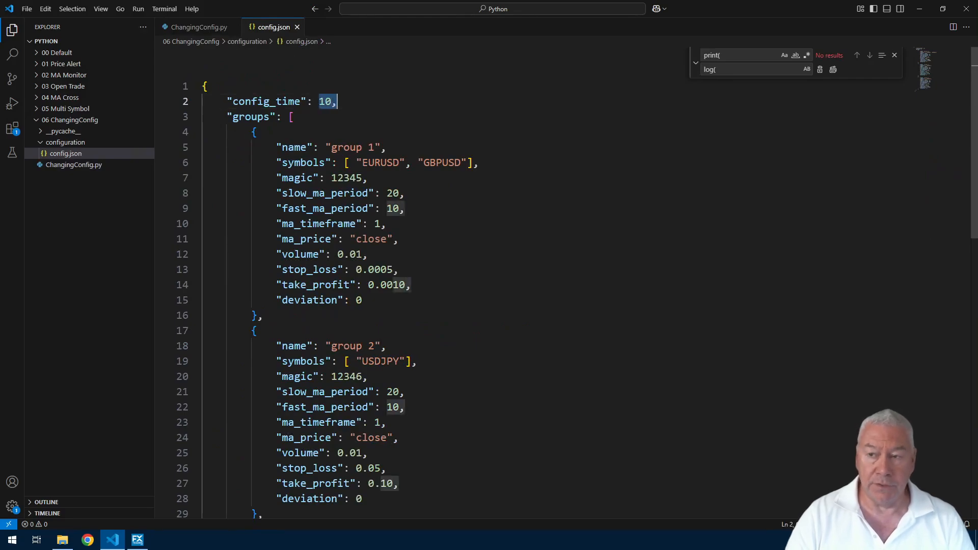
text(xxx)
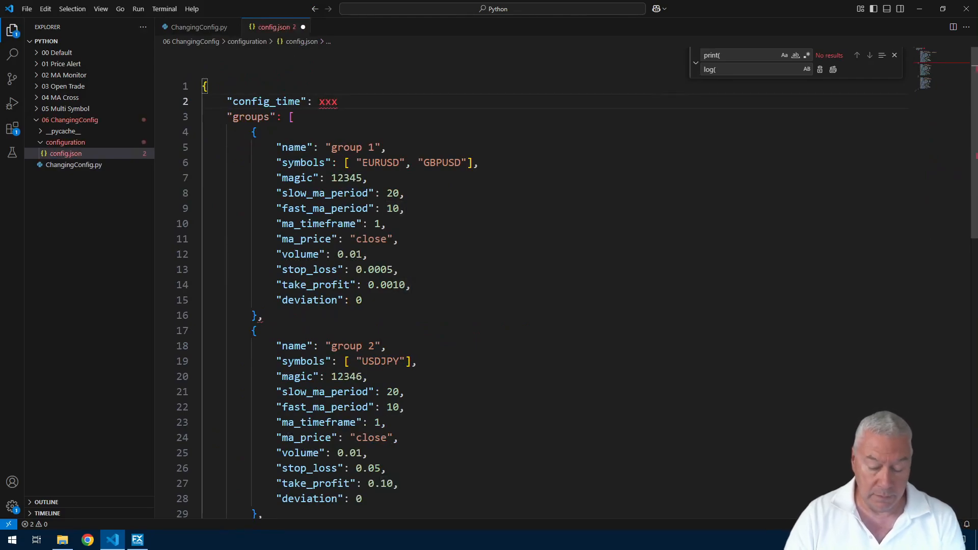
text(,)
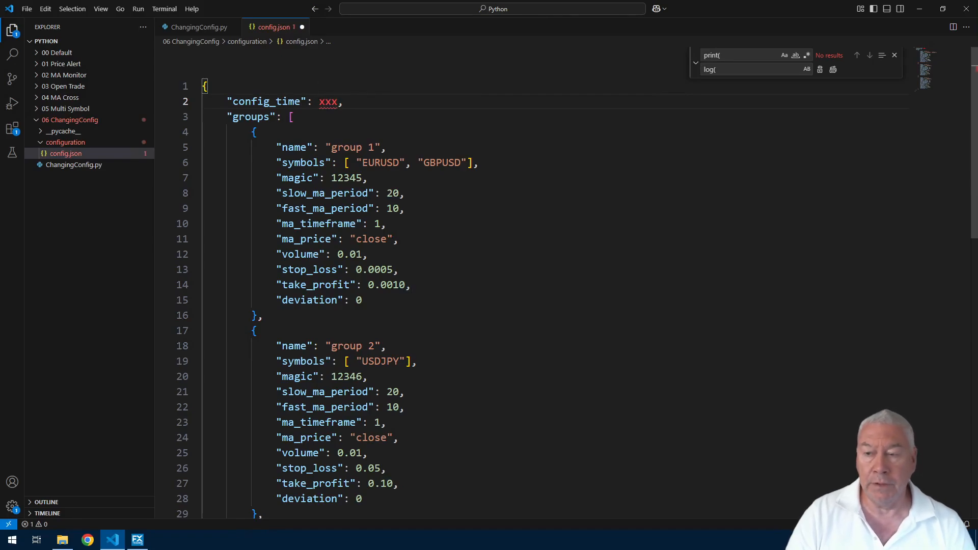
mouse_move(327, 102)
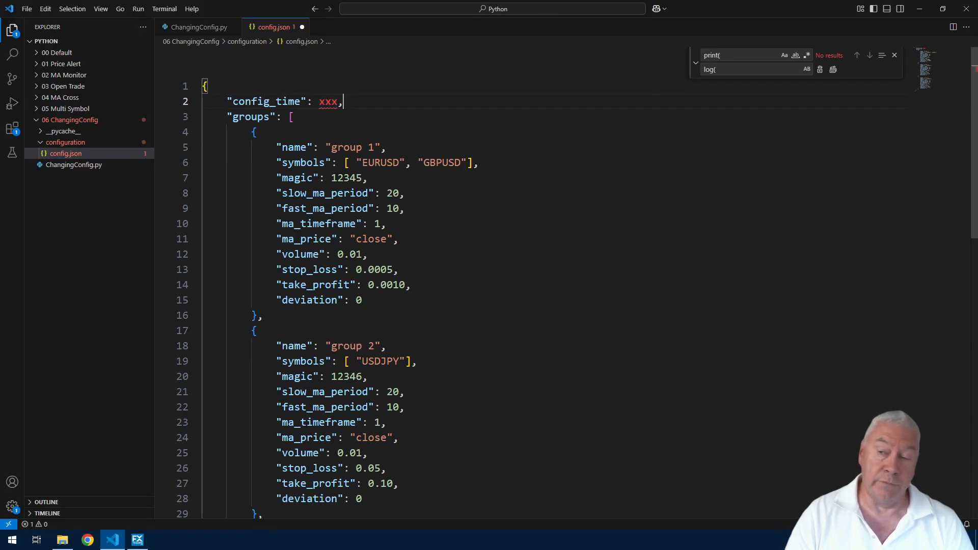
click(198, 27)
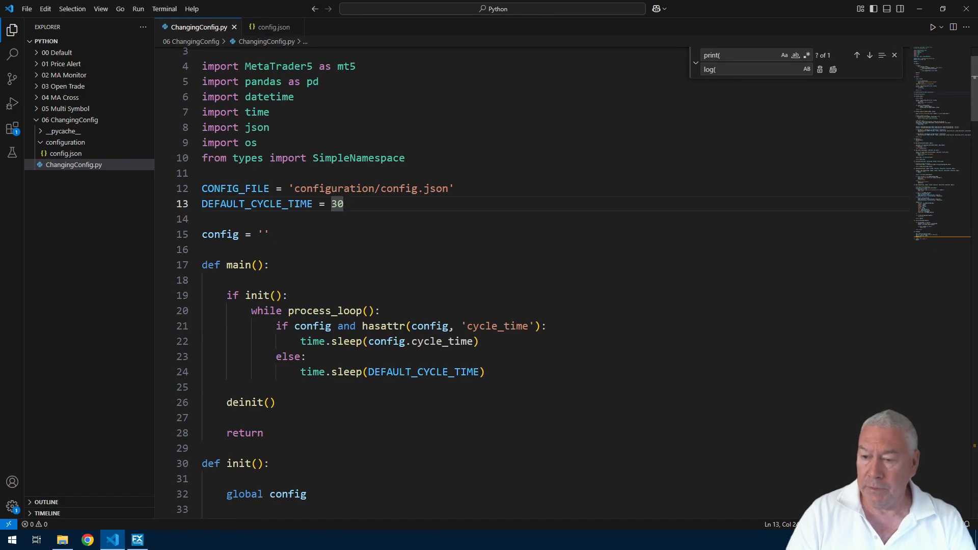
click(344, 204)
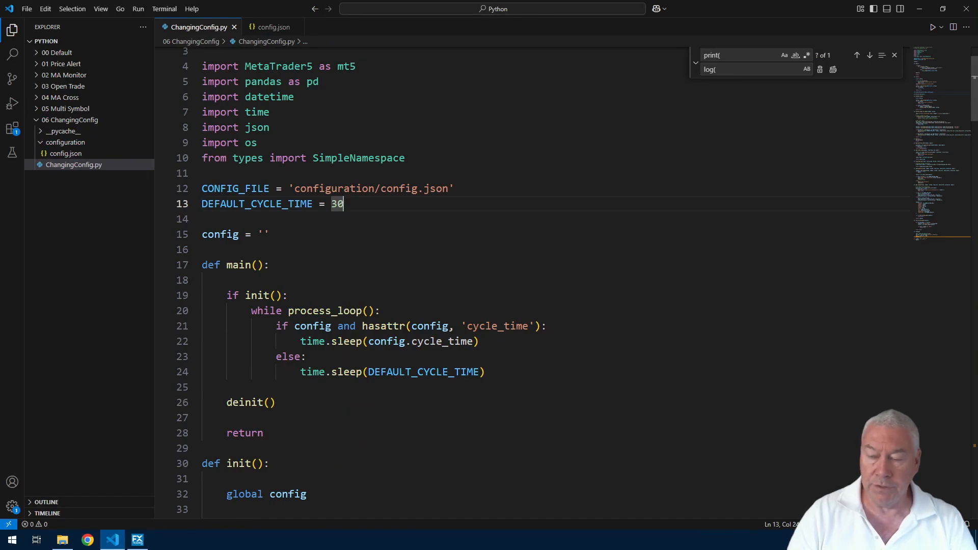
click(273, 26)
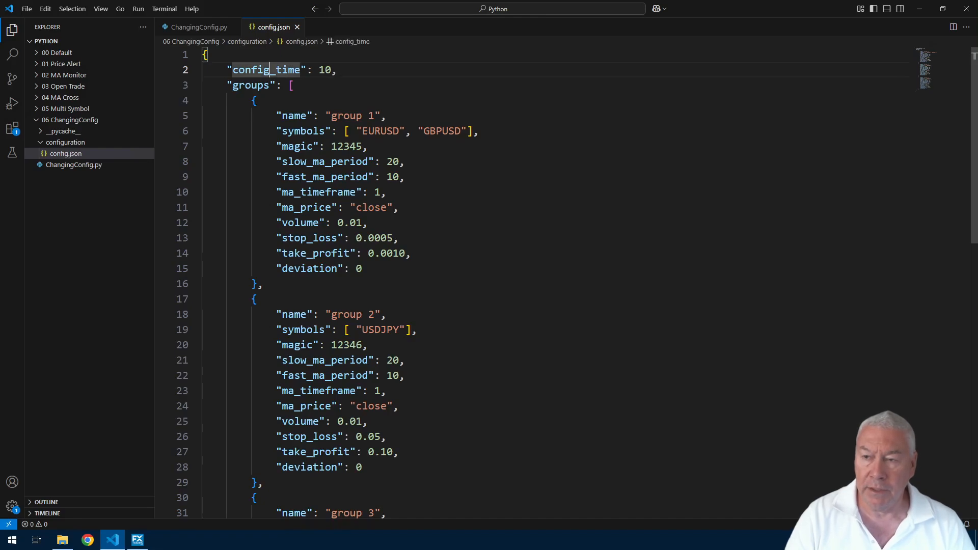
click(199, 26)
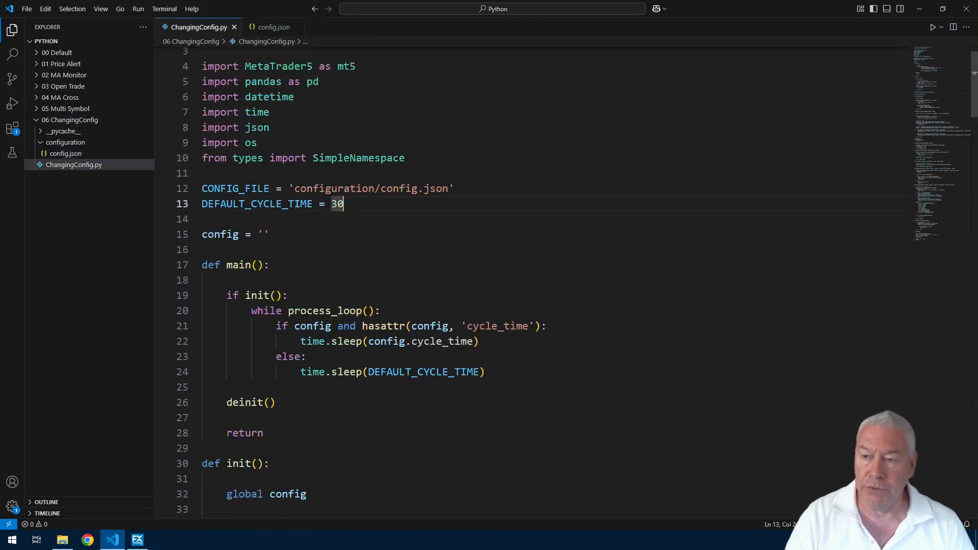
double_click(496, 326)
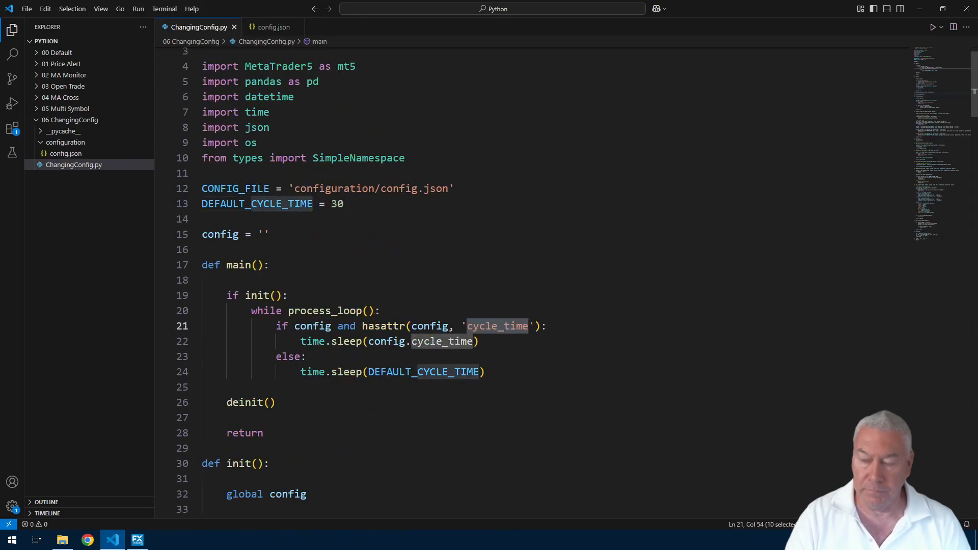
mouse_move(271, 27)
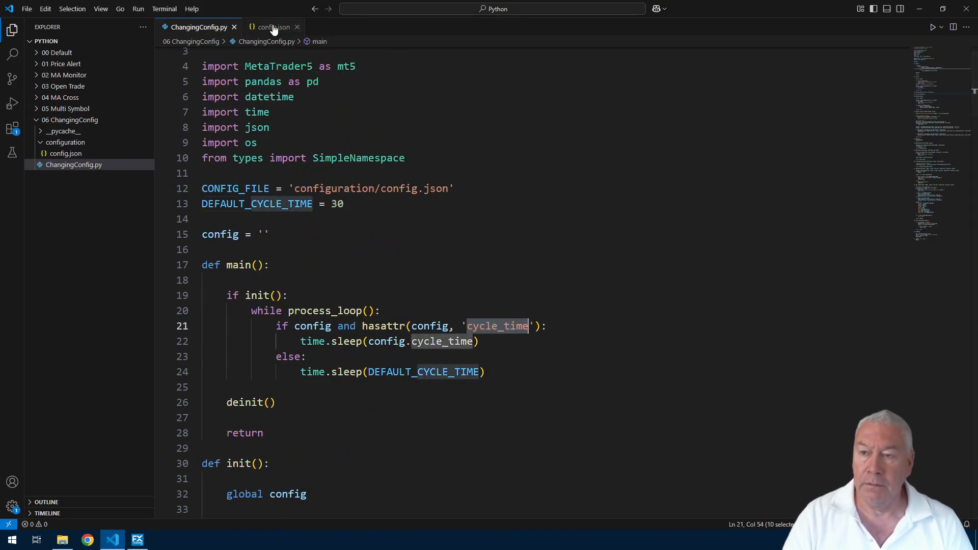
click(273, 26)
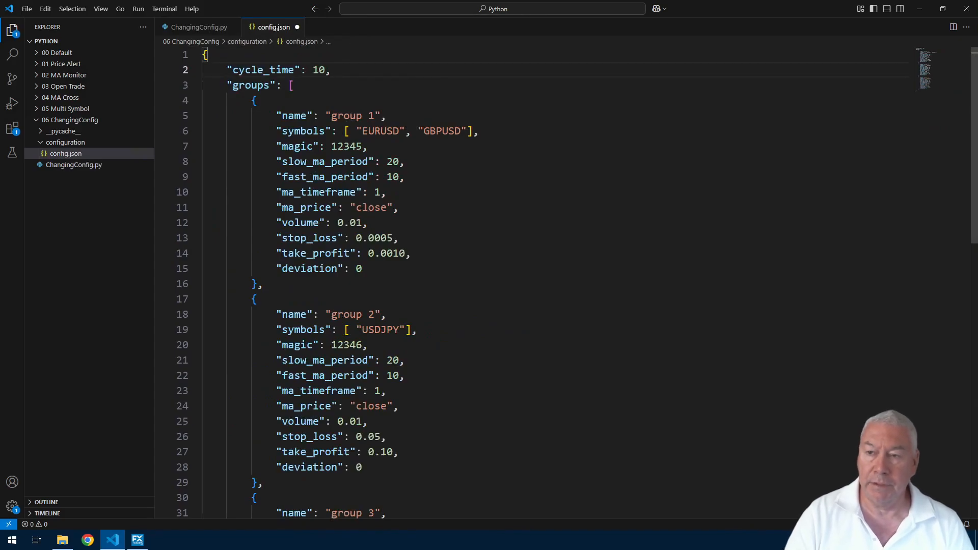
click(330, 70)
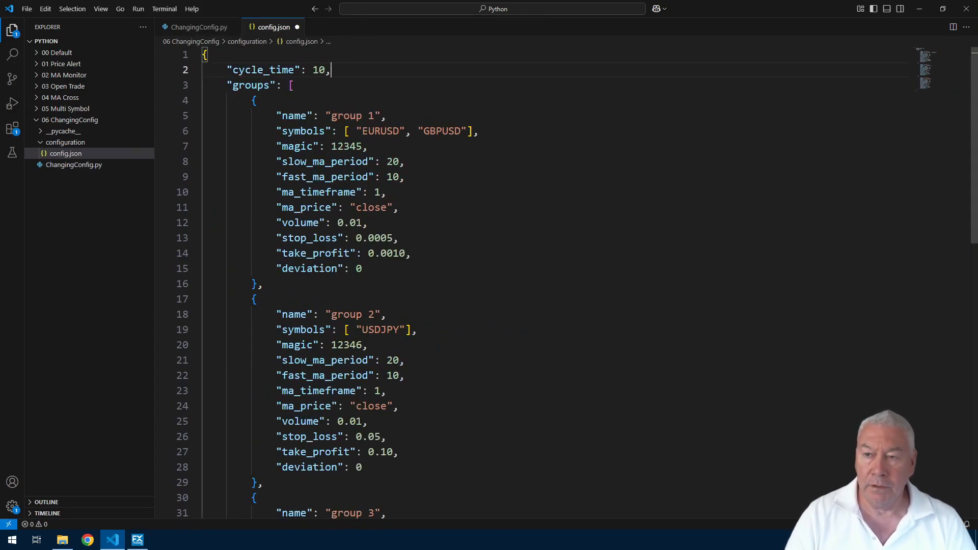
mouse_move(198, 26)
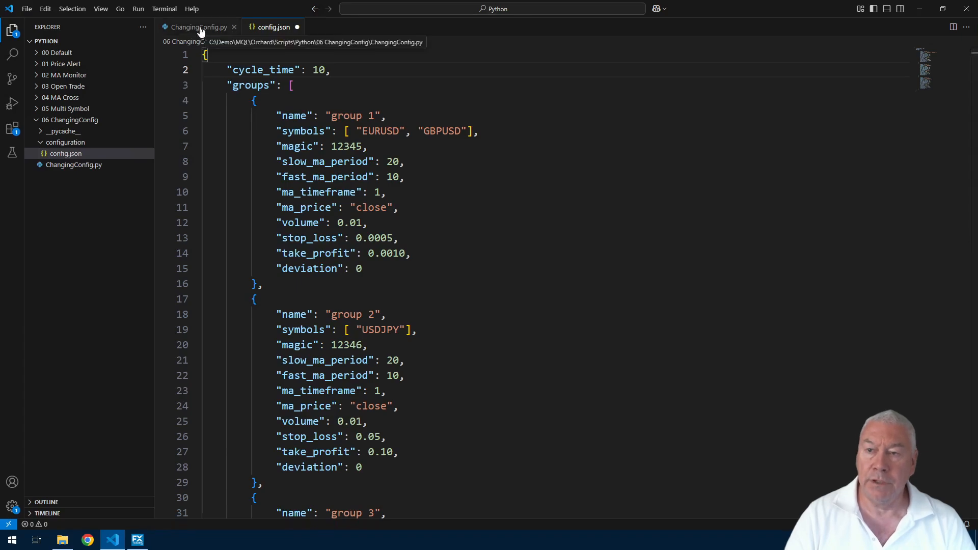
click(198, 27)
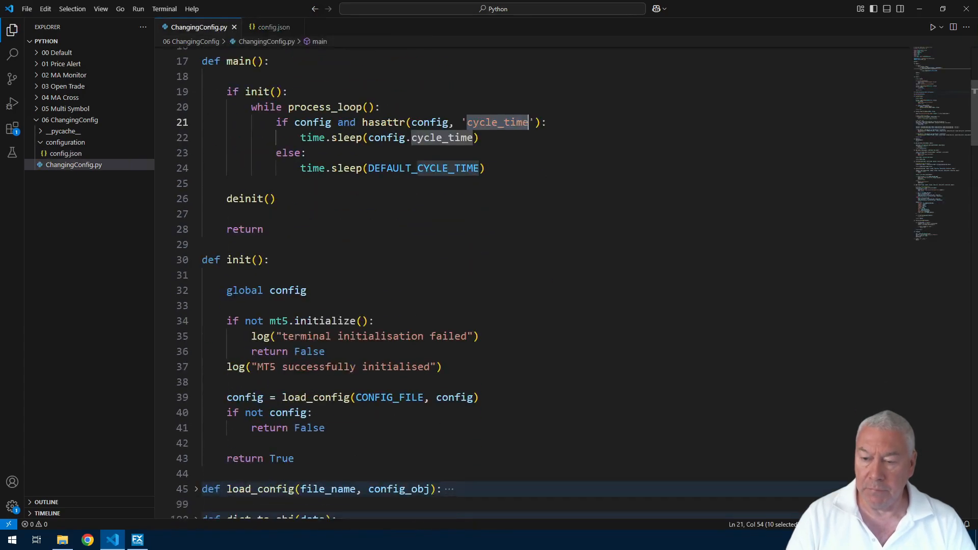
scroll(down, 3)
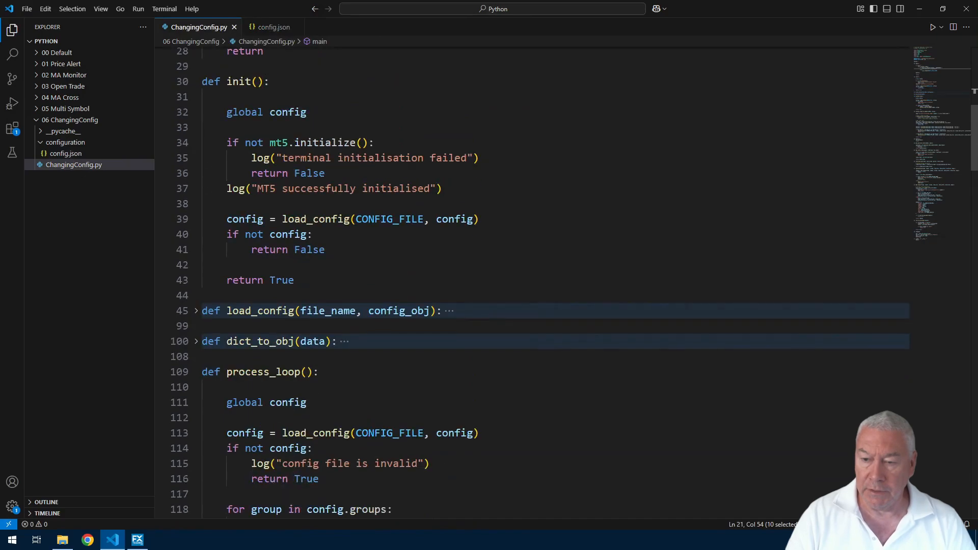
Step: Add log(f'Loading config from {config_file_path}') after load_config's early return and run the script
click(196, 309)
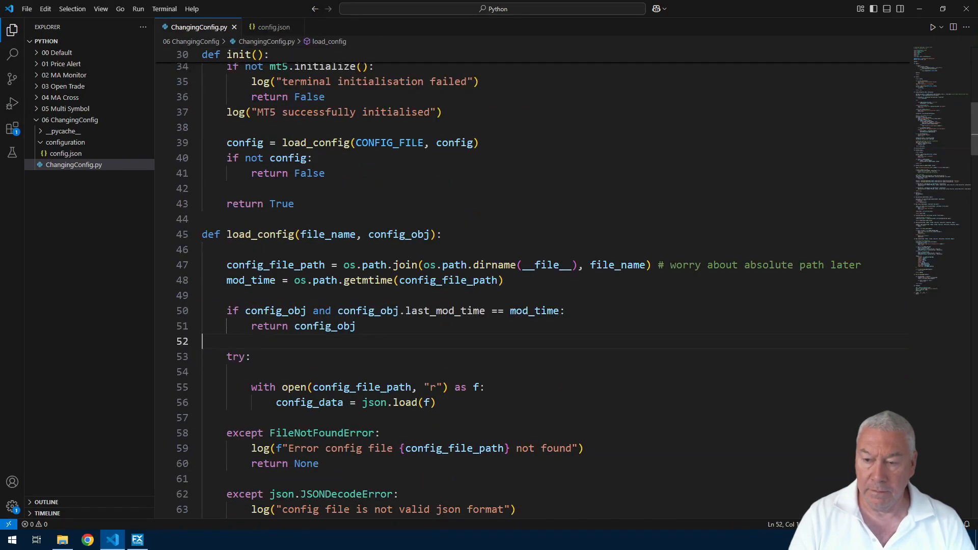
key(Enter)
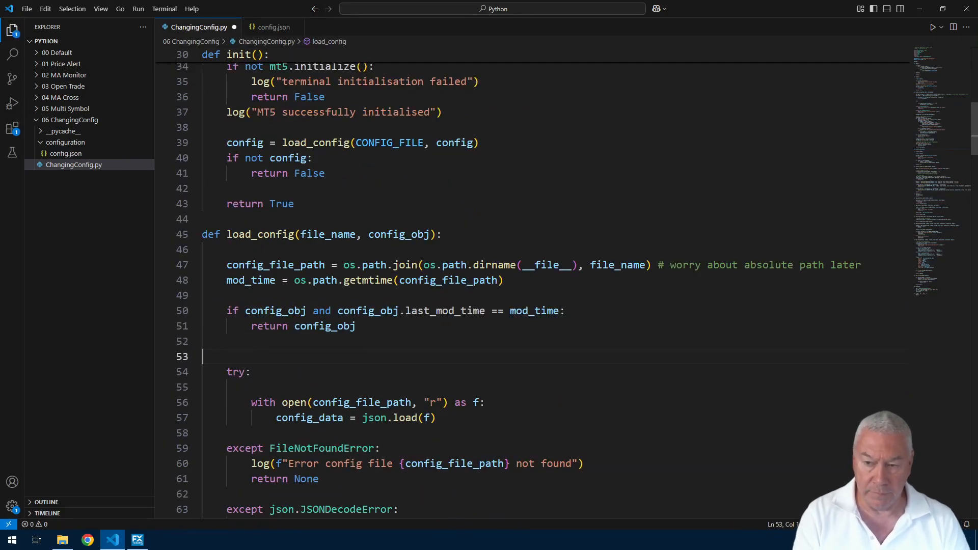
text(log(f'Loading config from {config_file_path}'))
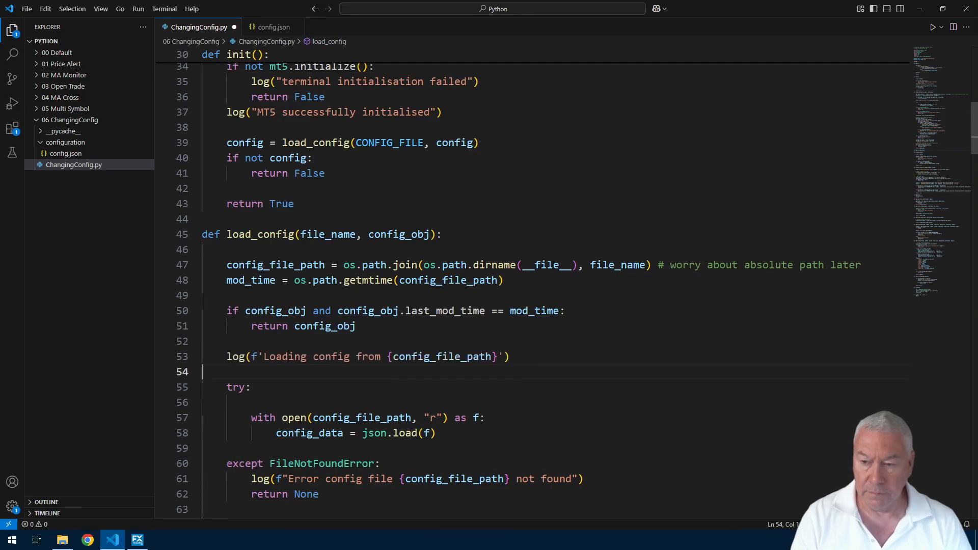
click(506, 357)
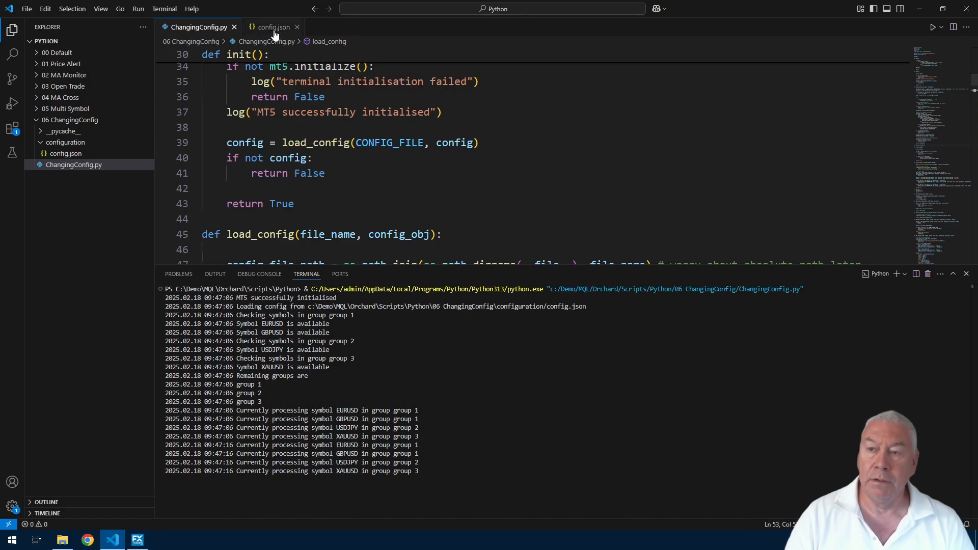
Step: Change cycle_time in config.json from 10 to 20 while the script runs and watch it reload
click(273, 26)
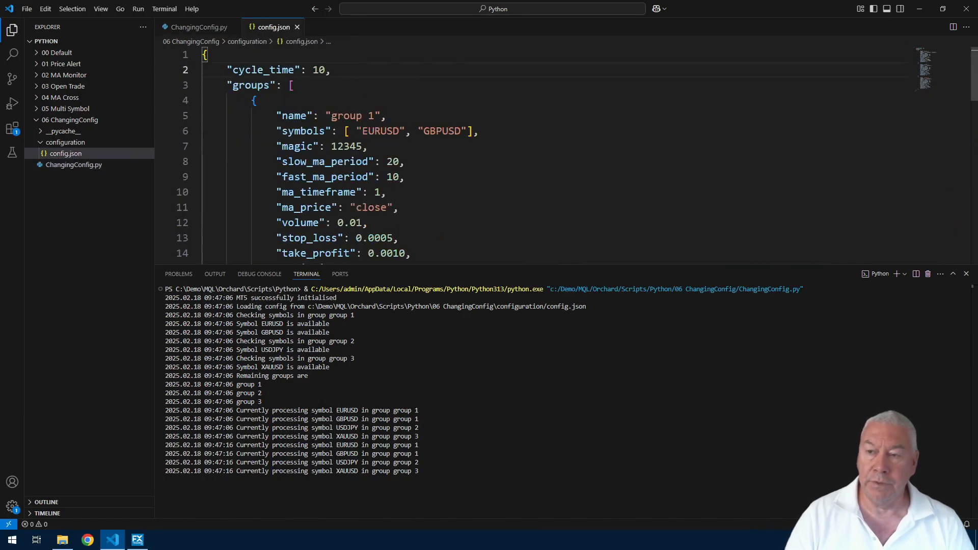
text(2)
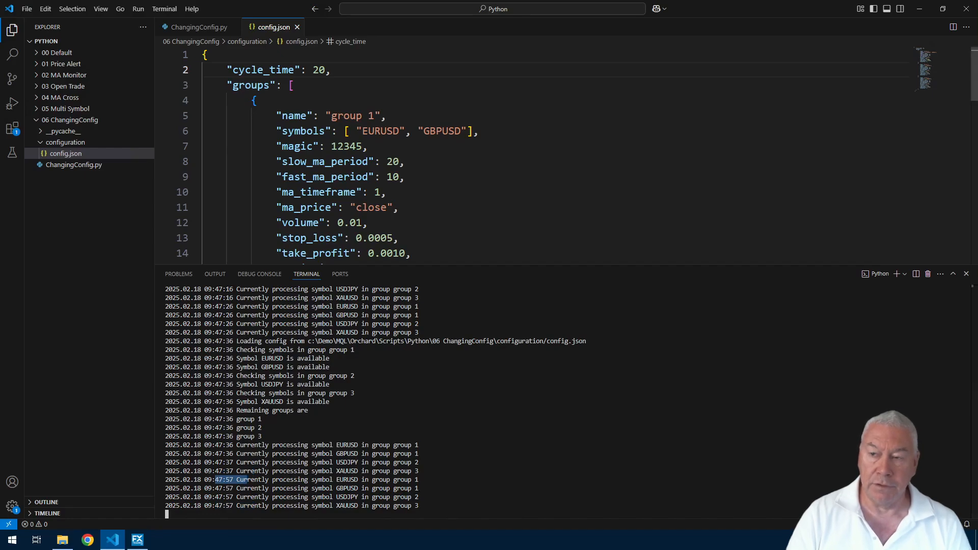
click(397, 132)
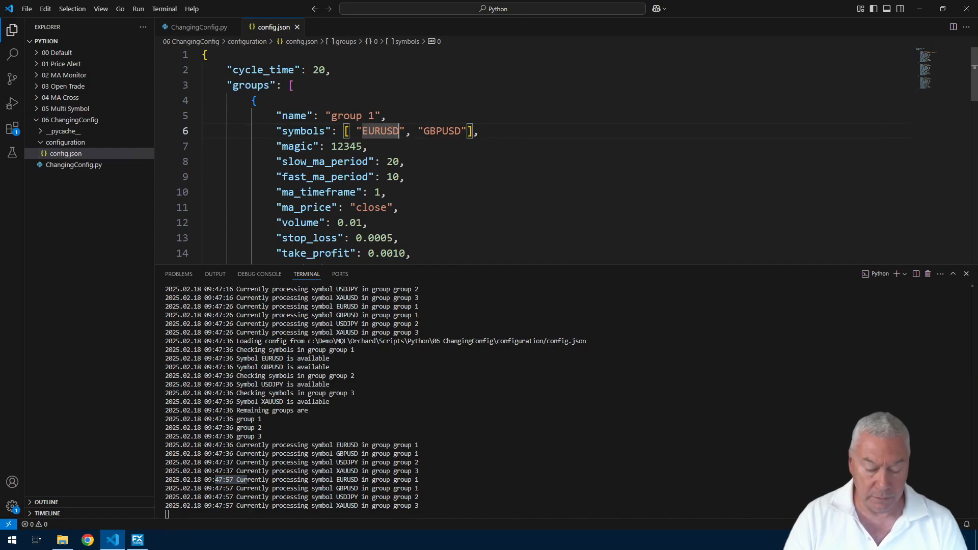
Step: Append x to the EURUSD symbol, save, and scroll the log reporting all groups failed and the config invalid
text(x)
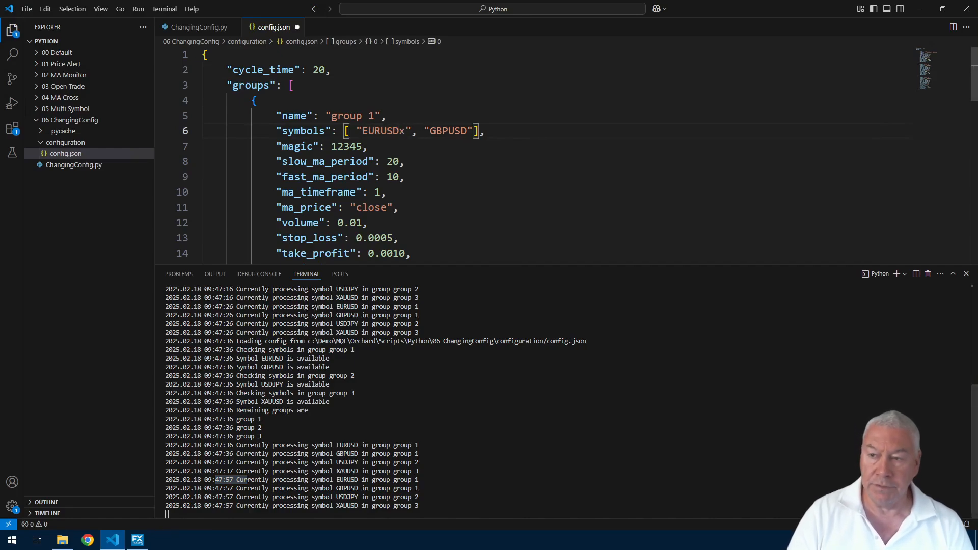
key(ctrl+s)
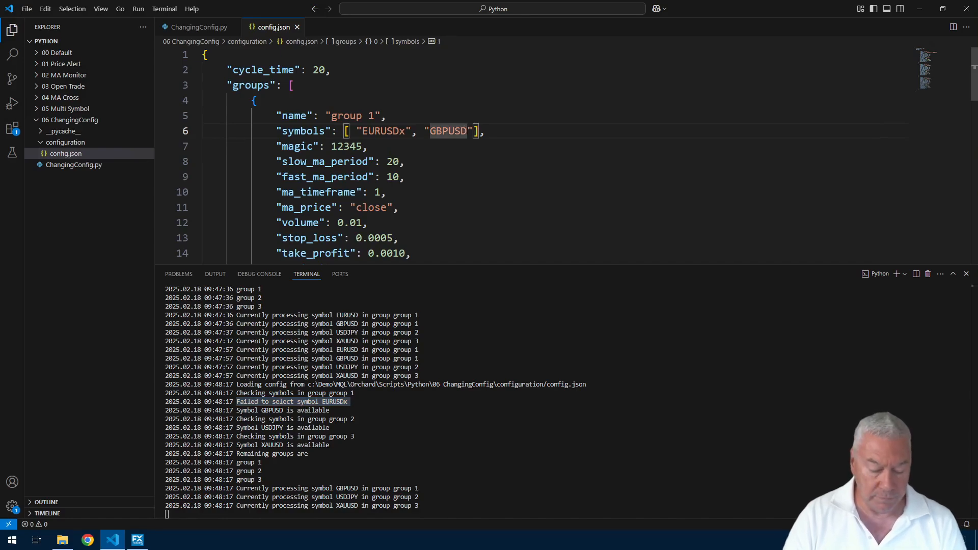
scroll(down, 3)
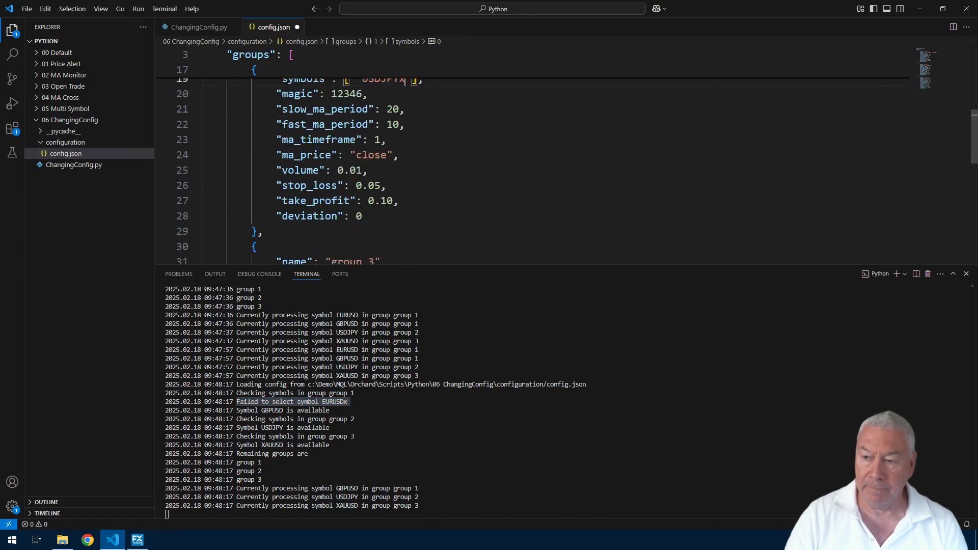
scroll(down, 3)
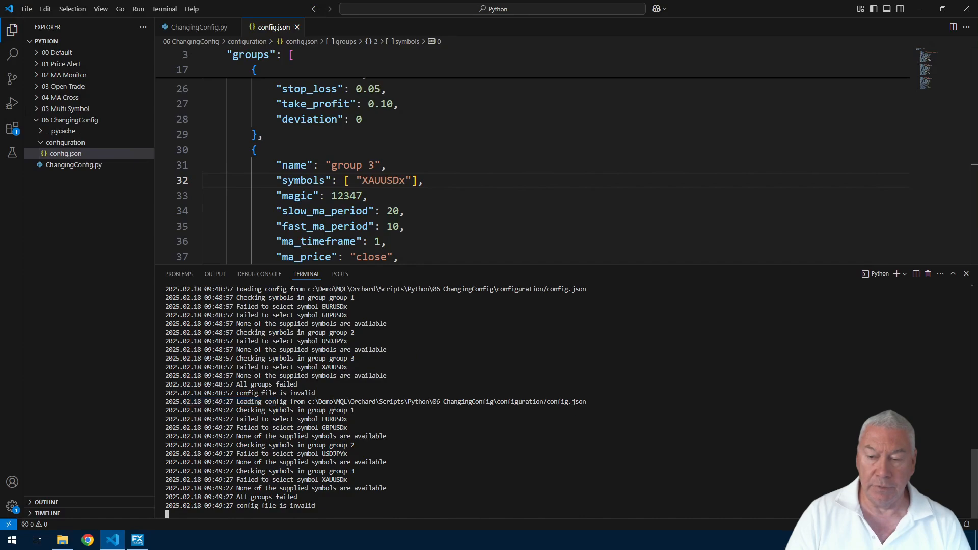
mouse_move(479, 256)
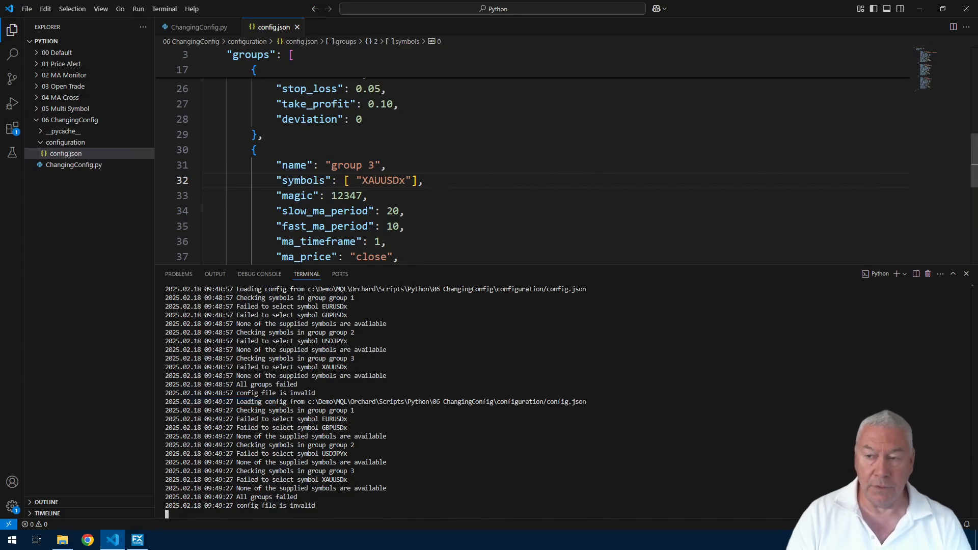
scroll(up, 3)
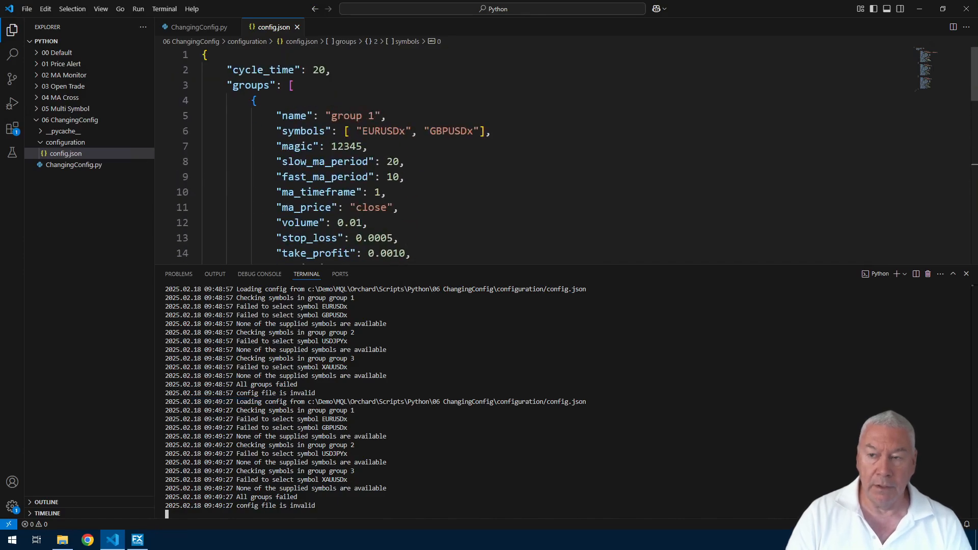
scroll(down, 3)
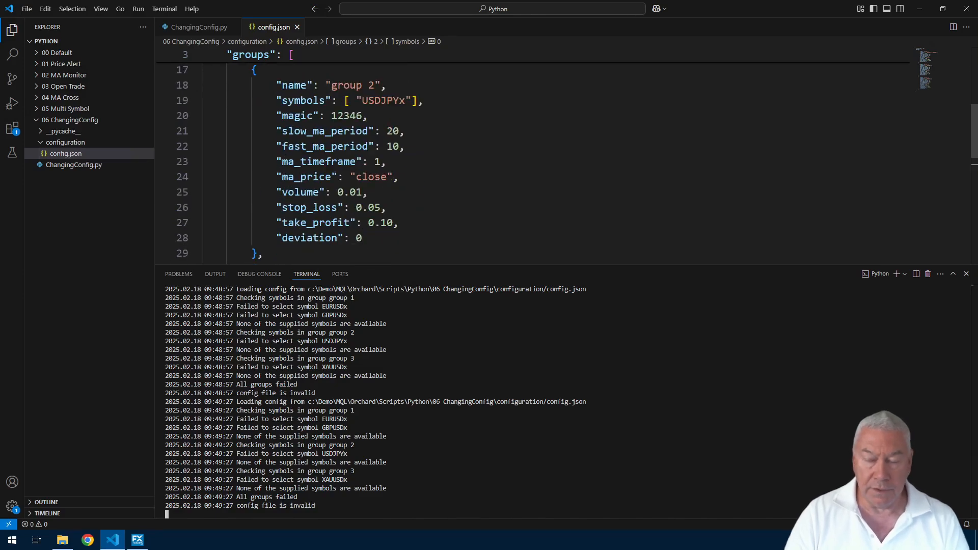
scroll(up, 3)
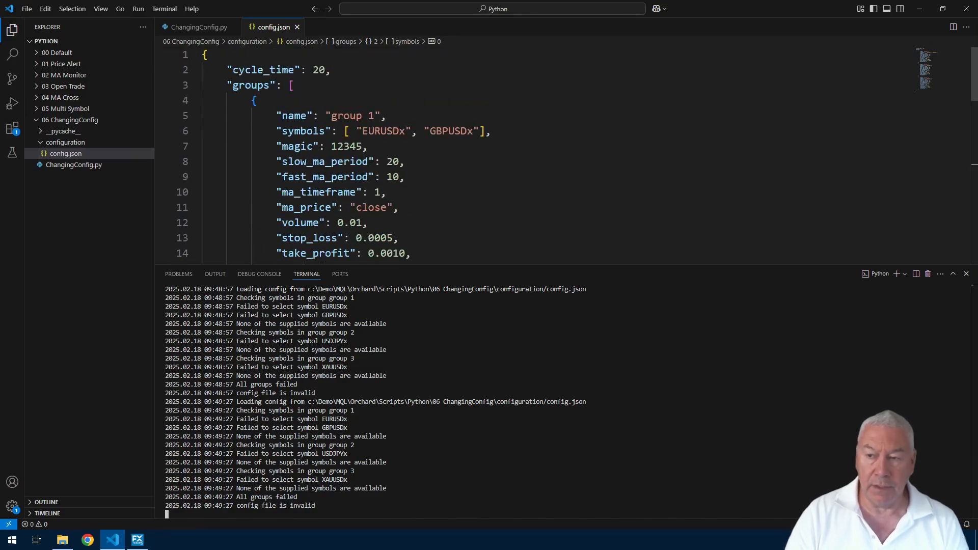
scroll(down, 3)
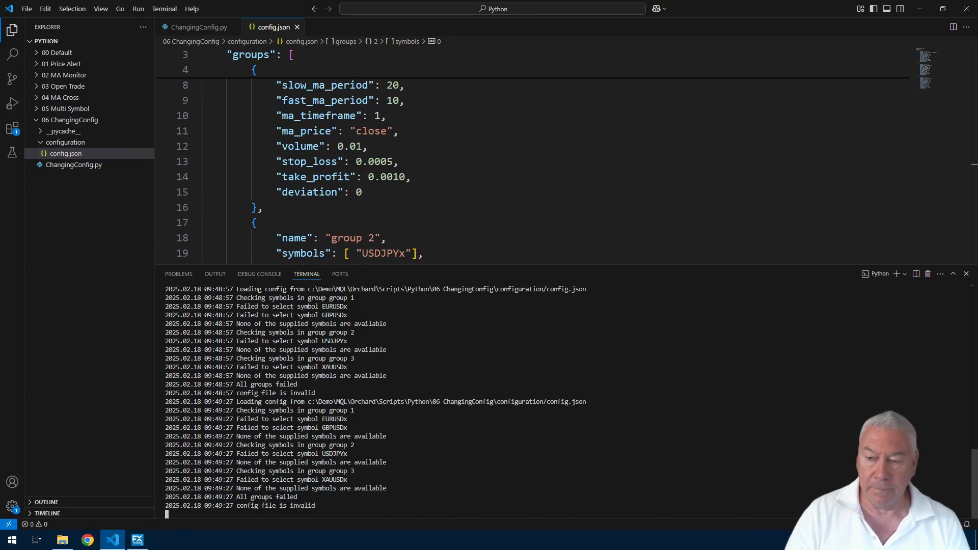
scroll(up, 3)
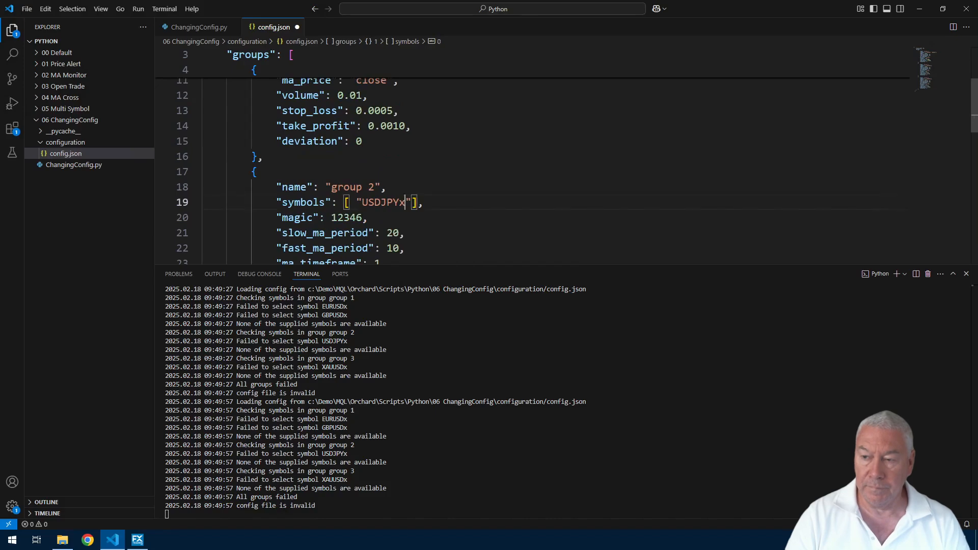
Step: Check the log shows all groups processing again, then return to ChangingConfig.py
scroll(down, 3)
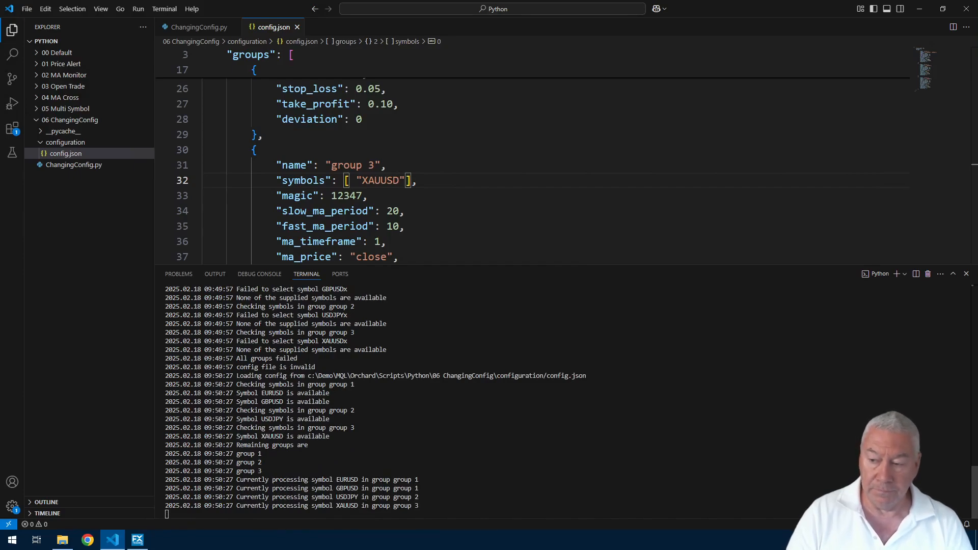
click(198, 27)
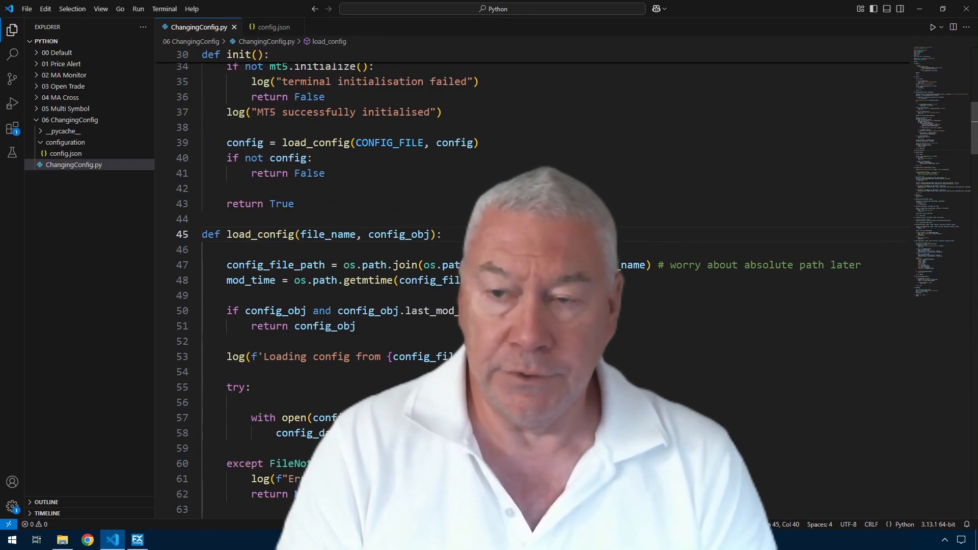